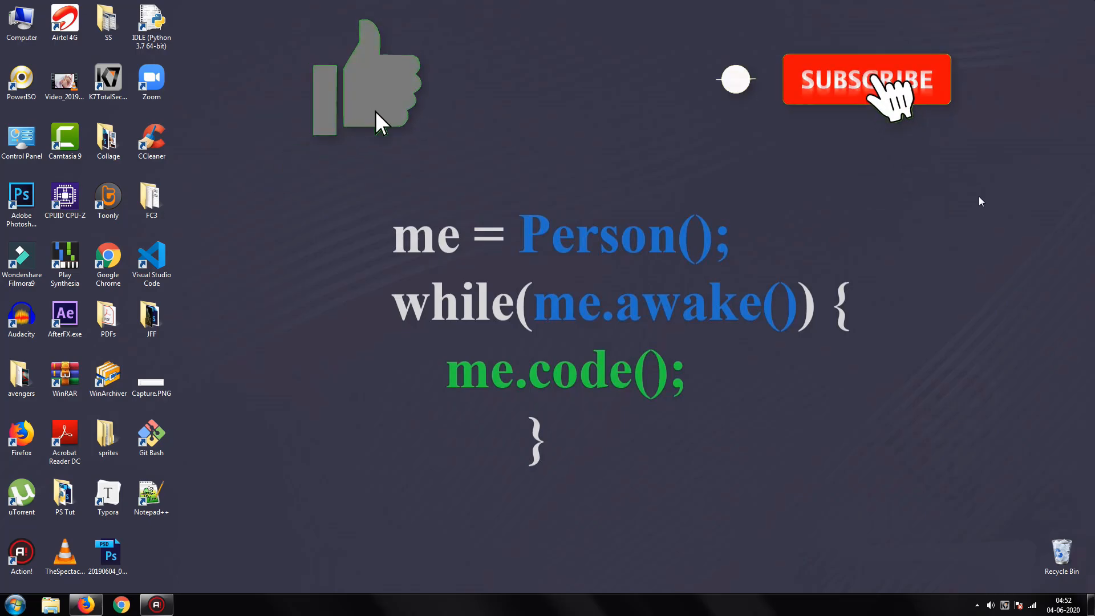
- Install the requests package with pip install requests in the admin Command Prompt
{"action": "left_click", "coordinate": [866, 78]}
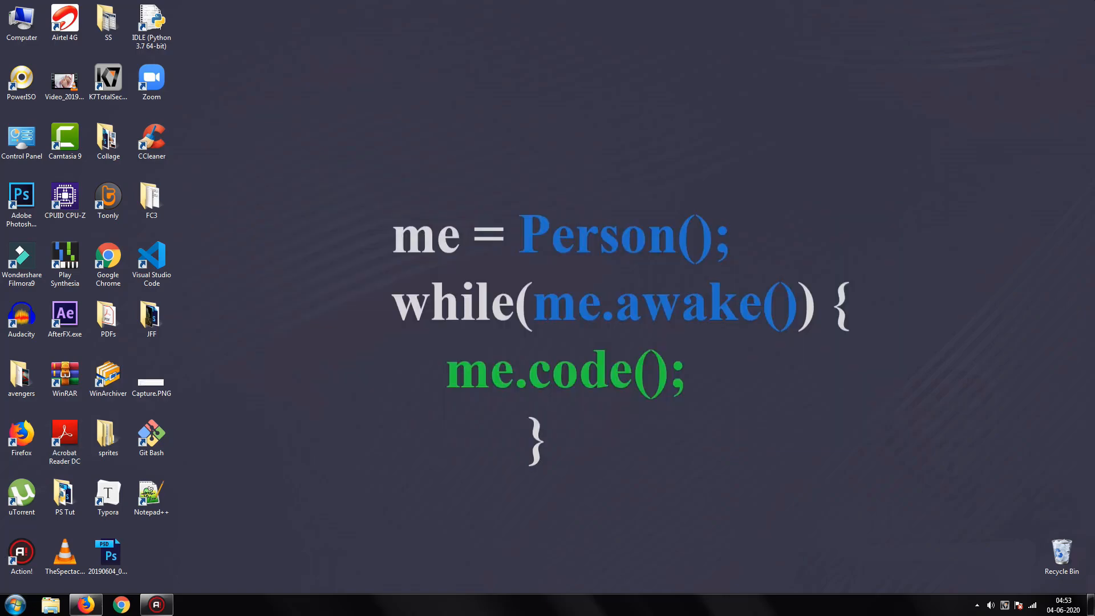
{"action": "left_click", "coordinate": [190, 603]}
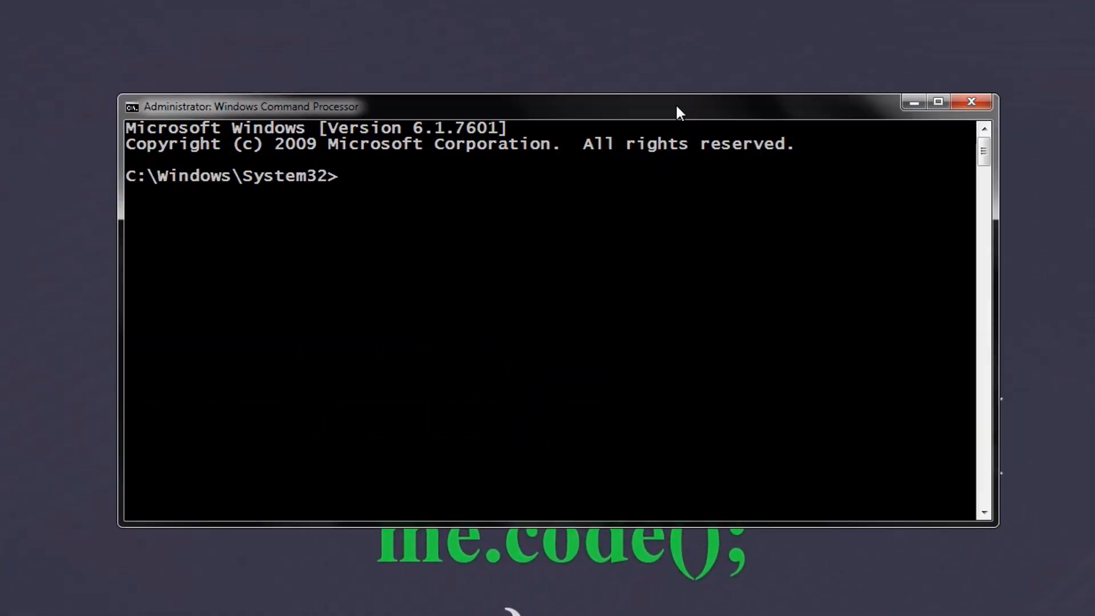
{"action": "mouse_move", "coordinate": [753, 389]}
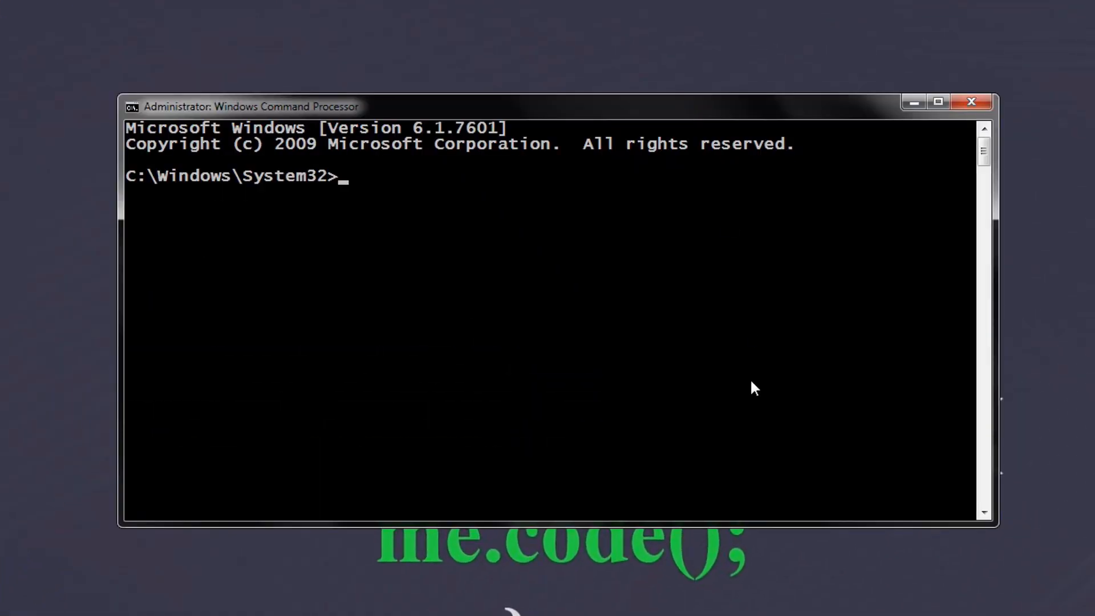
{"action": "type", "text": "pip"}
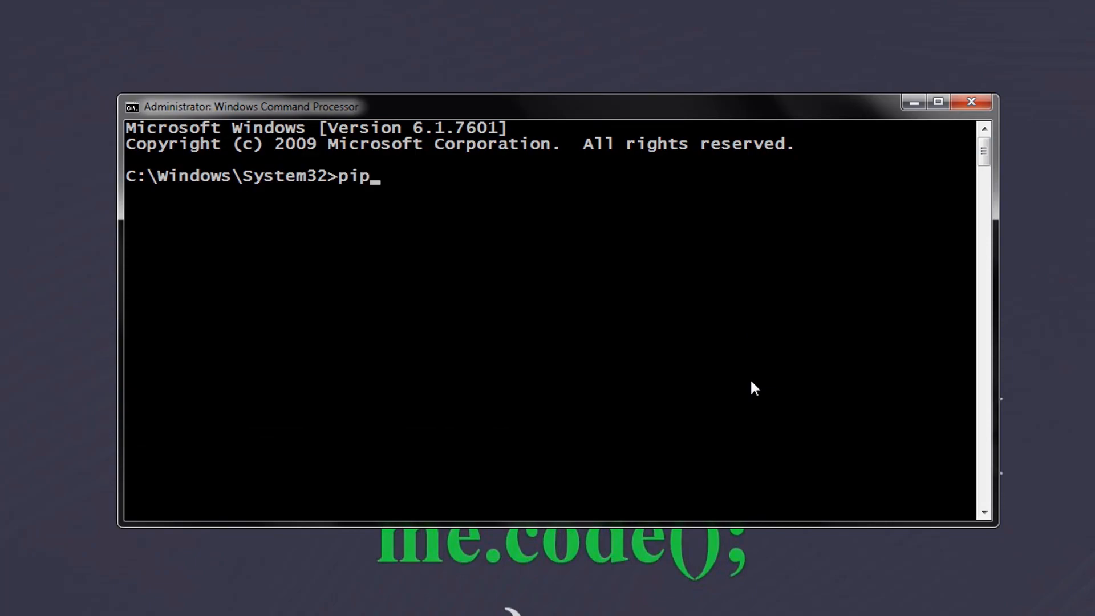
{"action": "type", "text": "install requests"}
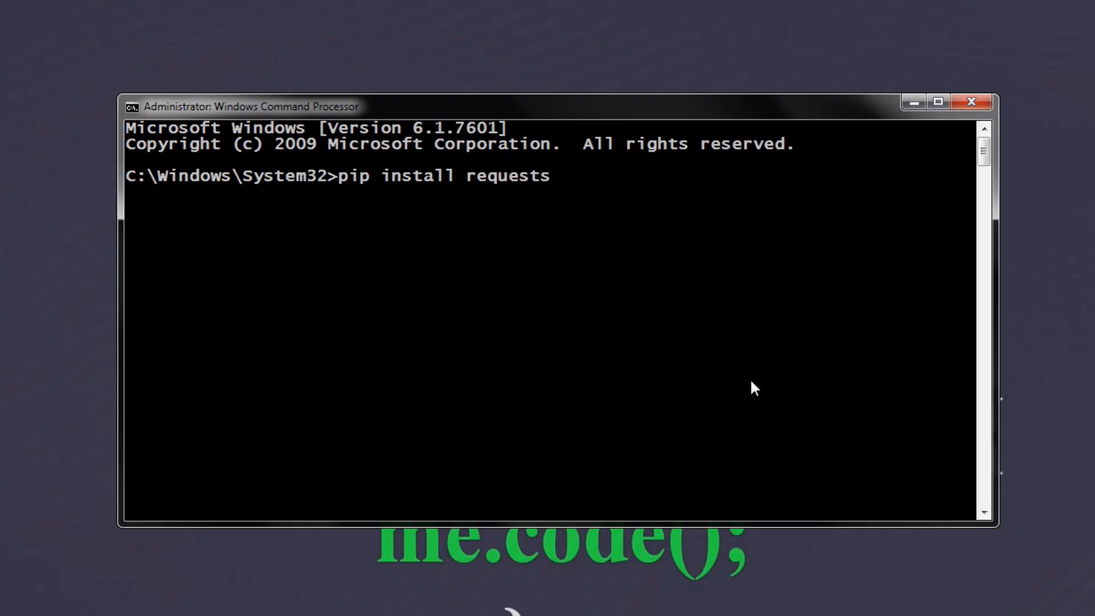
{"action": "key", "text": "Return"}
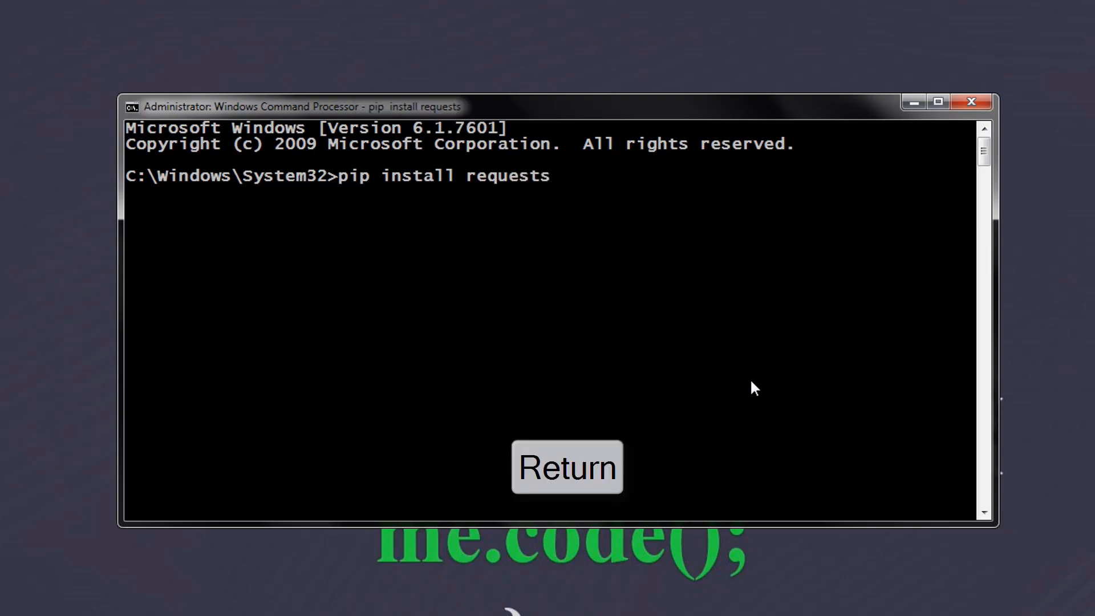
{"action": "key", "text": "Return"}
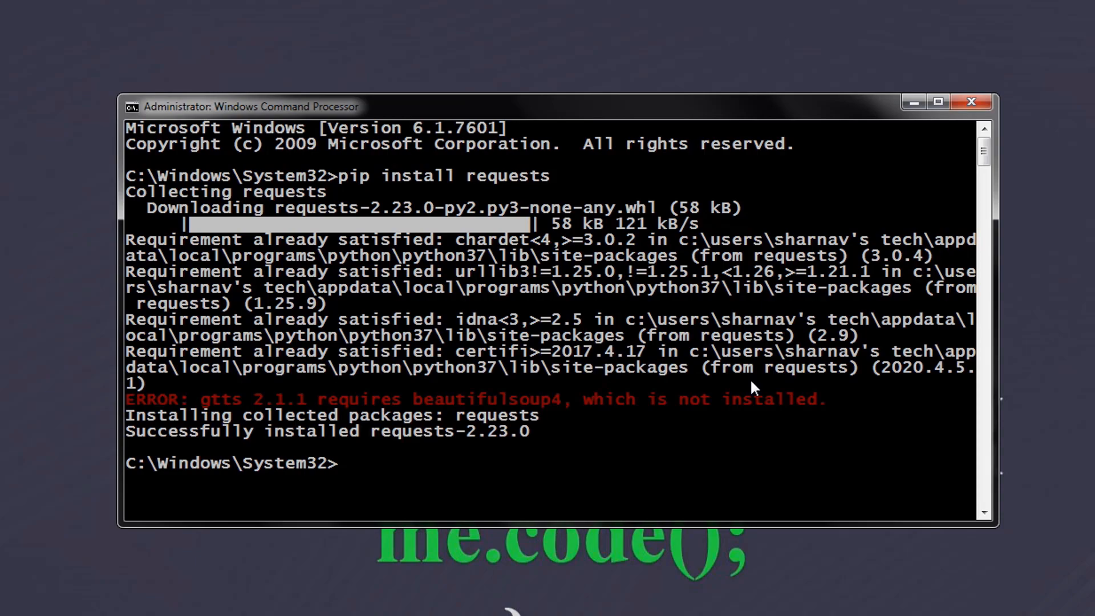
- Start installing beautifulsoup4 with pip install beautifulsoup4
{"action": "type", "text": "pip"}
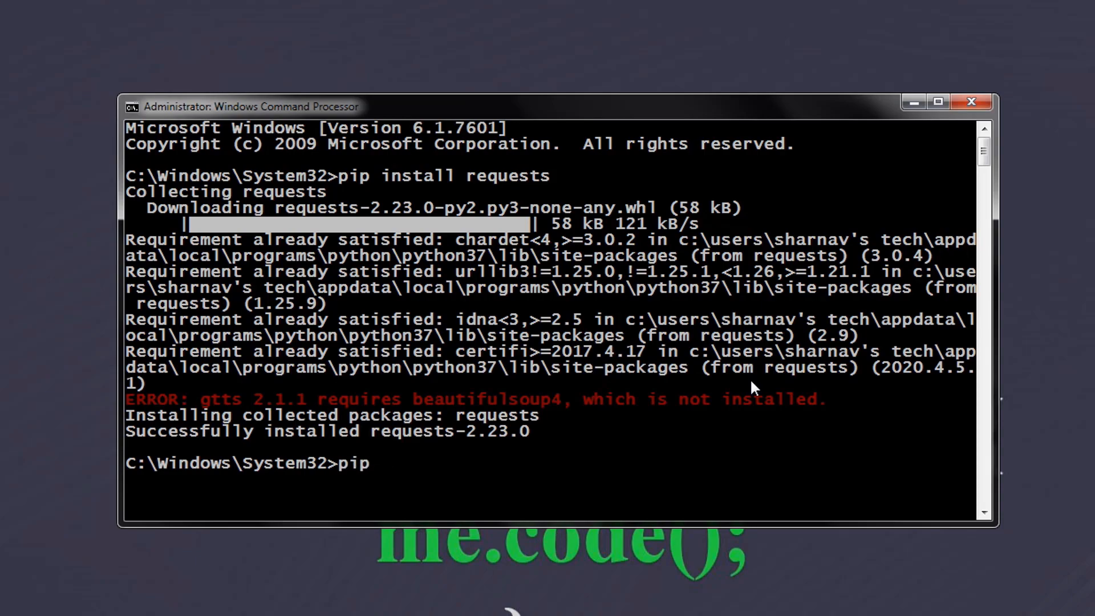
{"action": "type", "text": "install beautifu"}
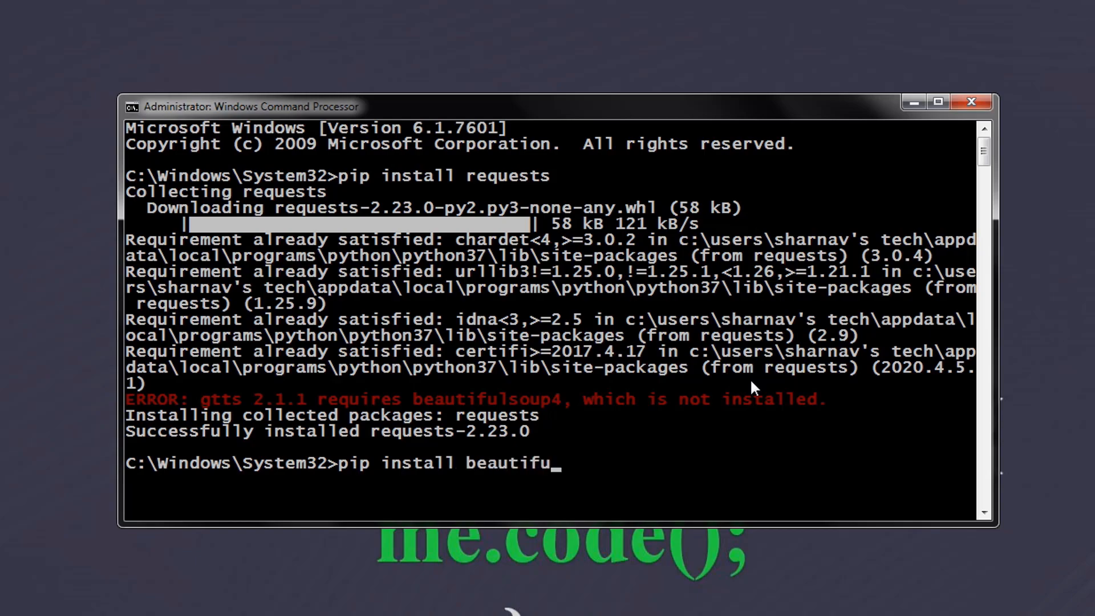
{"action": "type", "text": "lsoup4"}
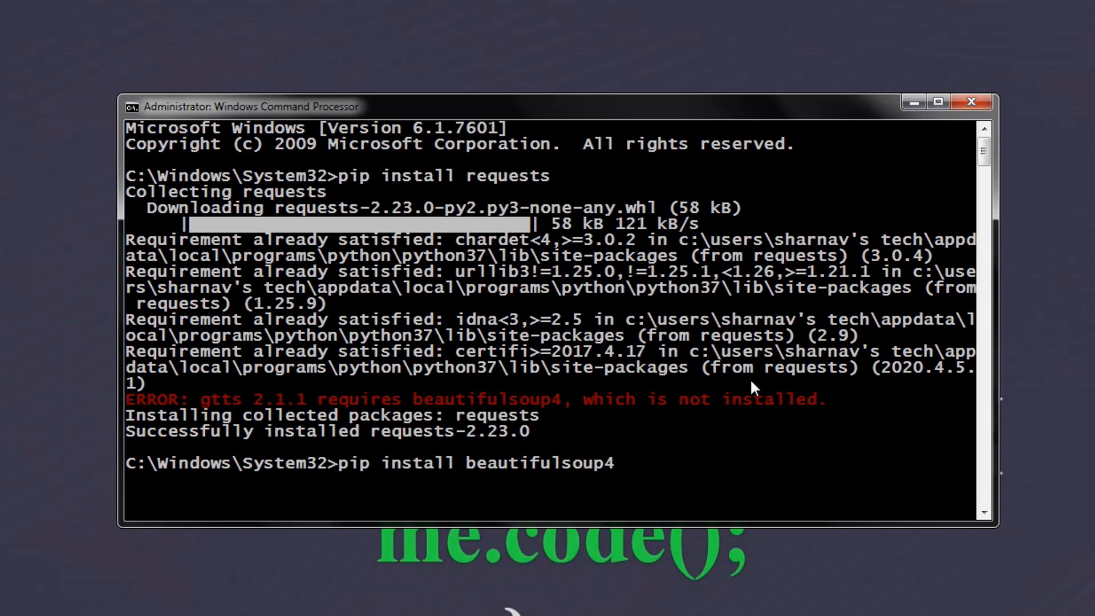
{"action": "key", "text": "Return"}
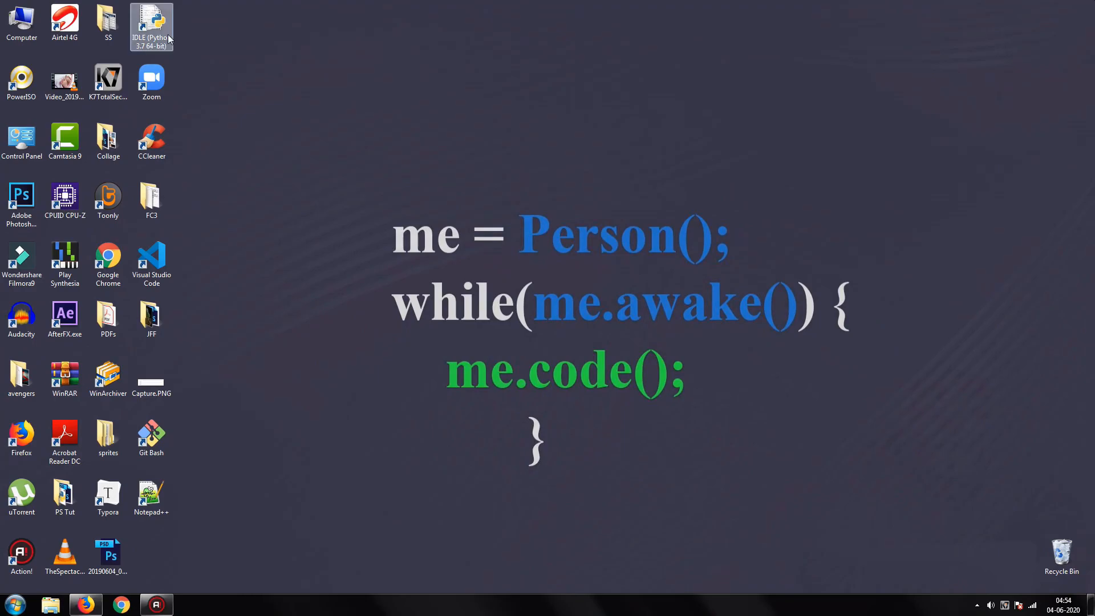
- Launch IDLE from its desktop shortcut, maximize the shell, and create a new file
{"action": "double_click", "coordinate": [151, 26]}
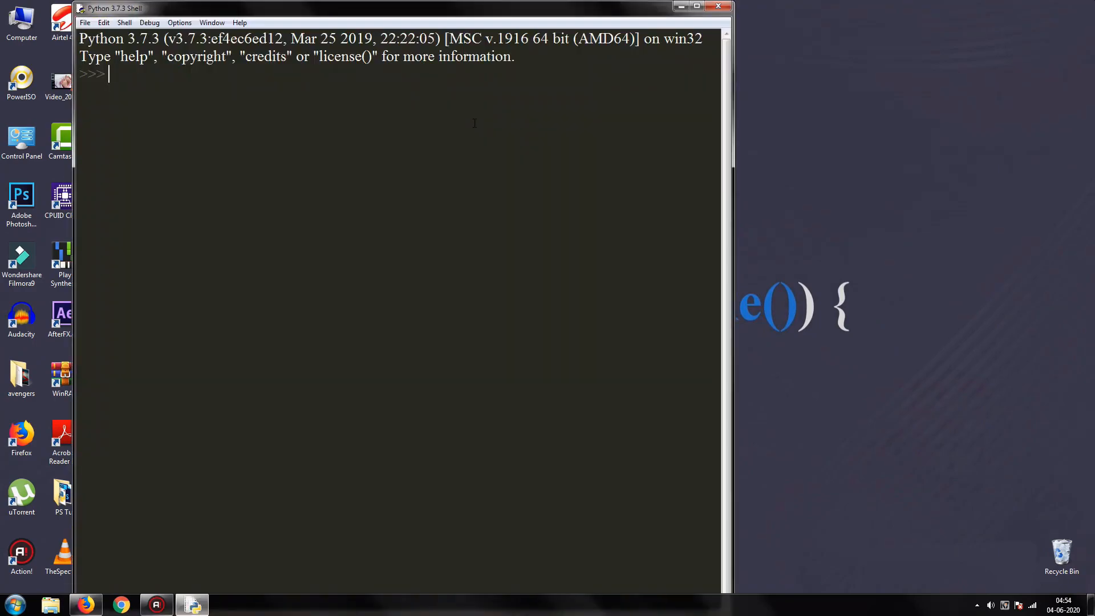
{"action": "left_click", "coordinate": [696, 6]}
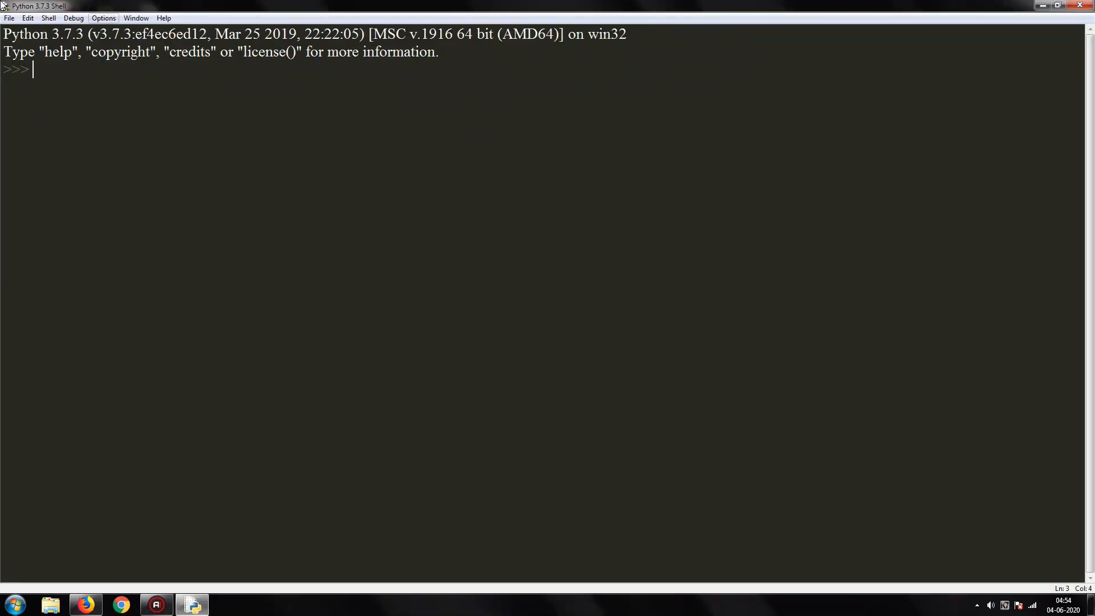
{"action": "left_click", "coordinate": [9, 18]}
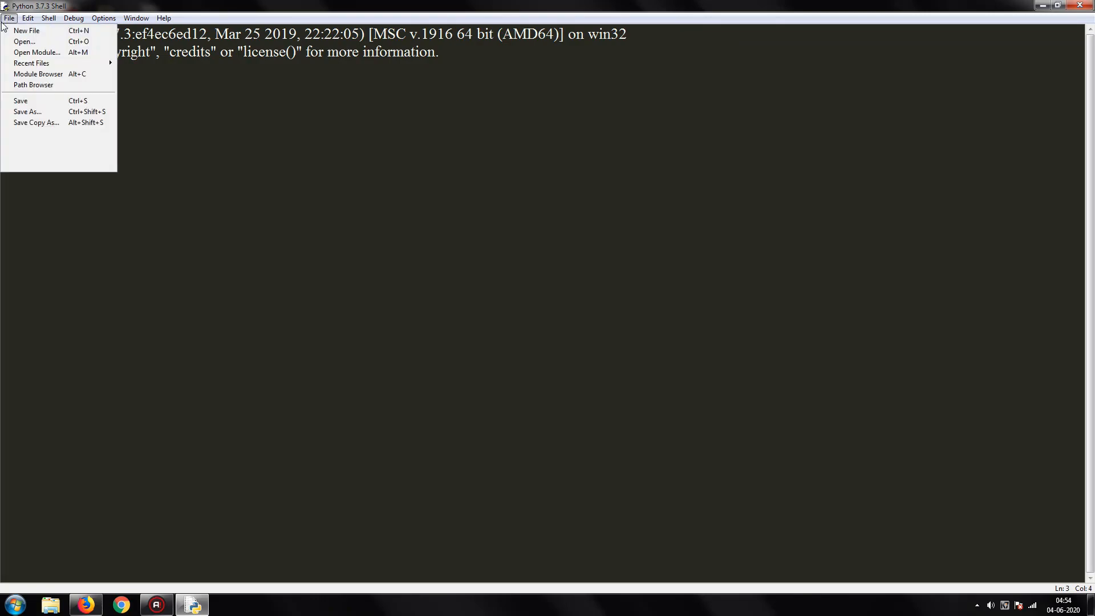
{"action": "left_click", "coordinate": [26, 31]}
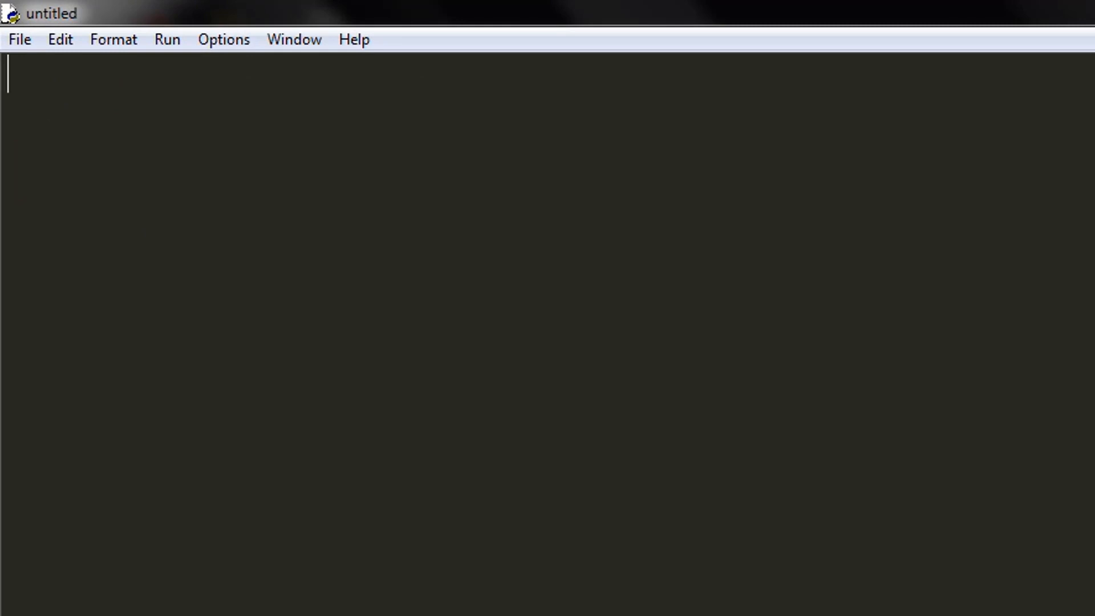
- Write 'import requests' on the script's first line
{"action": "type", "text": "im"}
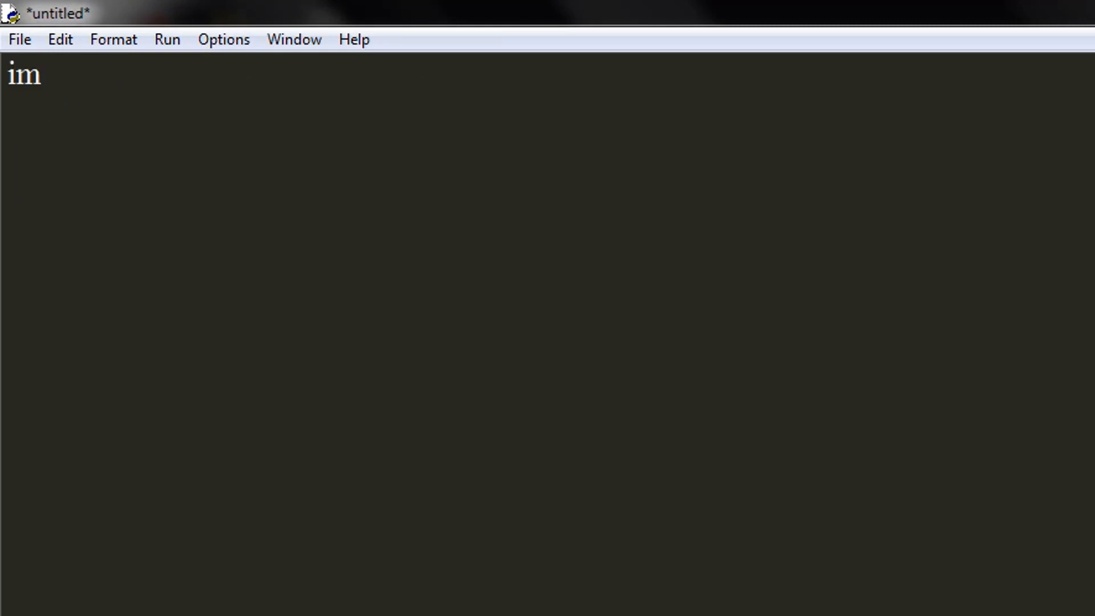
{"action": "type", "text": "port"}
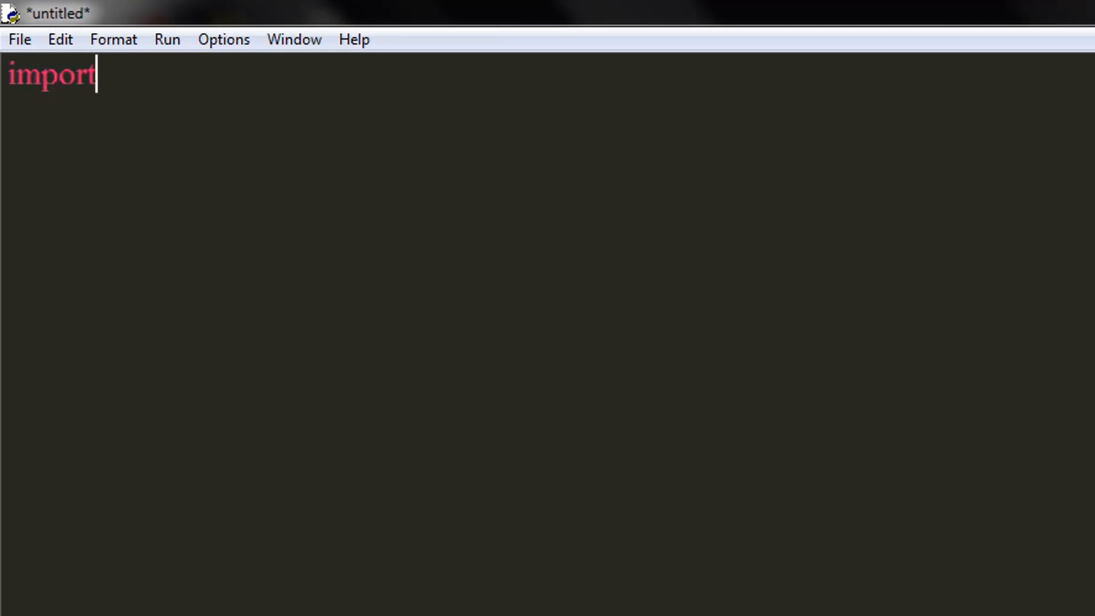
{"action": "type", "text": "req"}
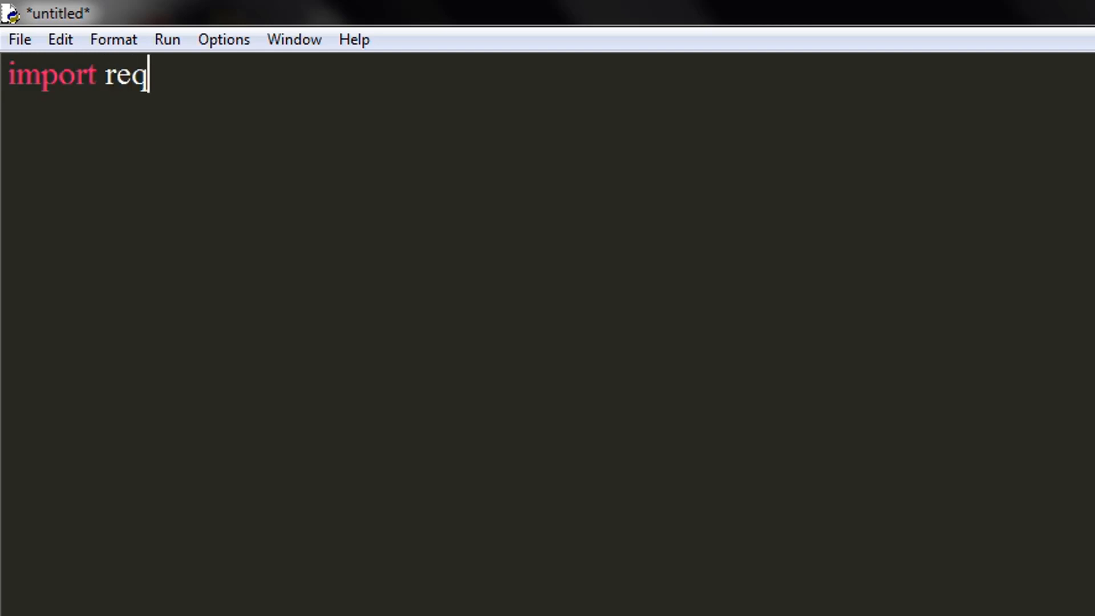
{"action": "type", "text": "uests"}
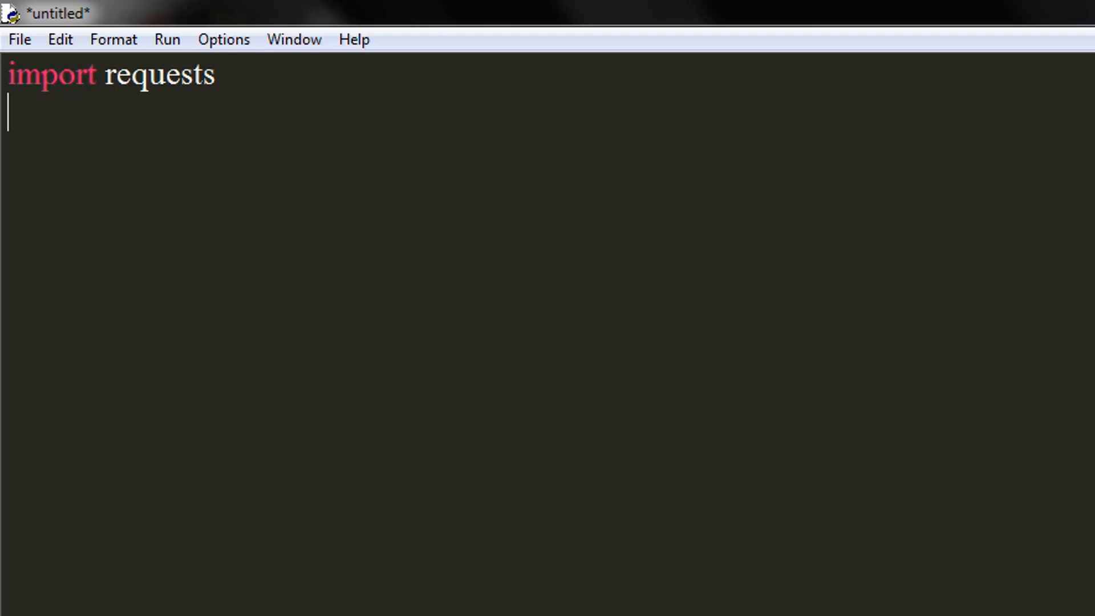
- Add 'from bs4 import BeautifulSoup' on the second line
{"action": "type", "text": "from"}
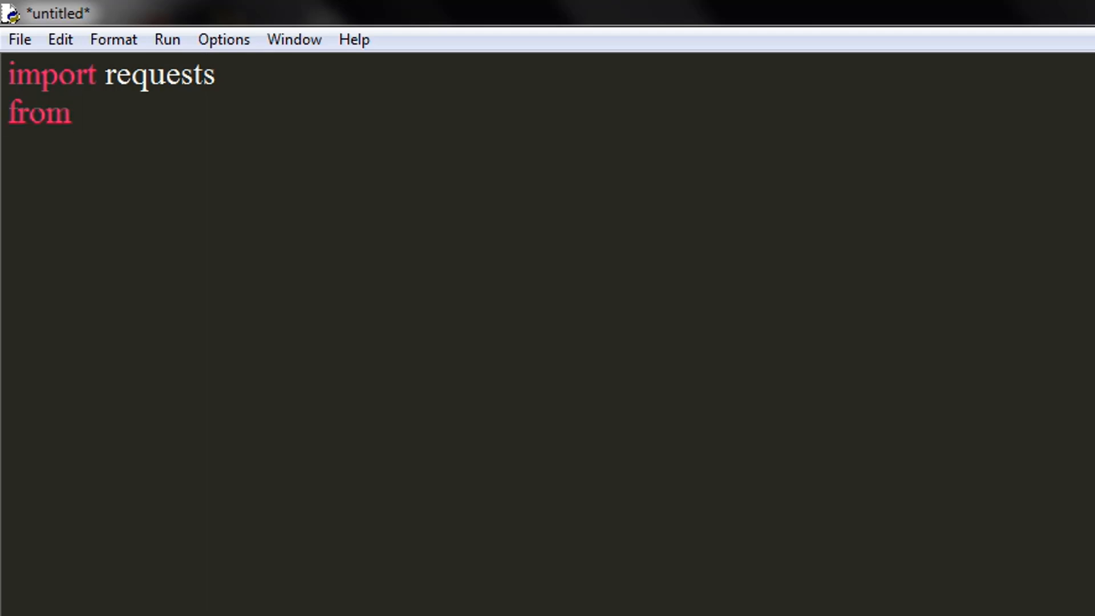
{"action": "type", "text": "bs4"}
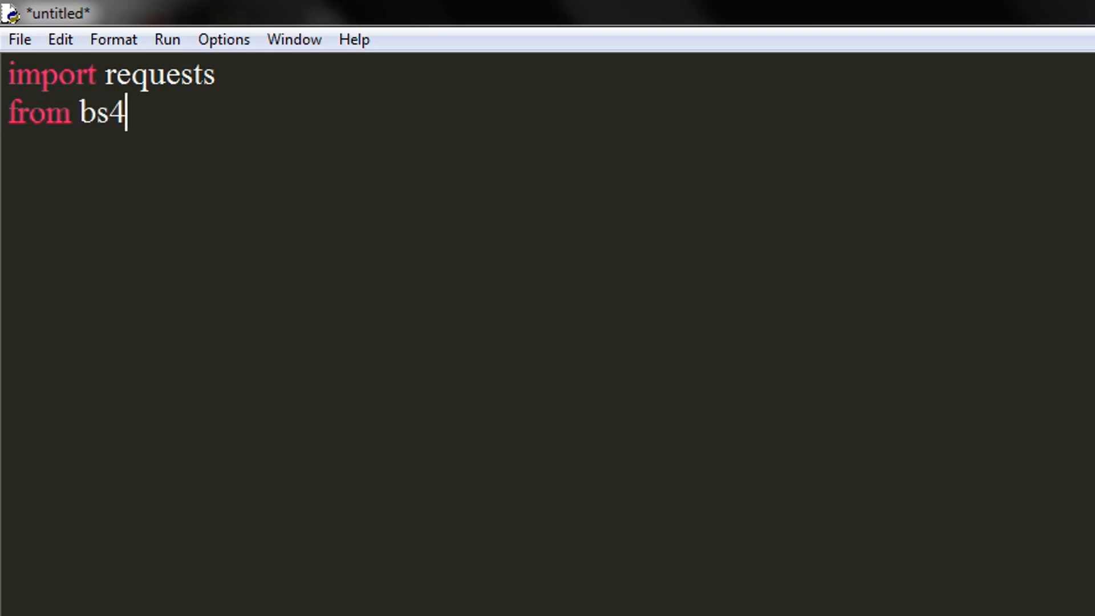
{"action": "type", "text": "i"}
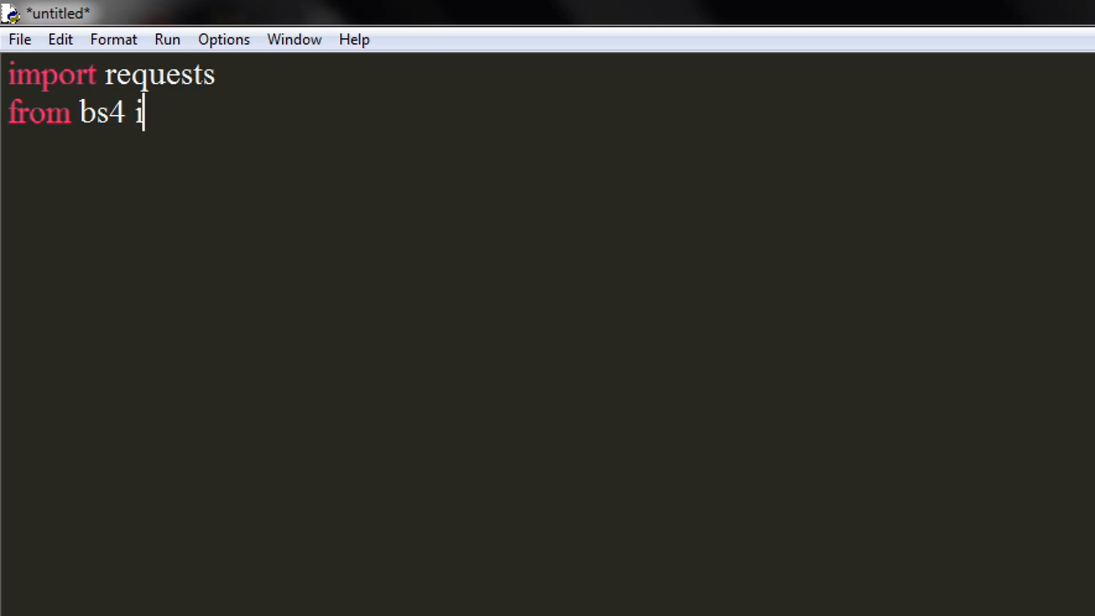
{"action": "type", "text": "mport"}
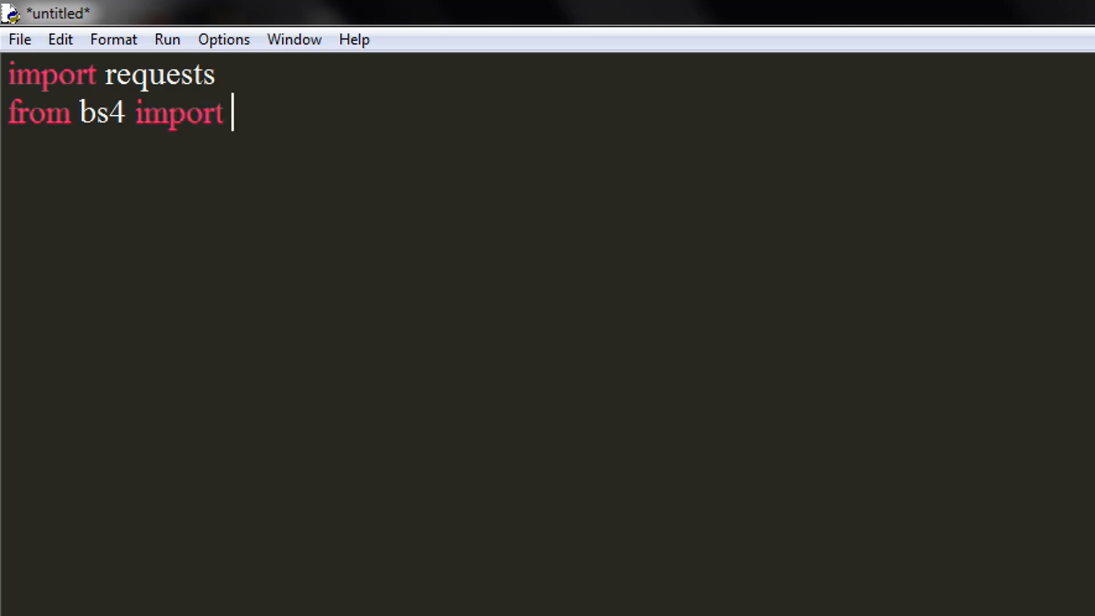
{"action": "type", "text": "Bea"}
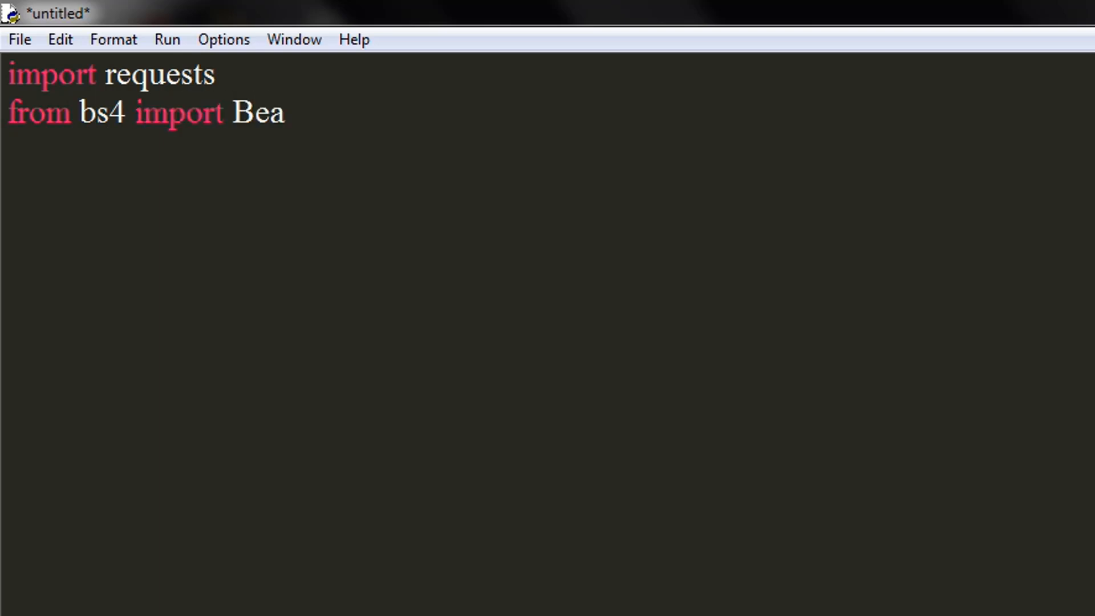
{"action": "type", "text": "utiful"}
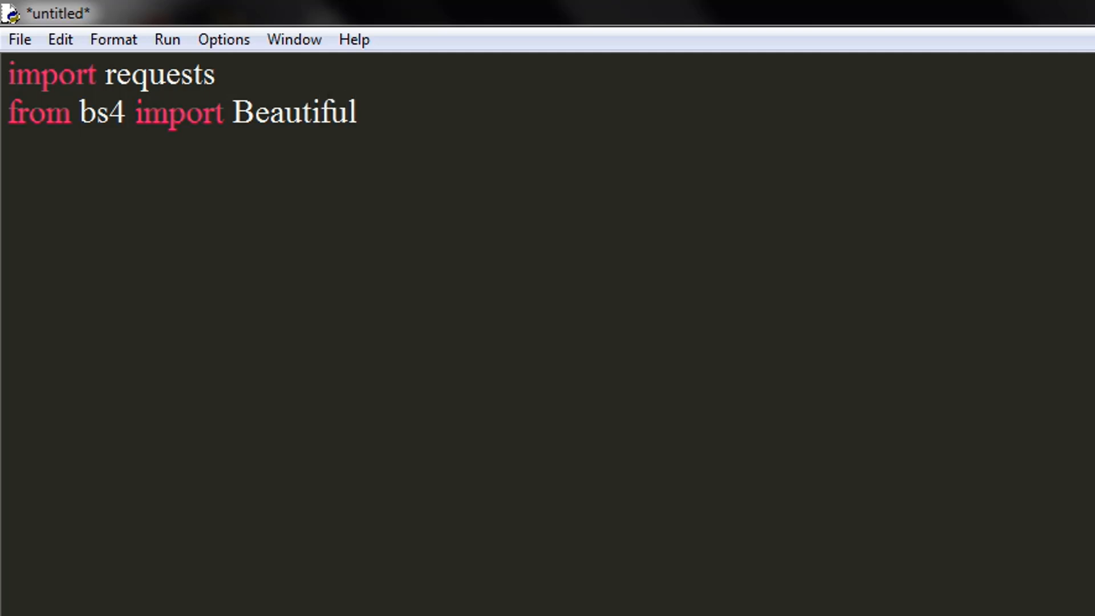
{"action": "type", "text": "Sou"}
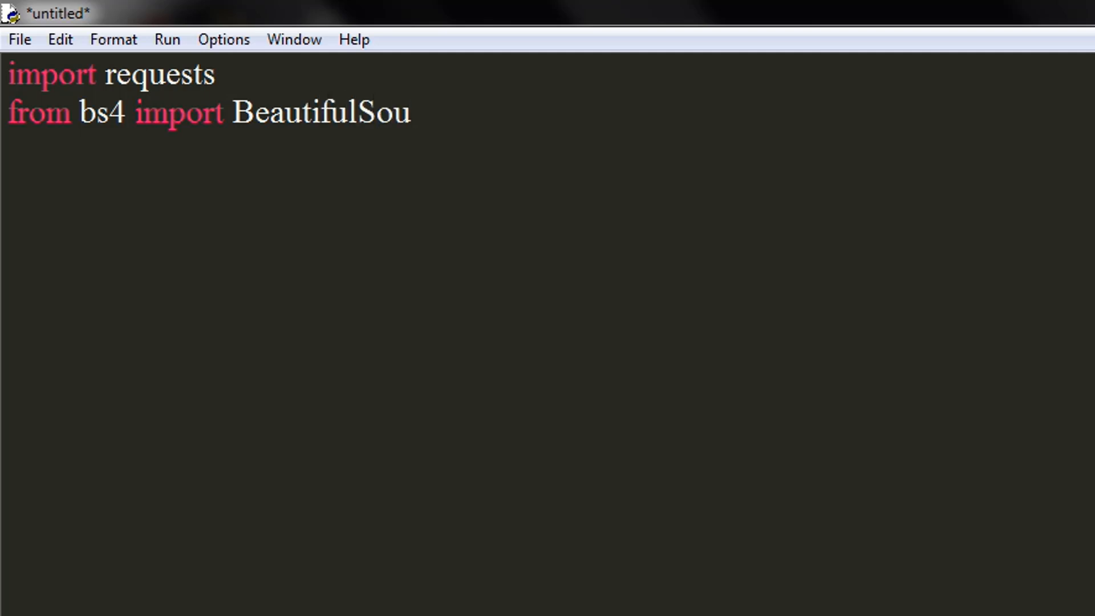
{"action": "type", "text": "p"}
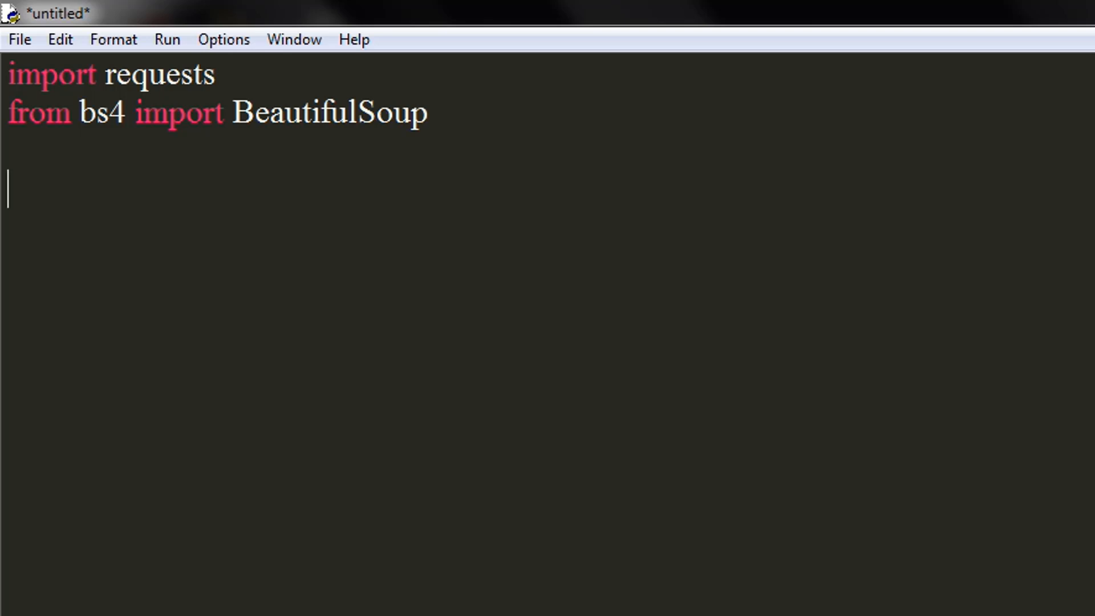
- Write place = input("Enter the name of Place: ") and begin the search line
{"action": "type", "text": "pl"}
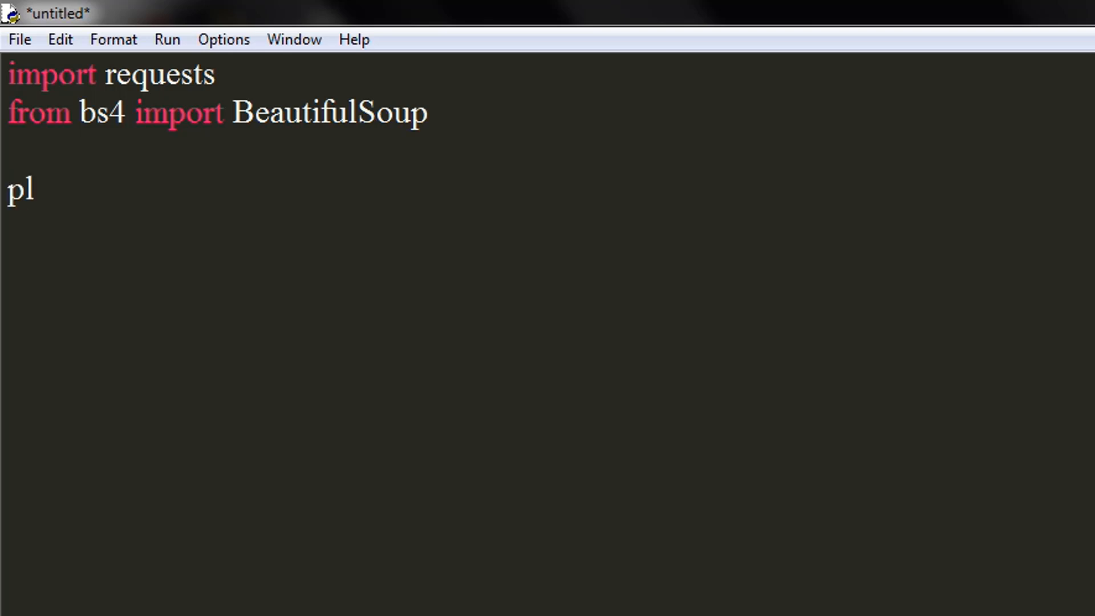
{"action": "type", "text": "ace ="}
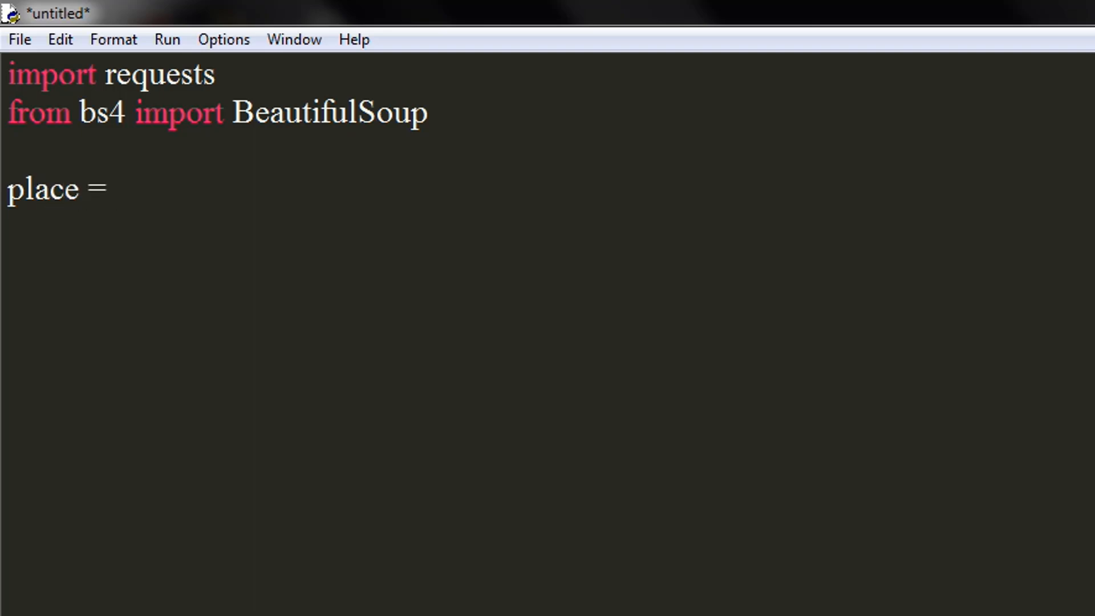
{"action": "type", "text": "inp"}
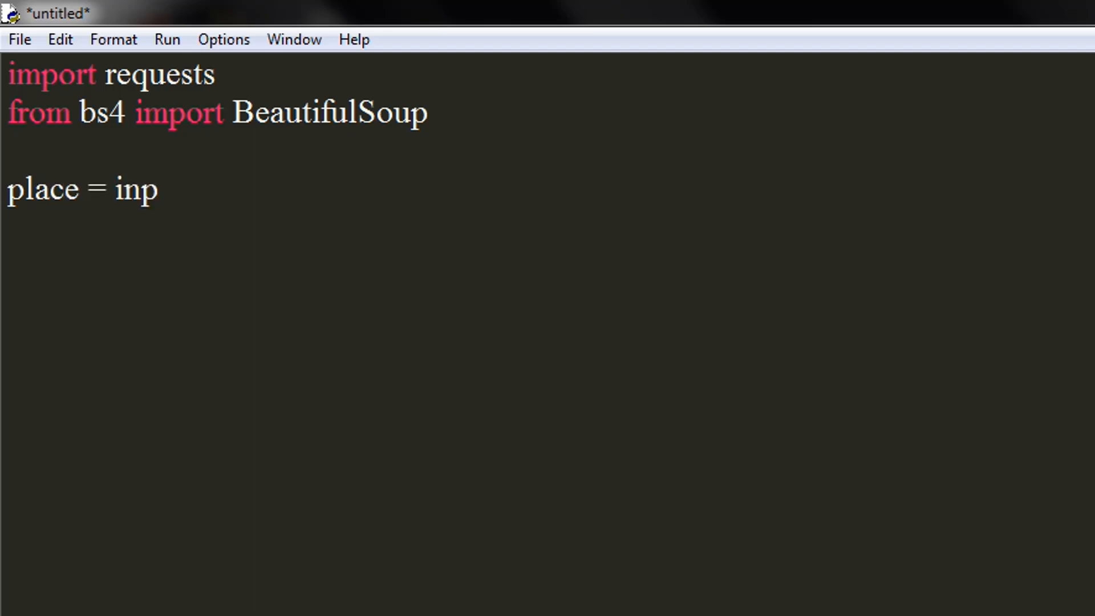
{"action": "type", "text": "ut()"}
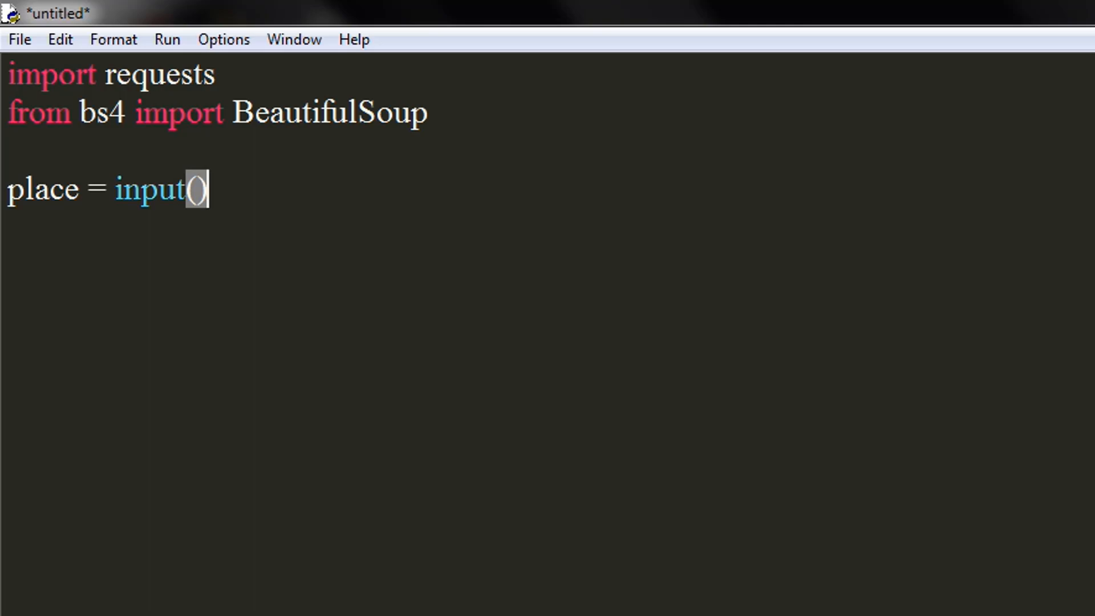
{"action": "type", "text": "\"\""}
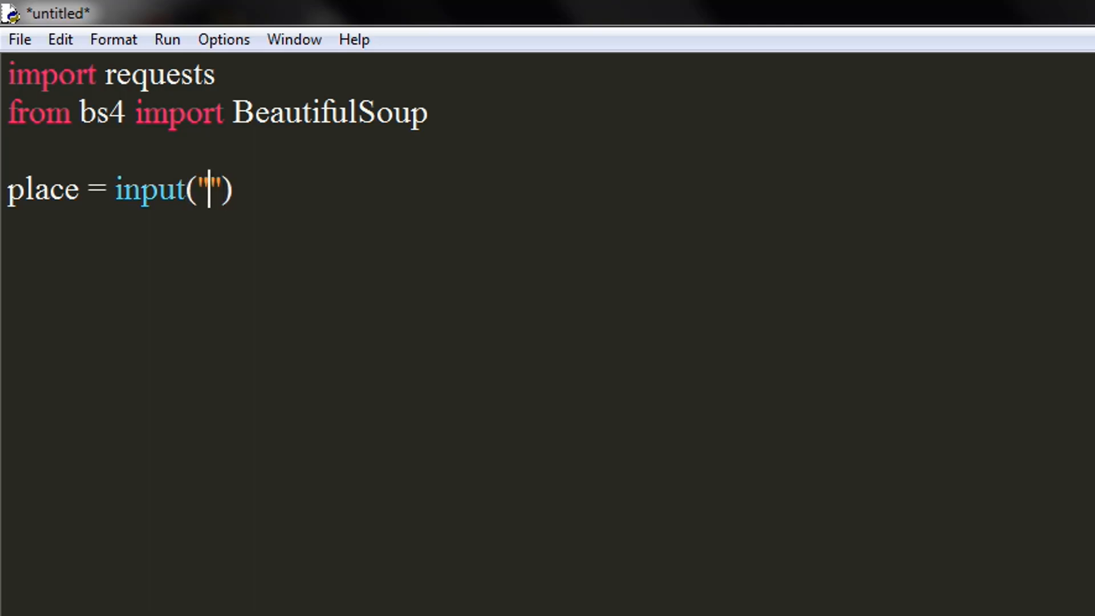
{"action": "type", "text": "Enter"}
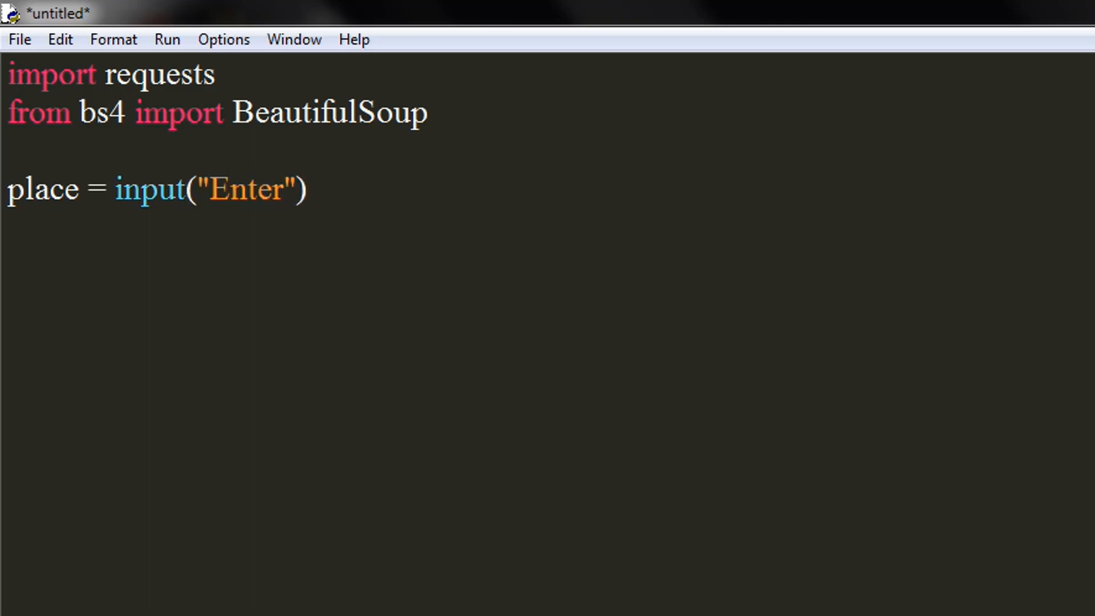
{"action": "type", "text": "the n"}
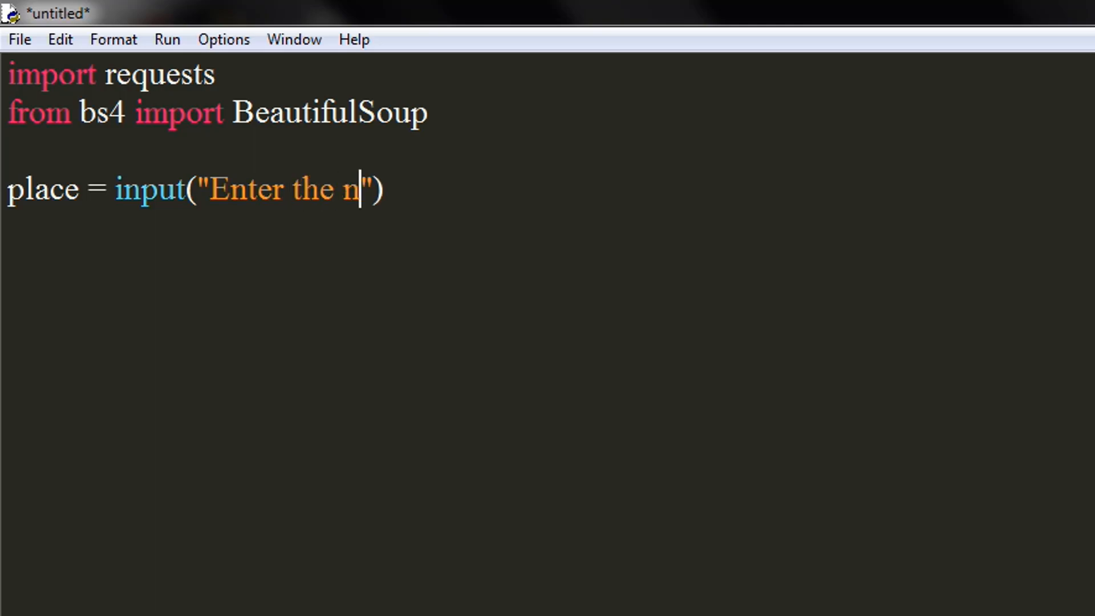
{"action": "type", "text": "ame"}
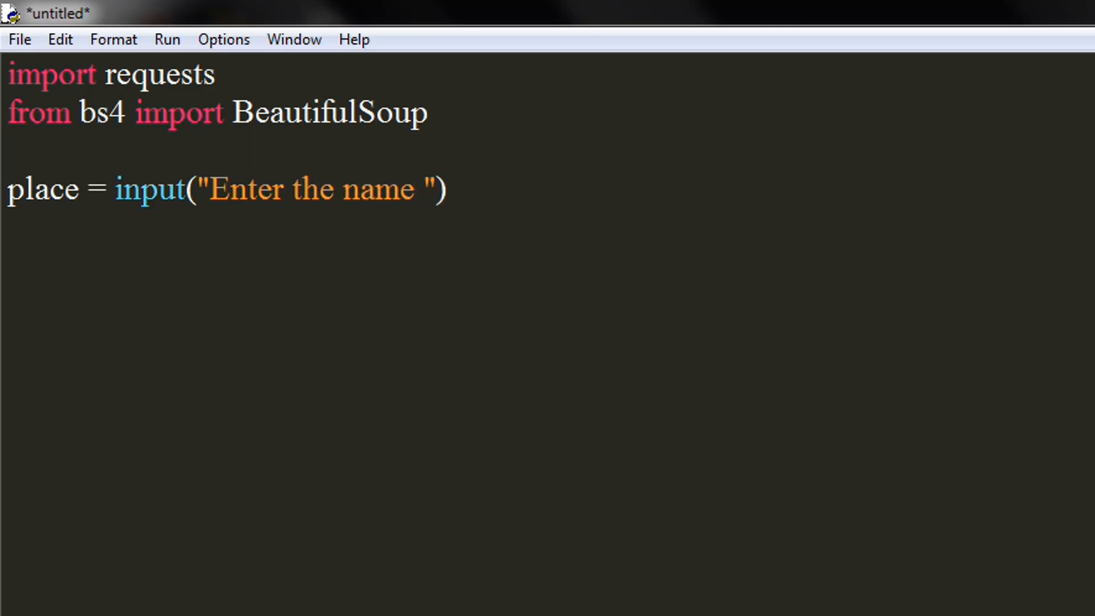
{"action": "type", "text": "of Plac"}
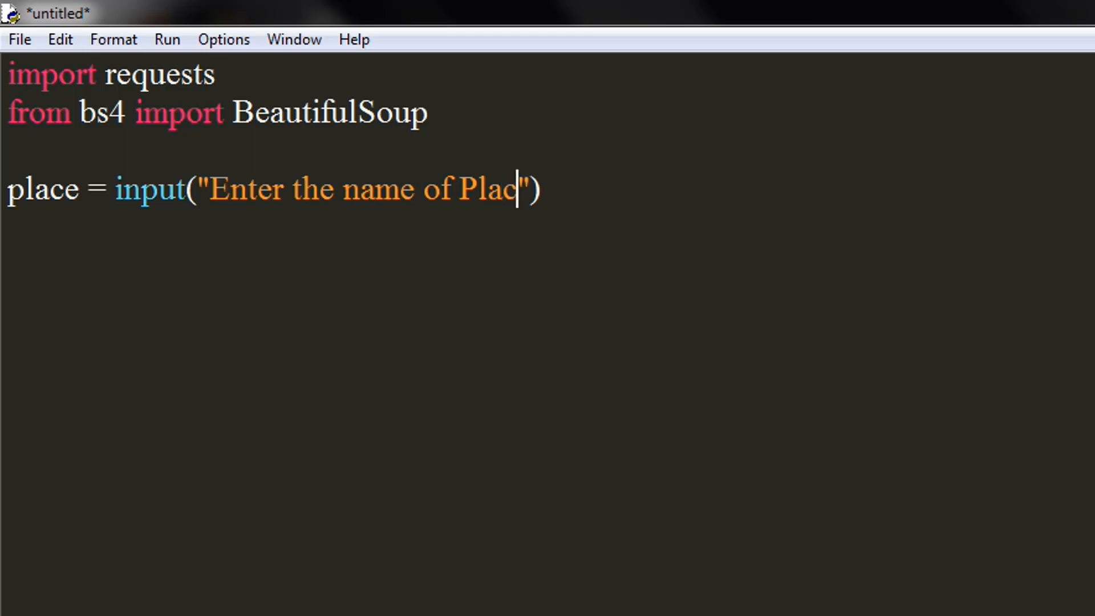
{"action": "type", "text": "e:"}
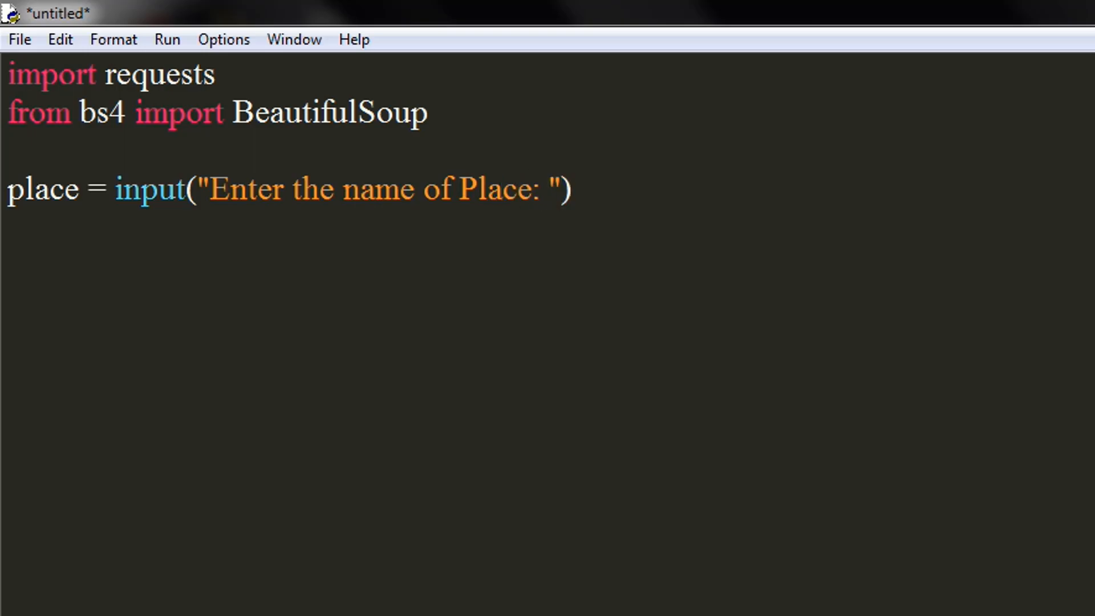
{"action": "type", "text": "search"}
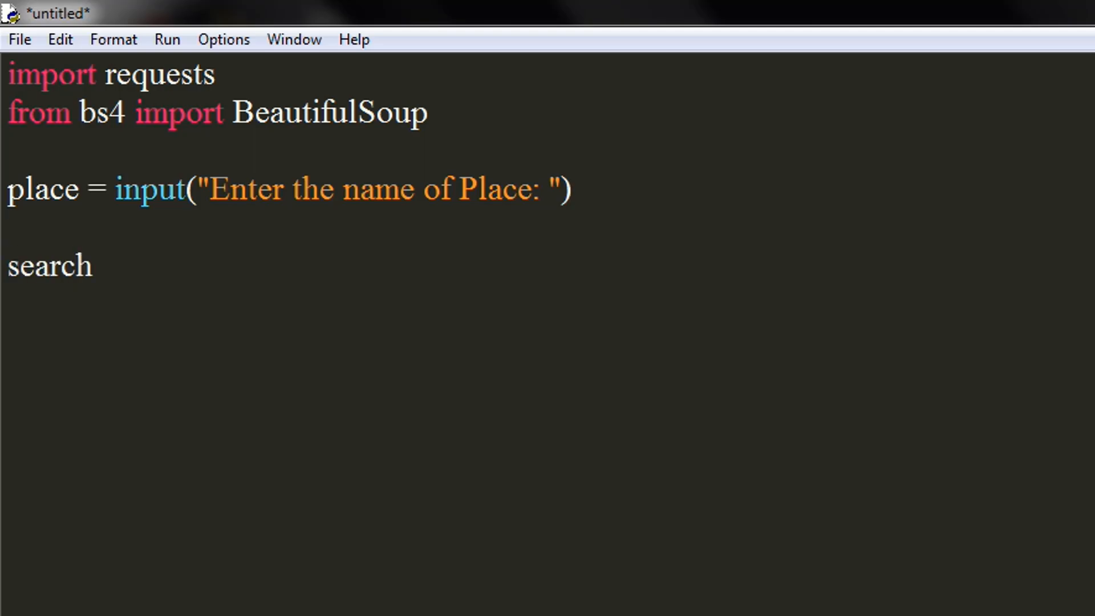
- Complete the line search = f"Weather in {place}"
{"action": "type", "text": "="}
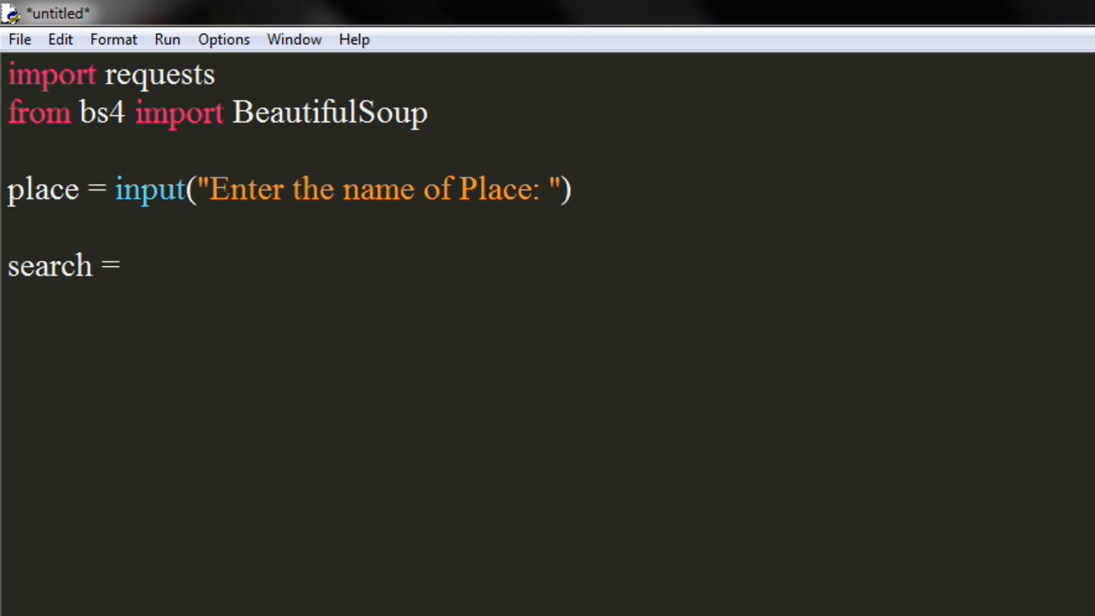
{"action": "type", "text": "f"}
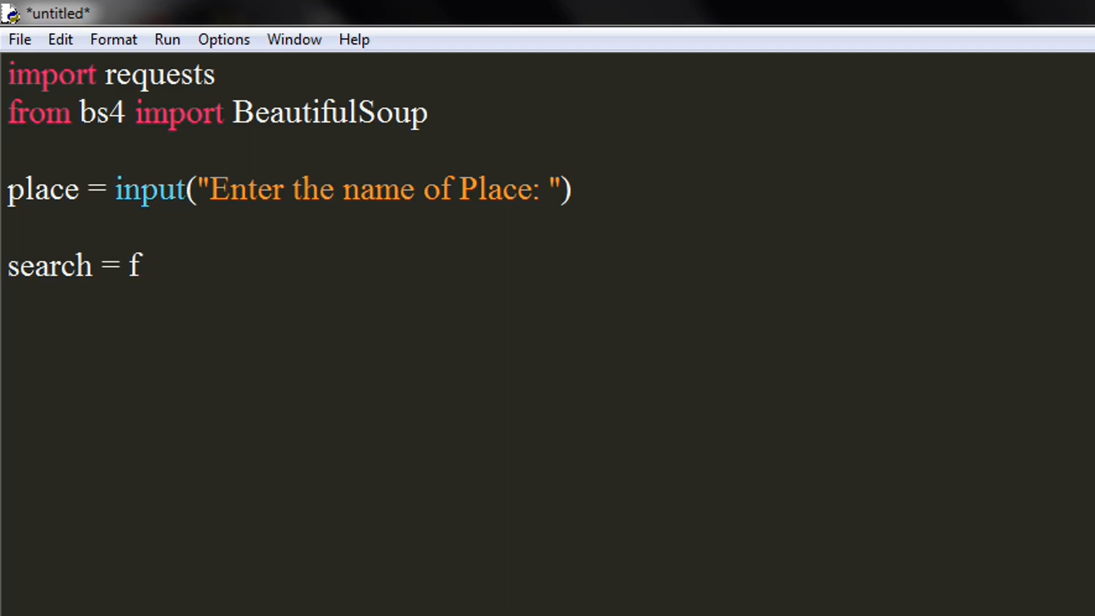
{"action": "type", "text": "\"\""}
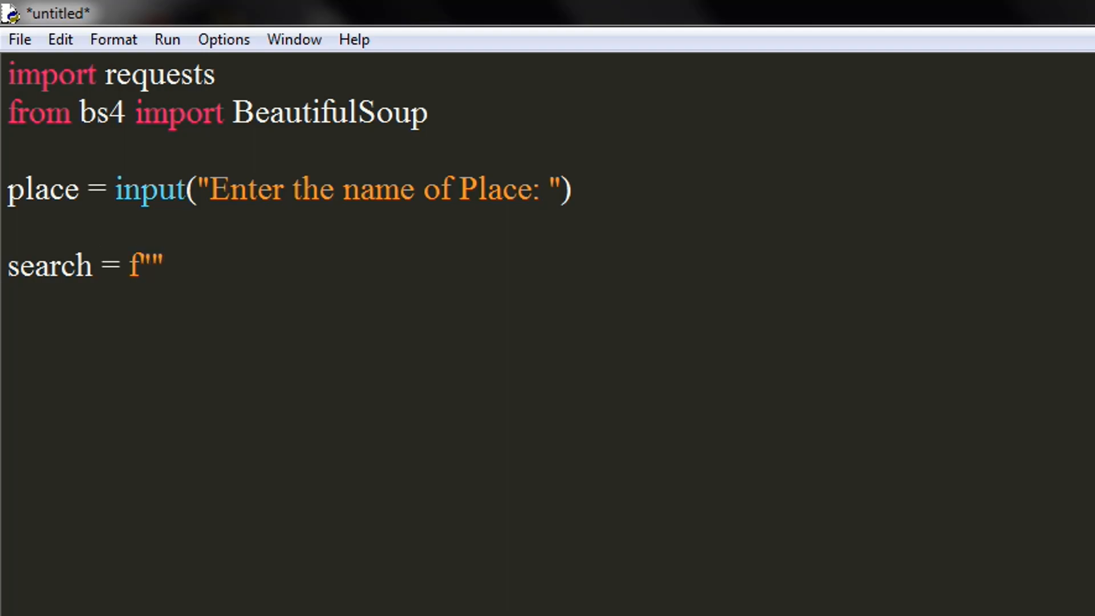
{"action": "type", "text": "Weather"}
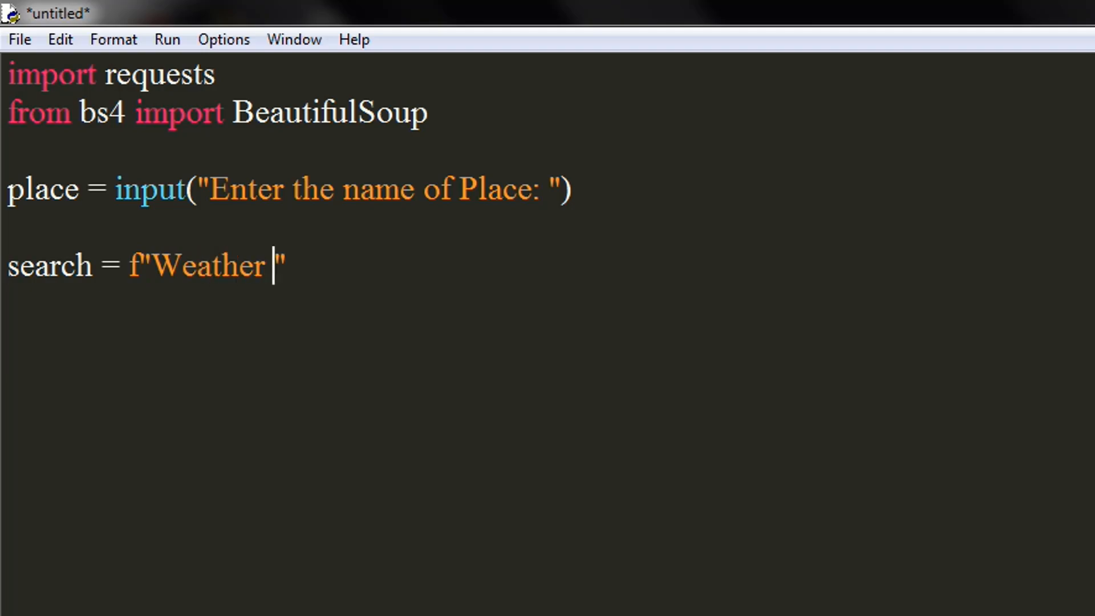
{"action": "type", "text": "in"}
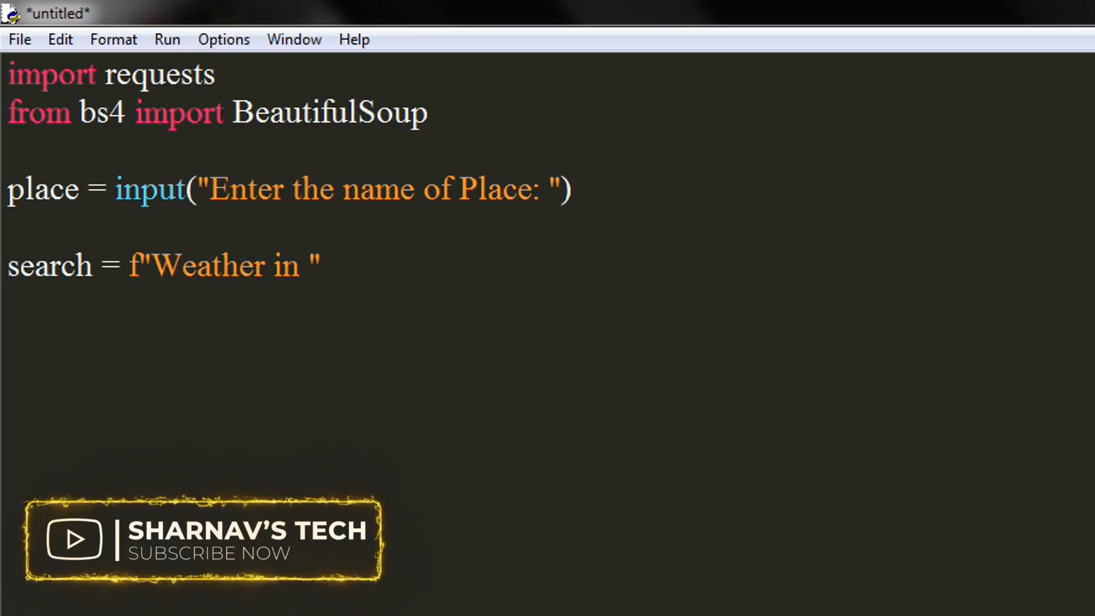
{"action": "type", "text": "{}"}
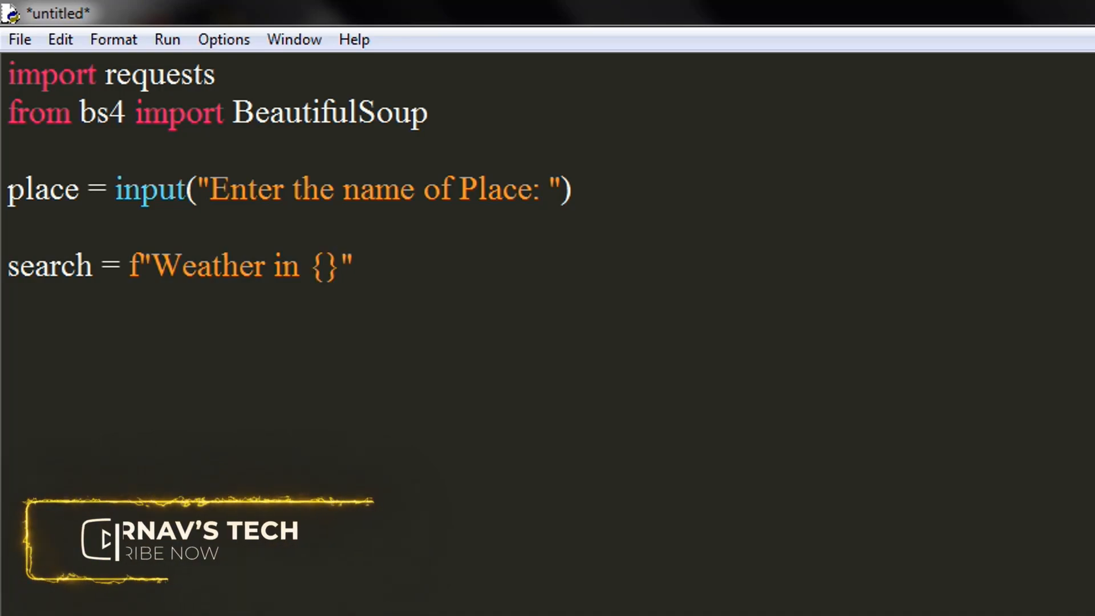
{"action": "type", "text": "place"}
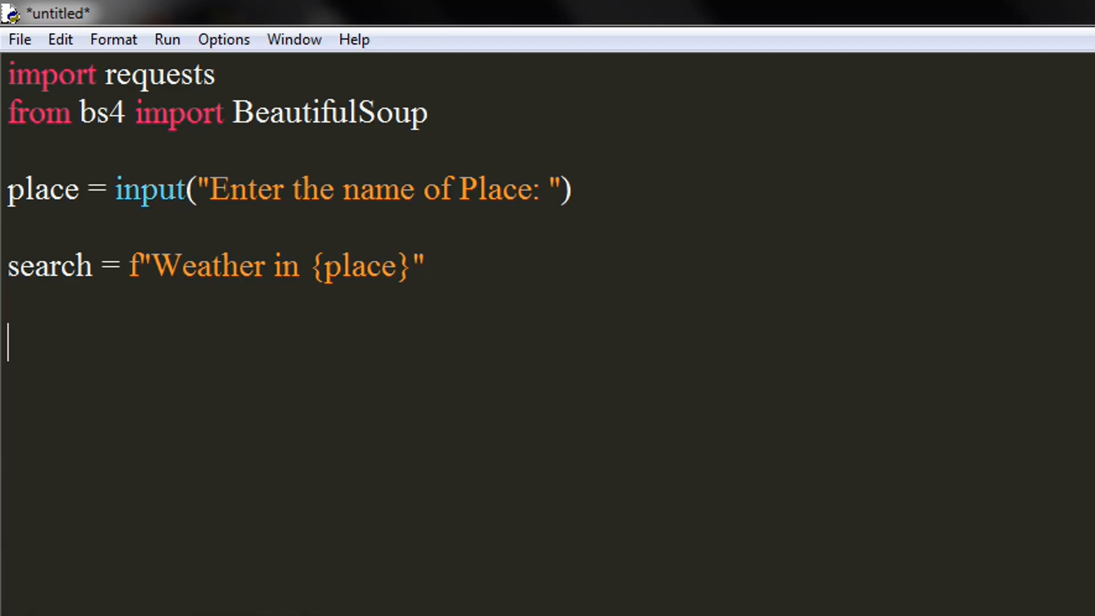
- Start a url = f"" line holding the pasted Google search address
{"action": "type", "text": "u"}
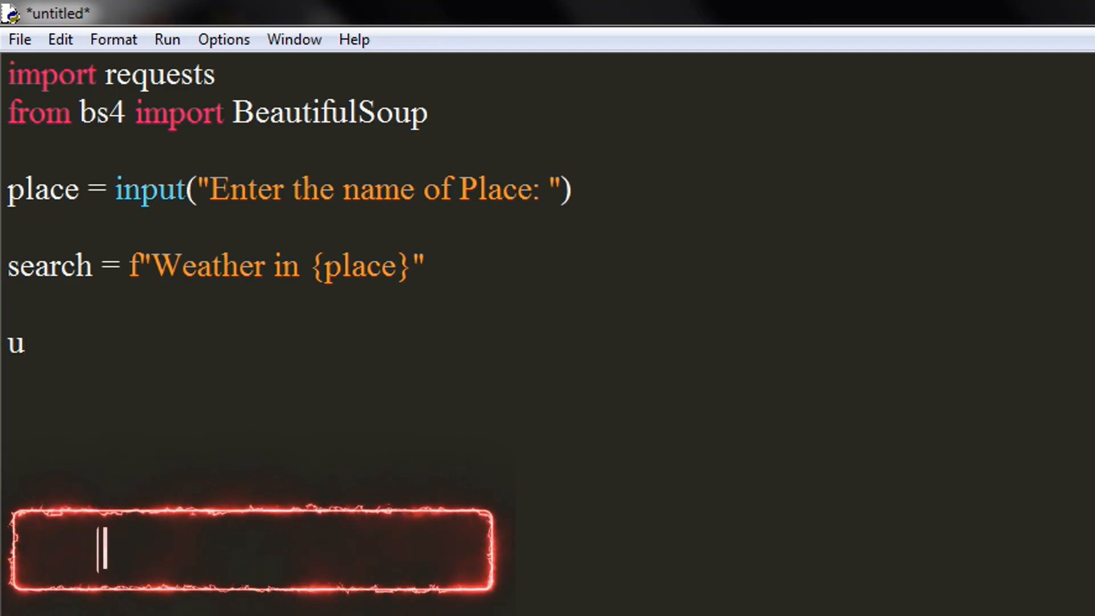
{"action": "type", "text": "rl ="}
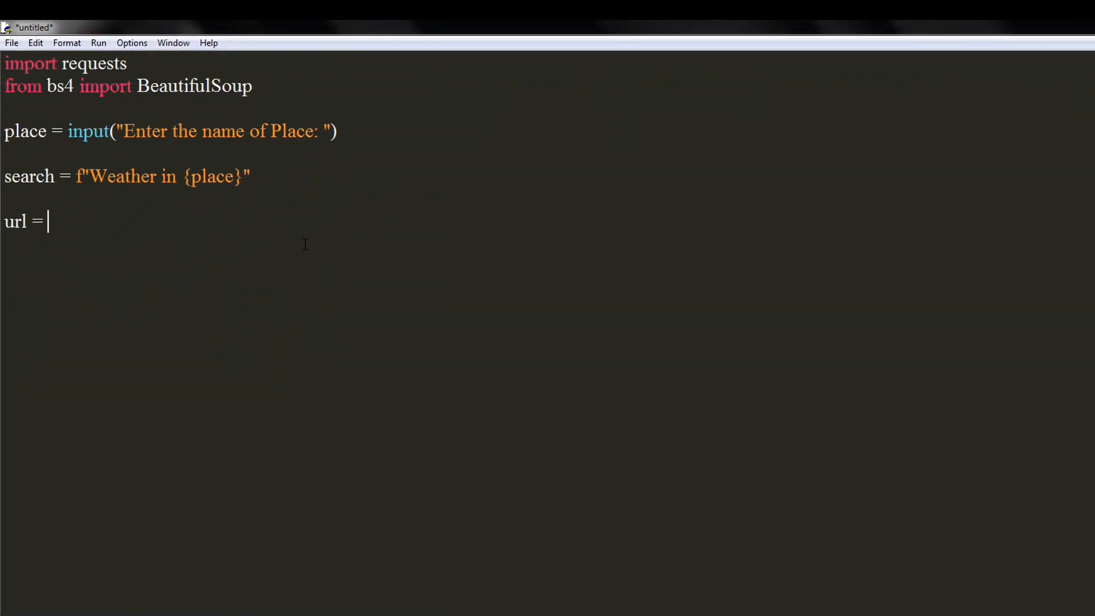
{"action": "type", "text": "f\""}
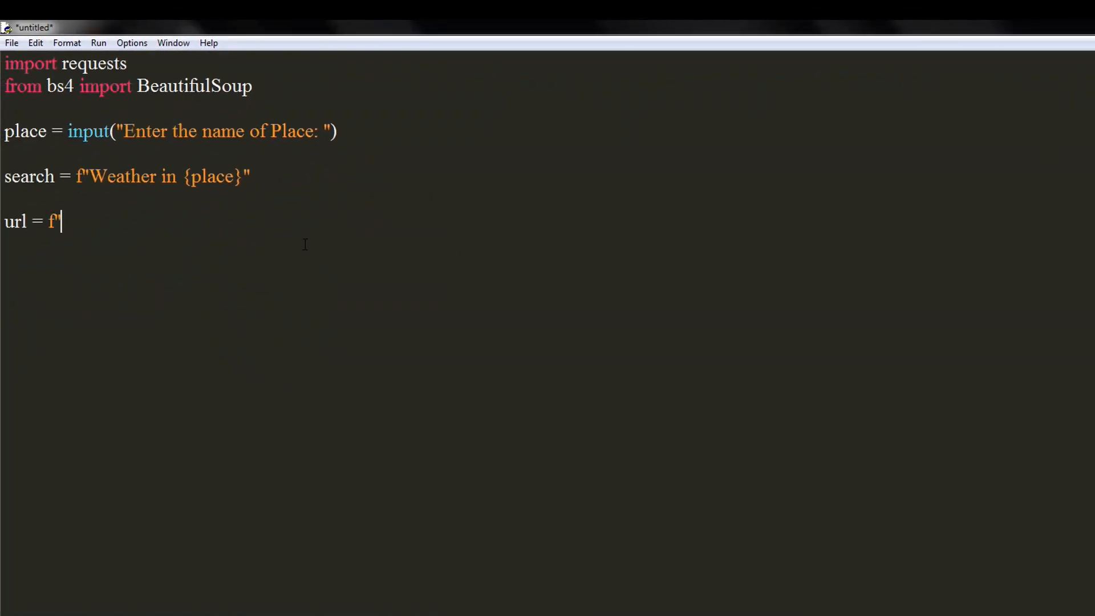
{"action": "type", "text": "\""}
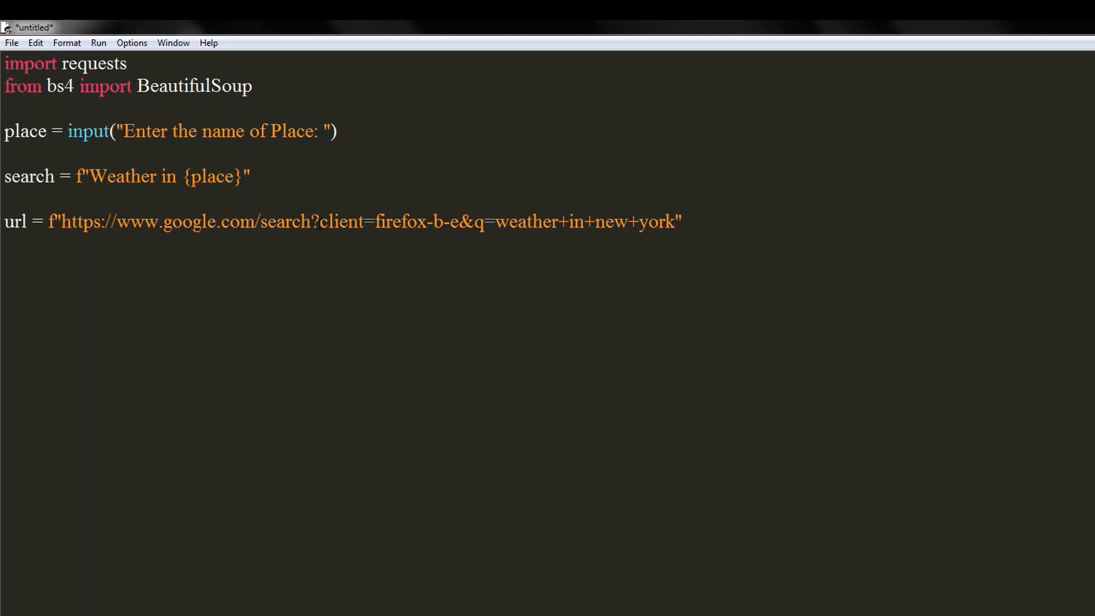
- Delete client=firefox-b-e from the URL and replace the weather+in+new+york query with {search}
{"action": "left_click_drag", "start_coordinate": [320, 221], "coordinate": [460, 221]}
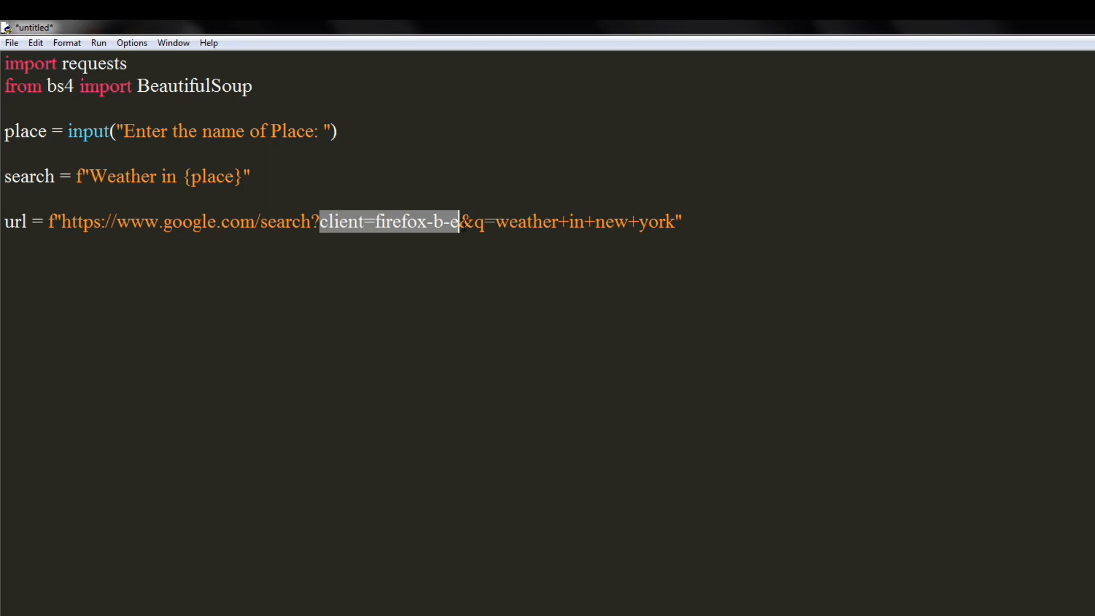
{"action": "key", "text": "Delete"}
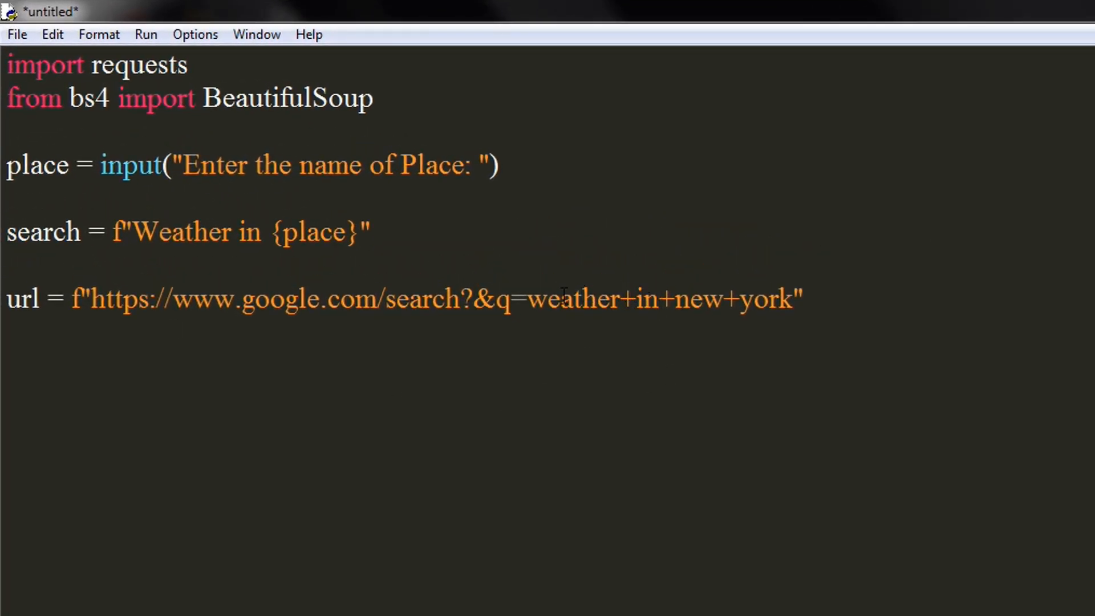
{"action": "left_click_drag", "start_coordinate": [526, 299], "coordinate": [793, 299]}
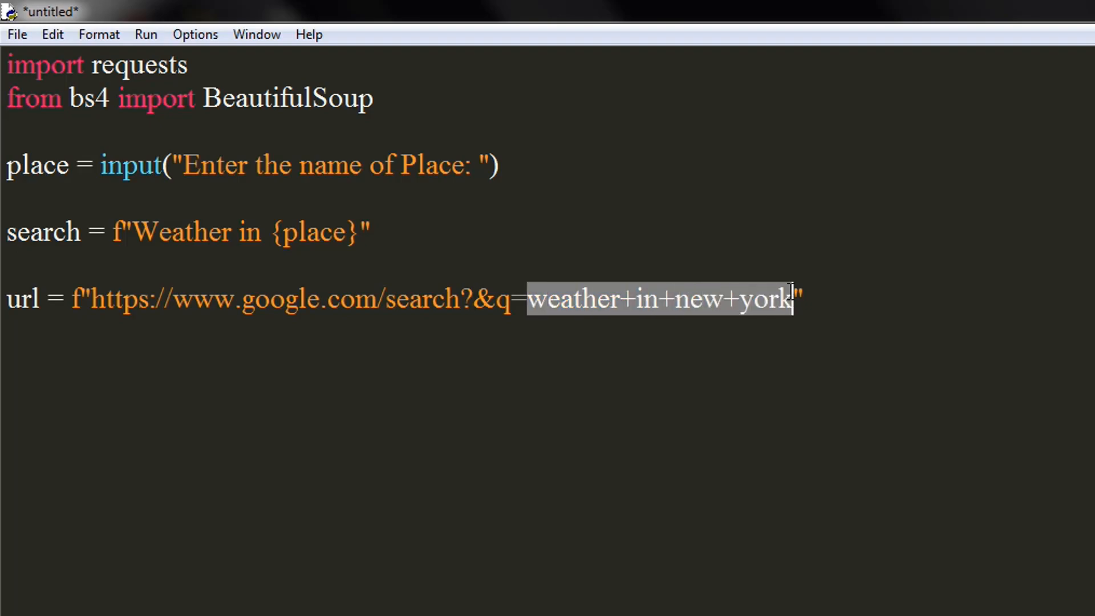
{"action": "type", "text": "{}"}
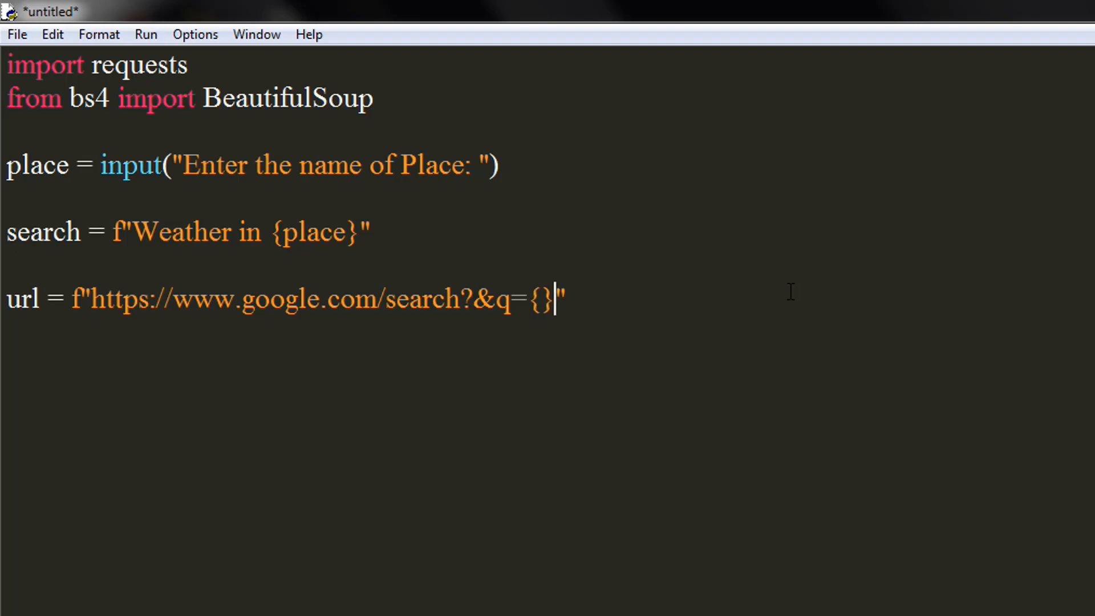
{"action": "type", "text": "s"}
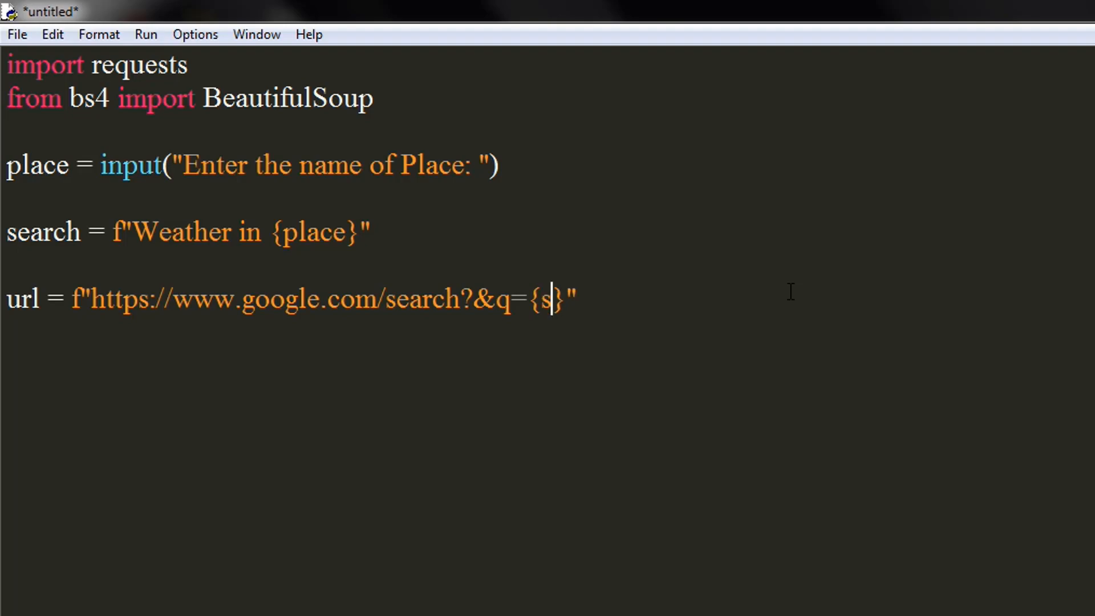
{"action": "type", "text": "ear"}
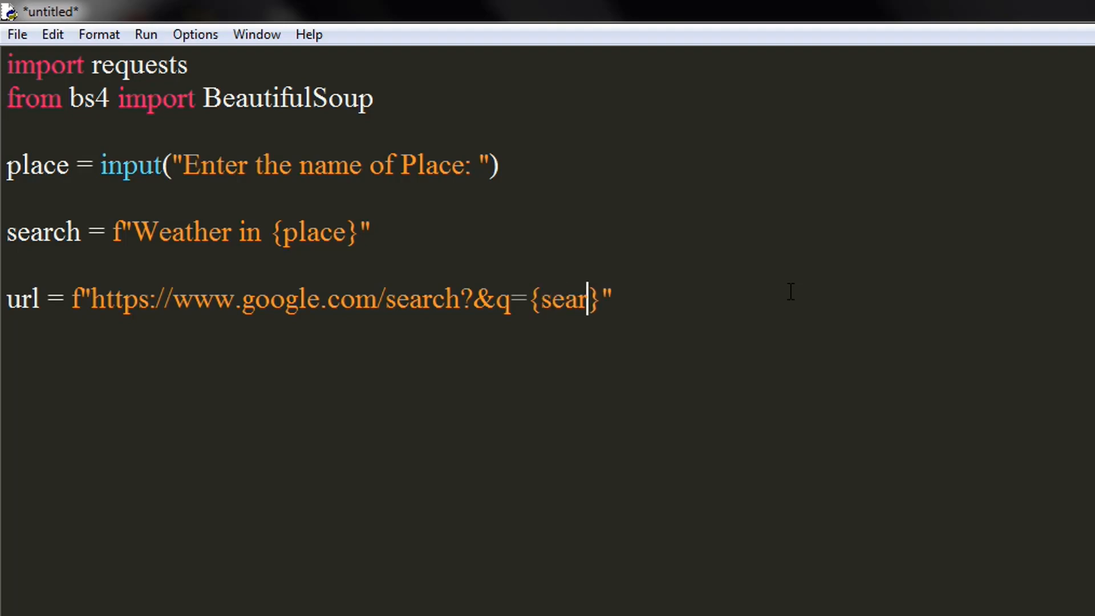
{"action": "type", "text": "ch"}
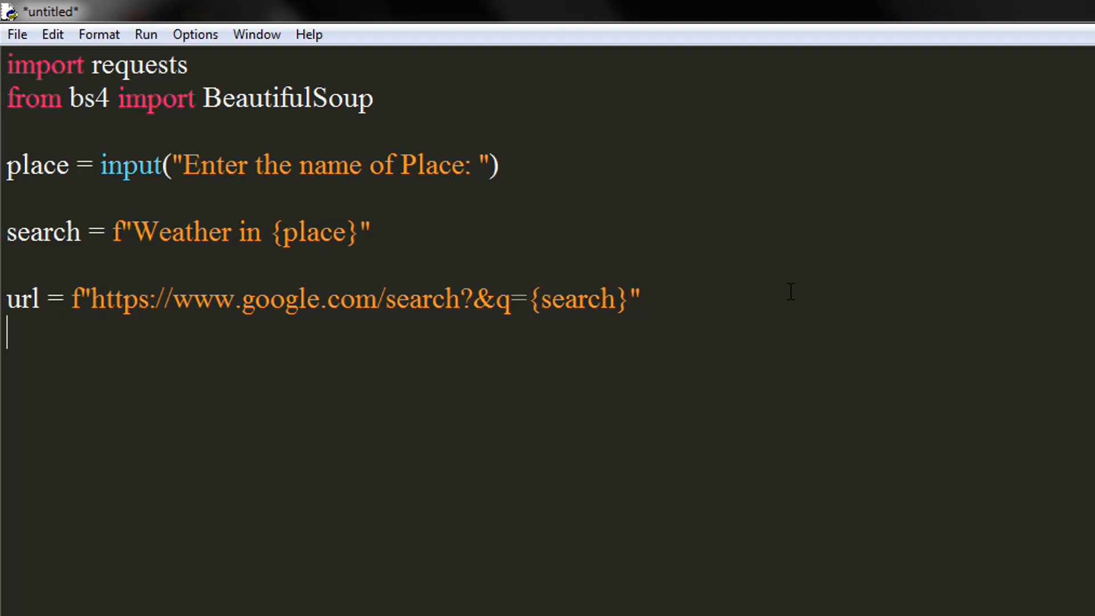
- Write r = requests.get(url) and begin the soup line
{"action": "type", "text": "r"}
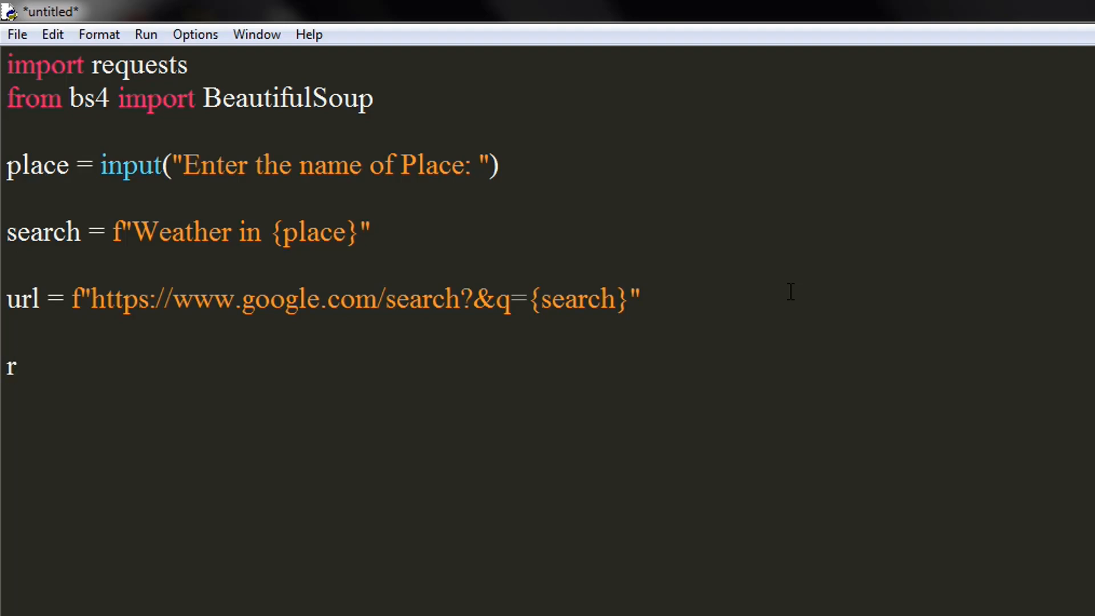
{"action": "type", "text": "= re"}
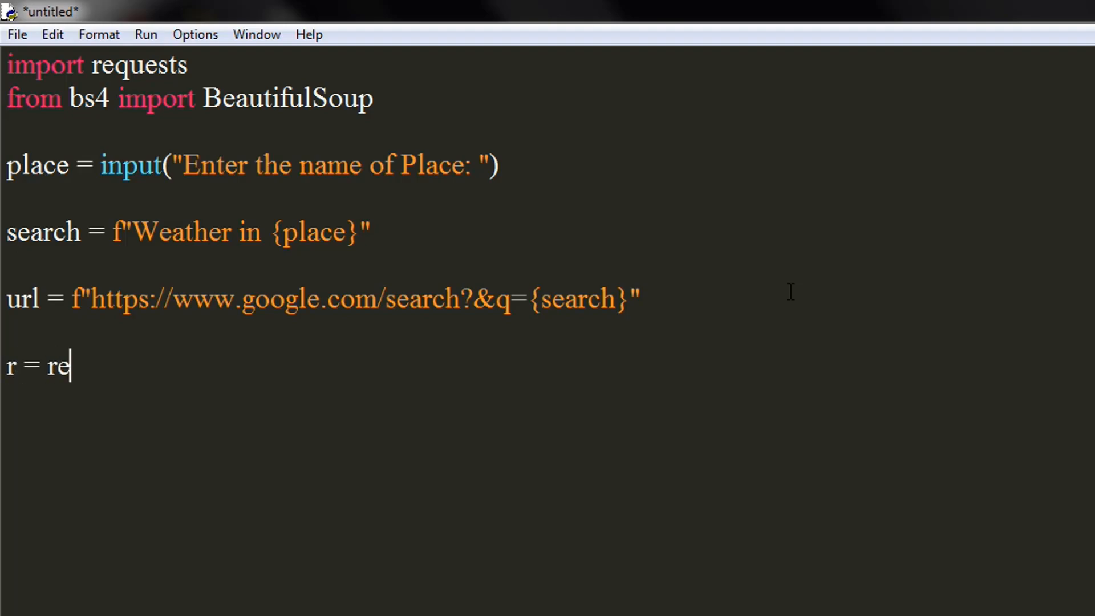
{"action": "type", "text": "ques"}
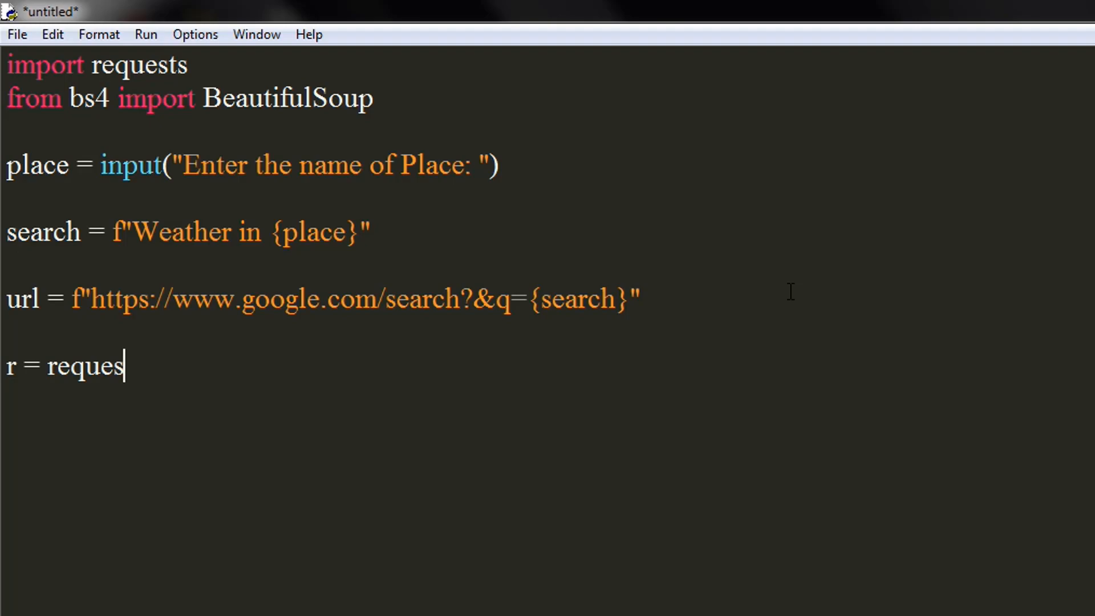
{"action": "type", "text": "ts."}
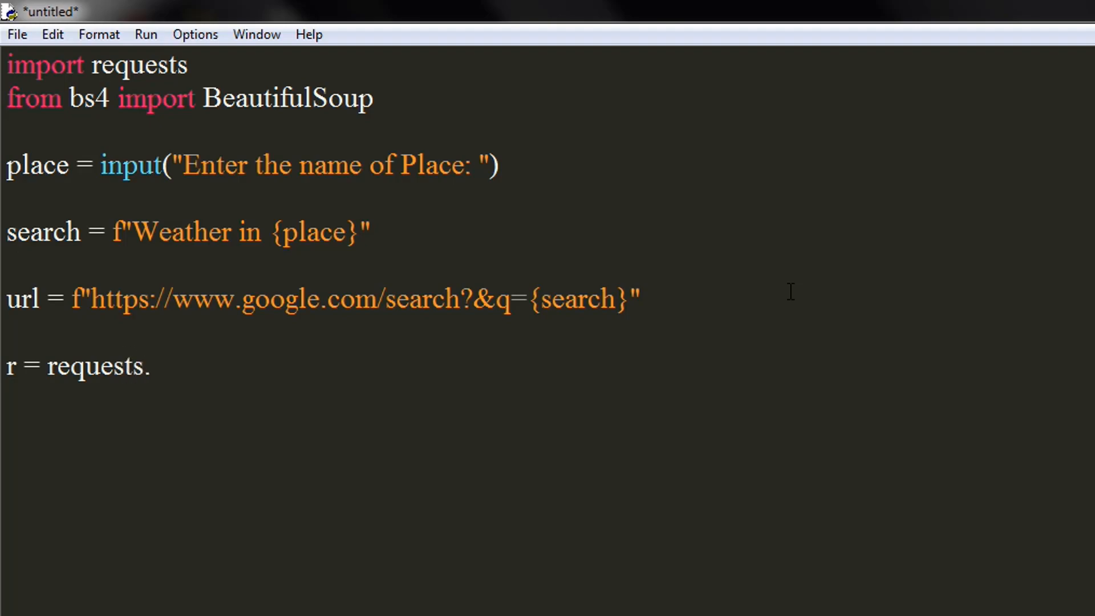
{"action": "type", "text": "get("}
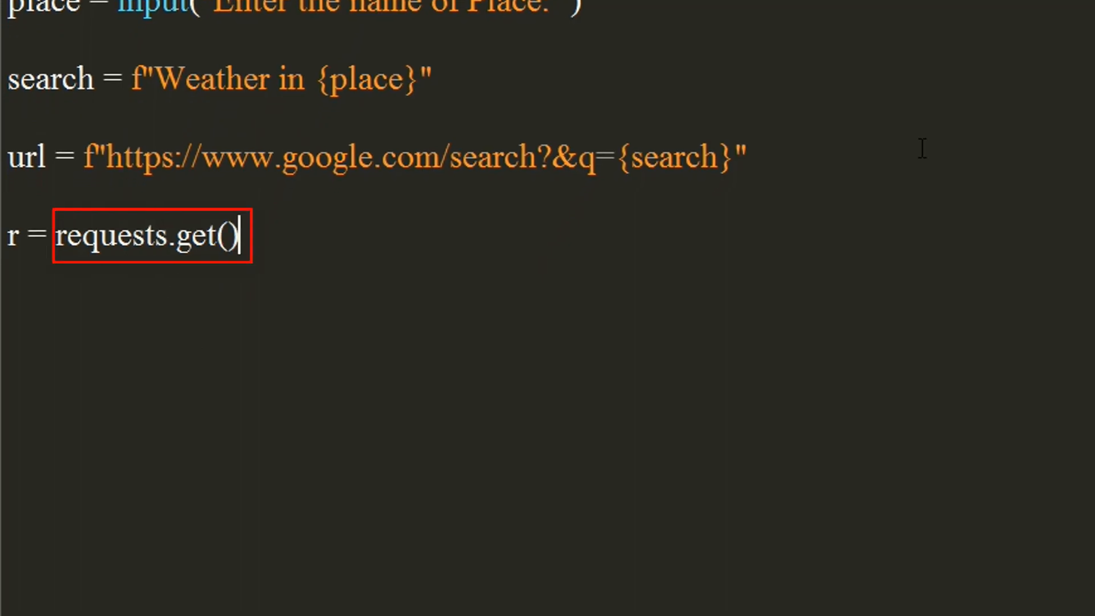
{"action": "type", "text": "url"}
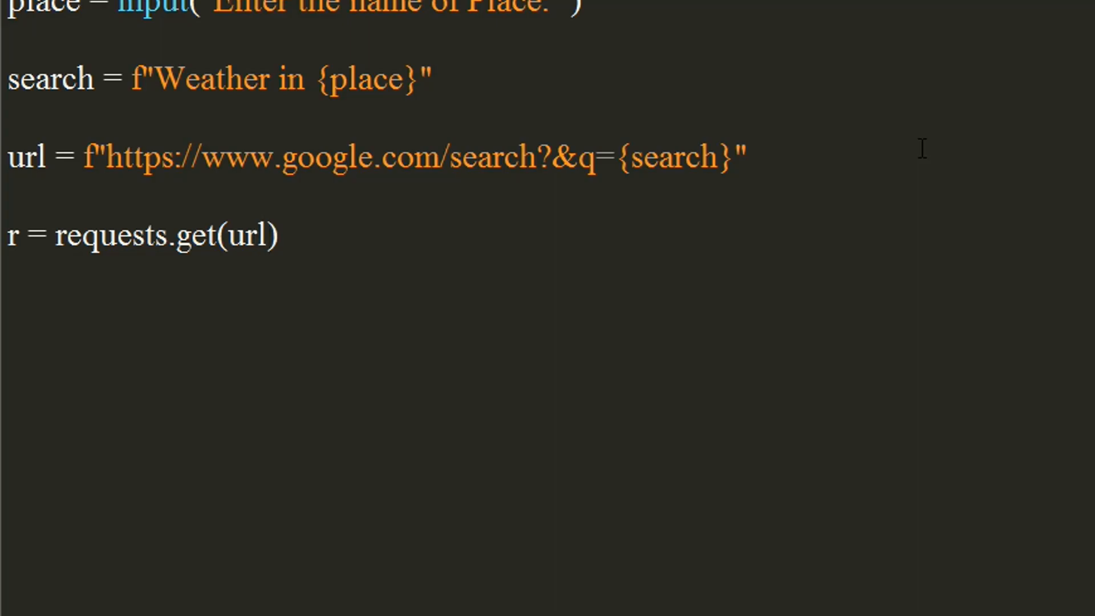
{"action": "type", "text": "soup ="}
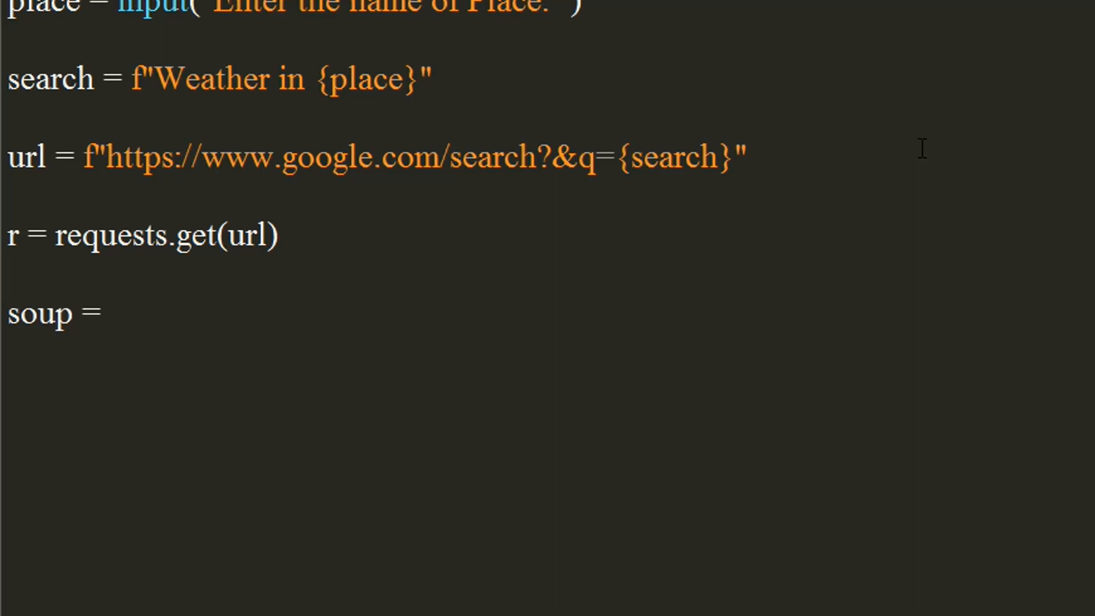
- Complete soup = BeautifulSoup(r.text, "html.parser")
{"action": "type", "text": "Be"}
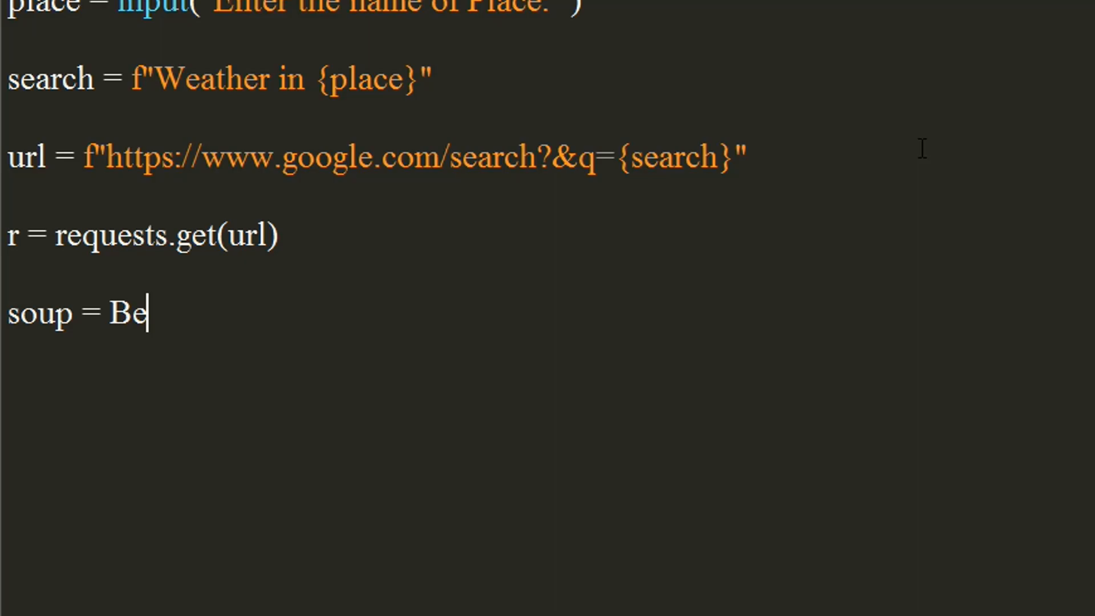
{"action": "type", "text": "aut"}
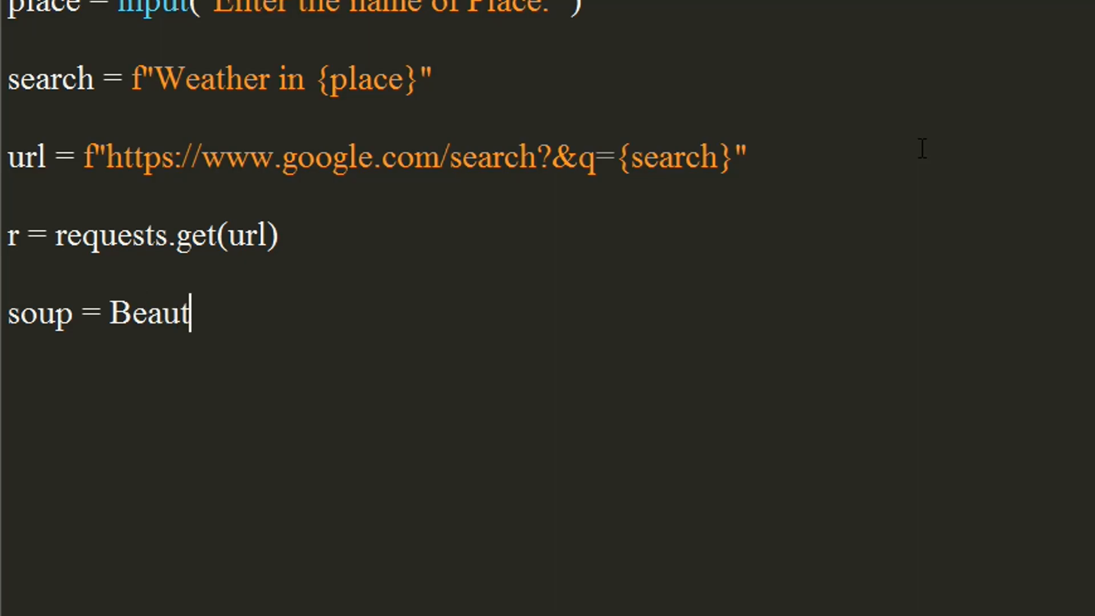
{"action": "type", "text": "ifu"}
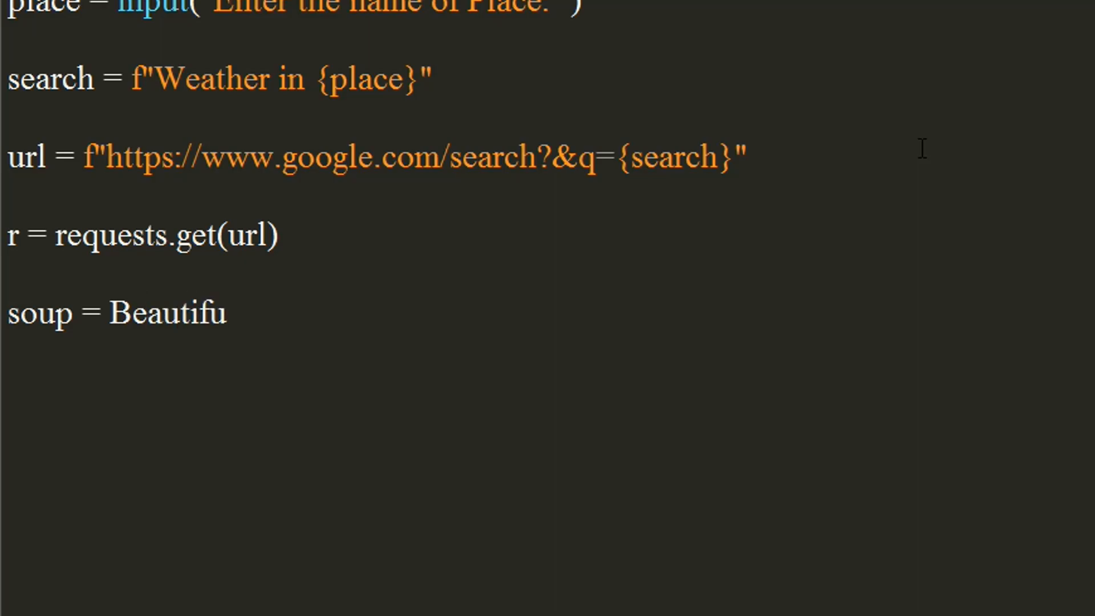
{"action": "type", "text": "l"}
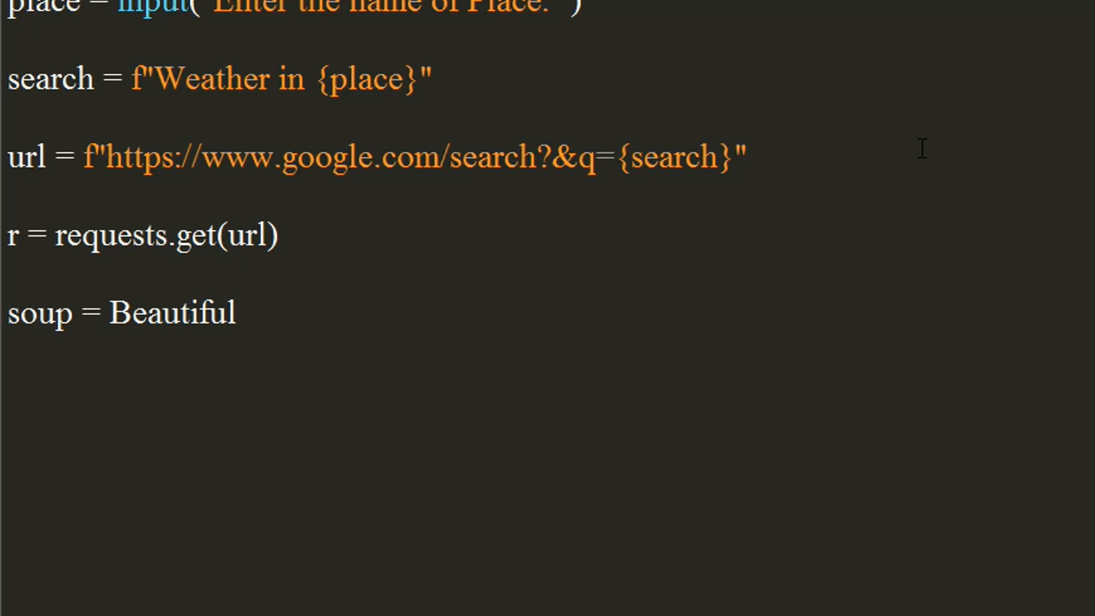
{"action": "type", "text": "Soup"}
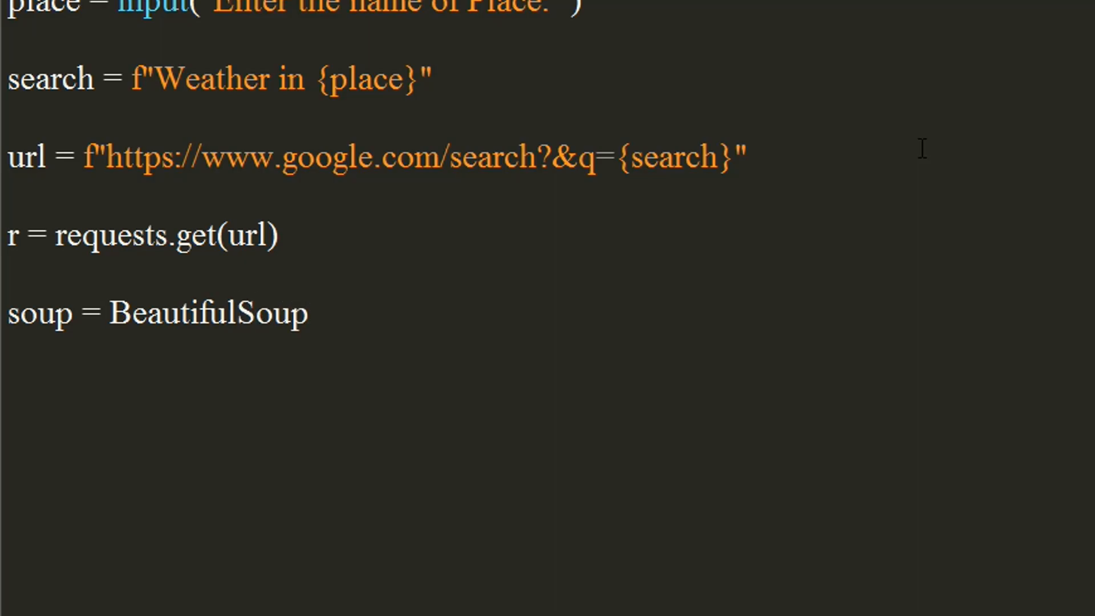
{"action": "type", "text": "()"}
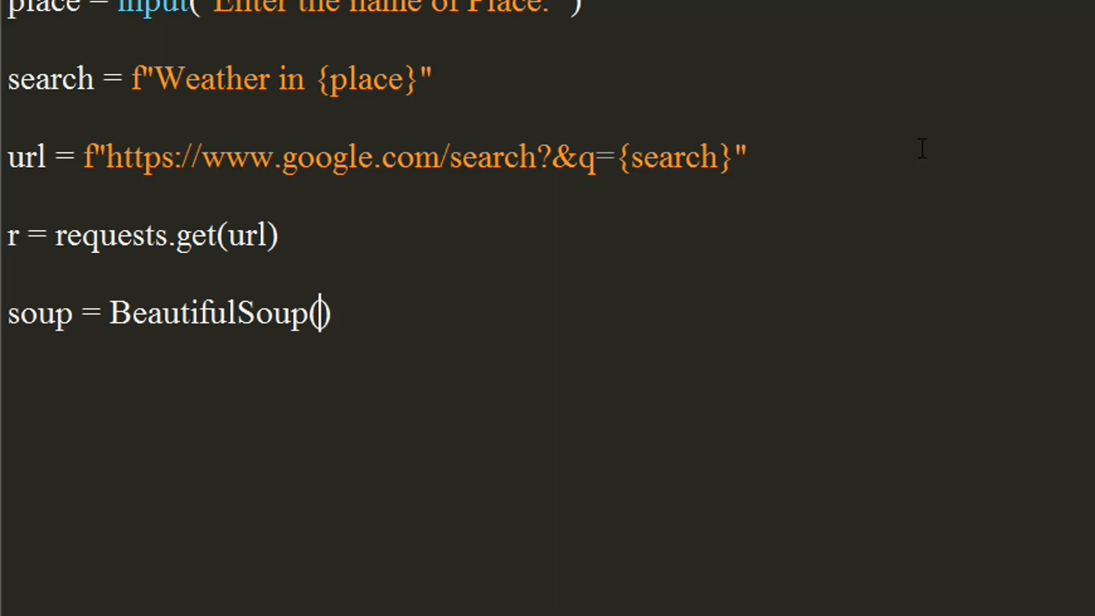
{"action": "type", "text": "r.t"}
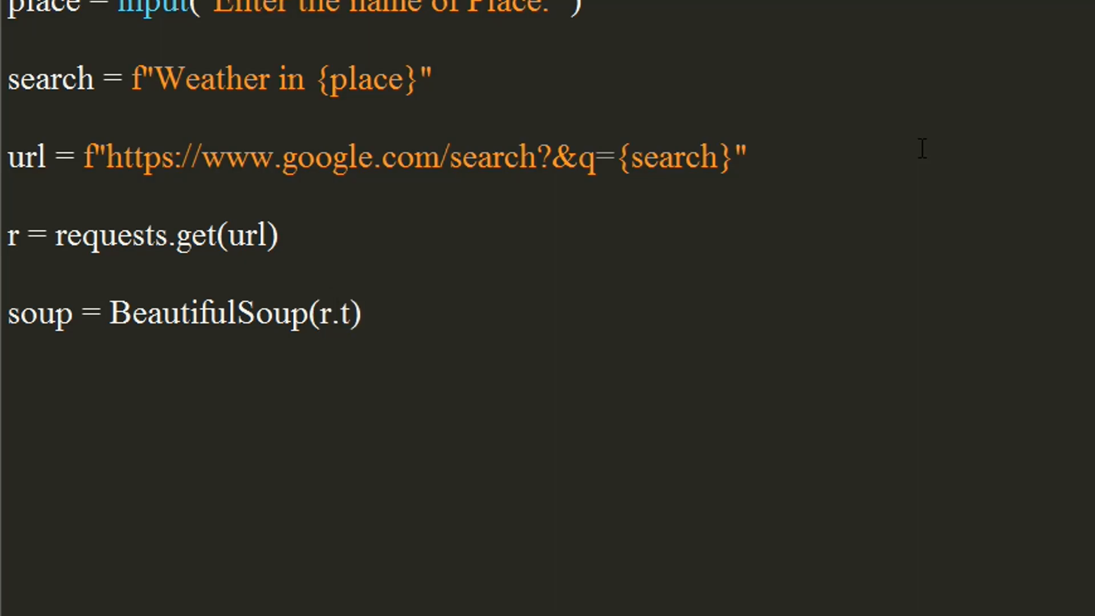
{"action": "type", "text": "ext,"}
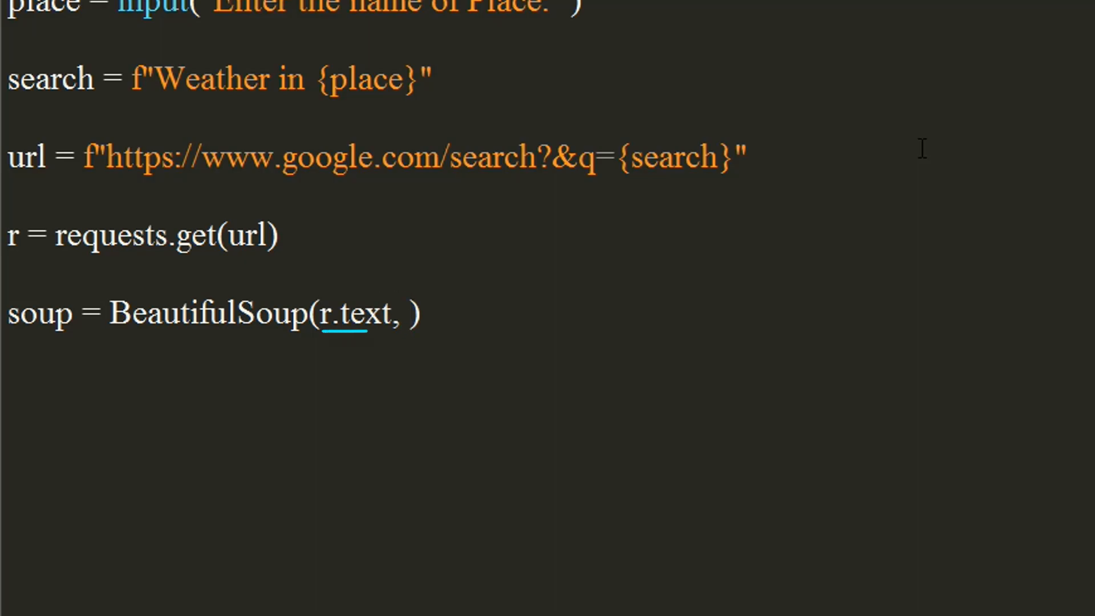
{"action": "type", "text": "\"\""}
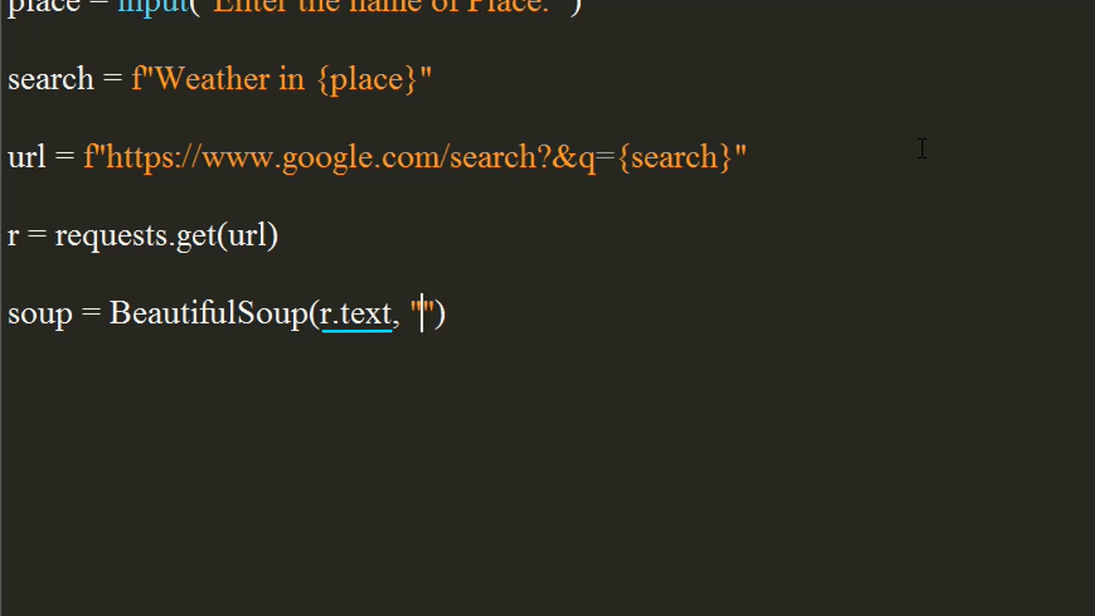
{"action": "type", "text": "html"}
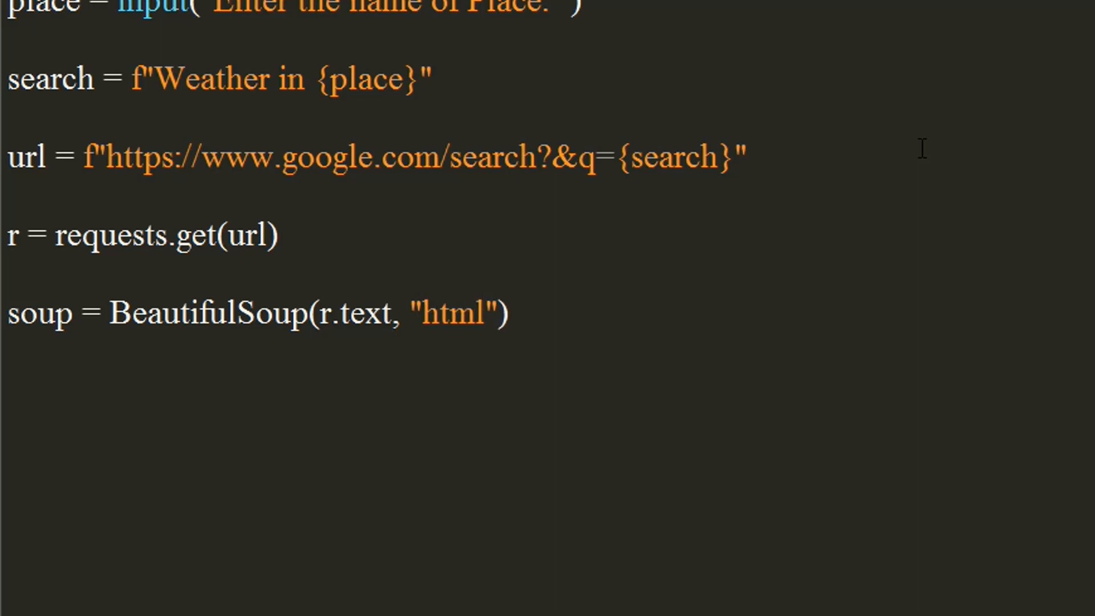
{"action": "type", "text": ".pa"}
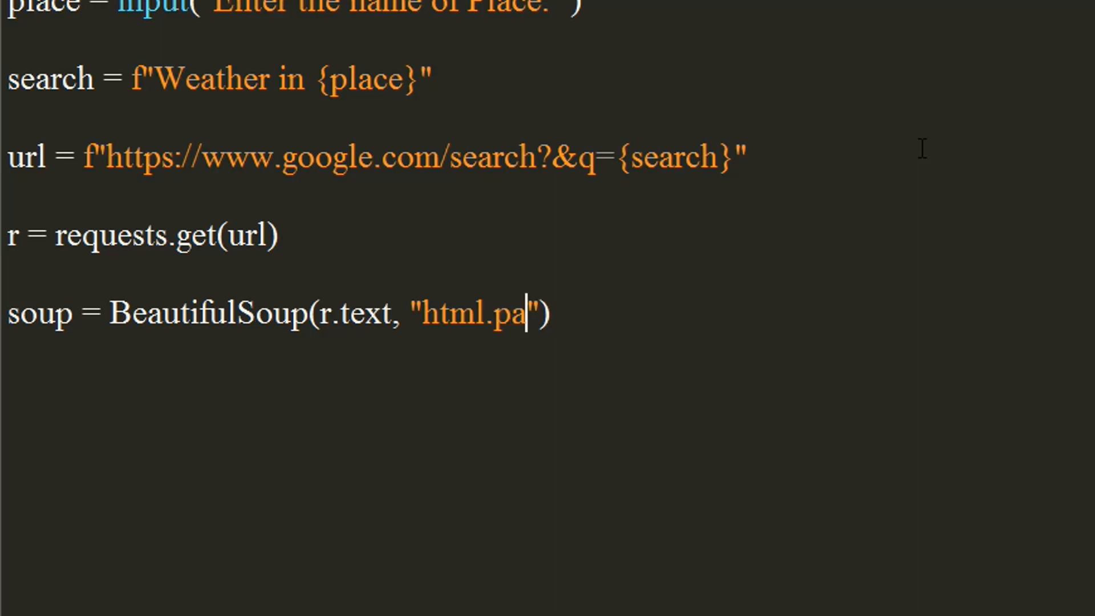
{"action": "type", "text": "rser"}
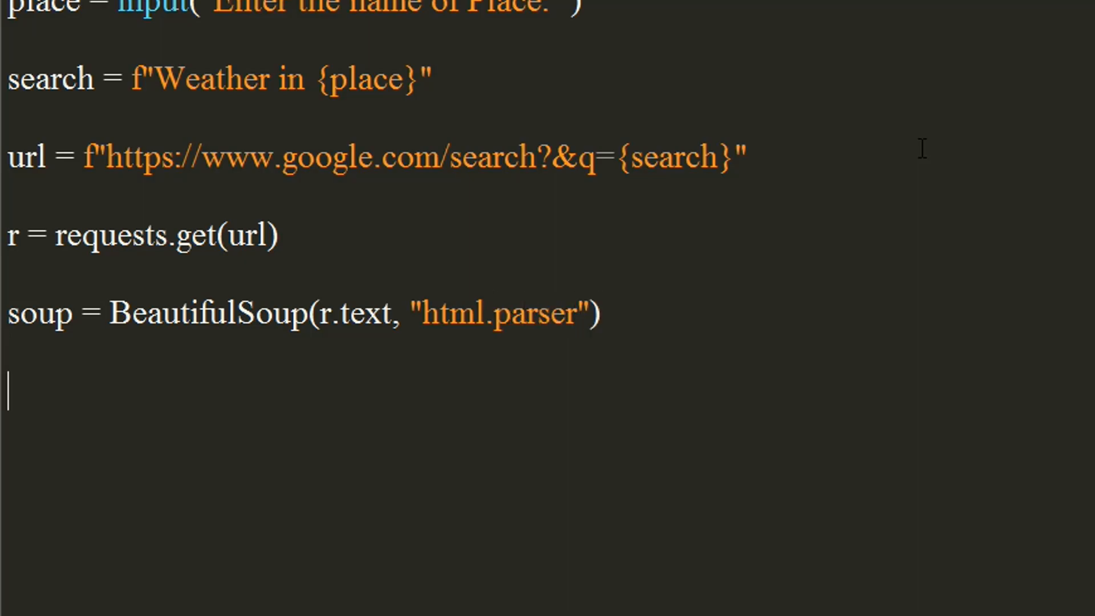
- Begin the update line as update = soup.find("div", class
{"action": "type", "text": "upd"}
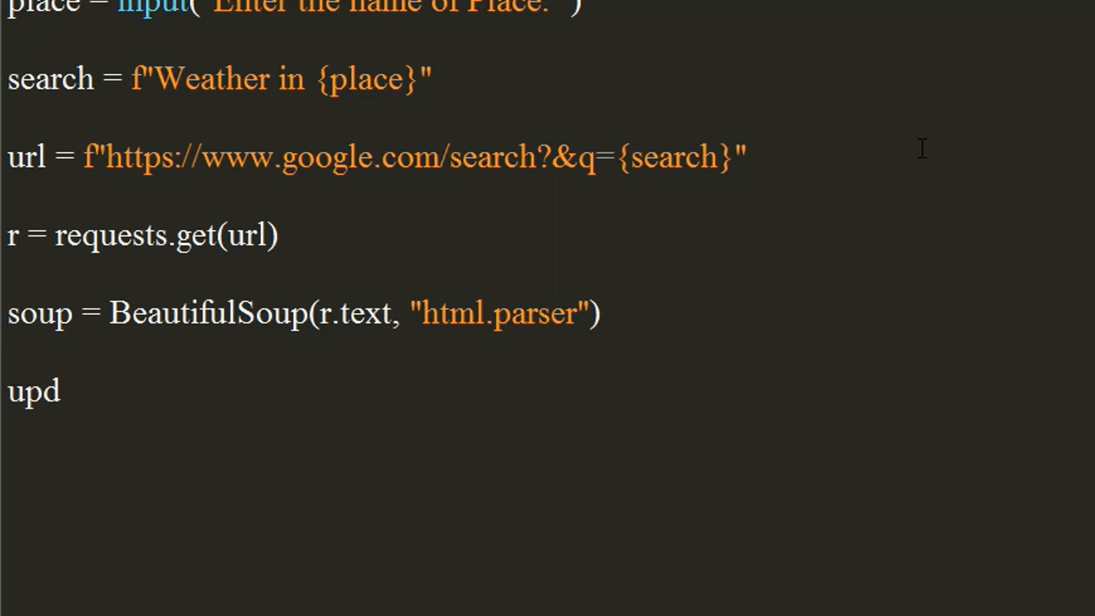
{"action": "type", "text": "ate ="}
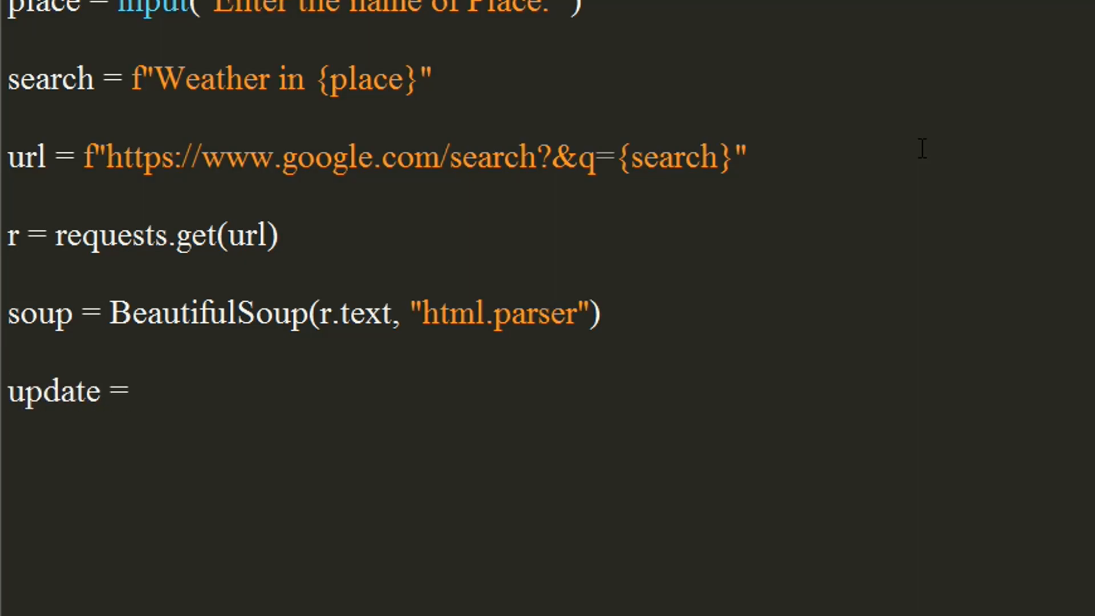
{"action": "type", "text": "sou"}
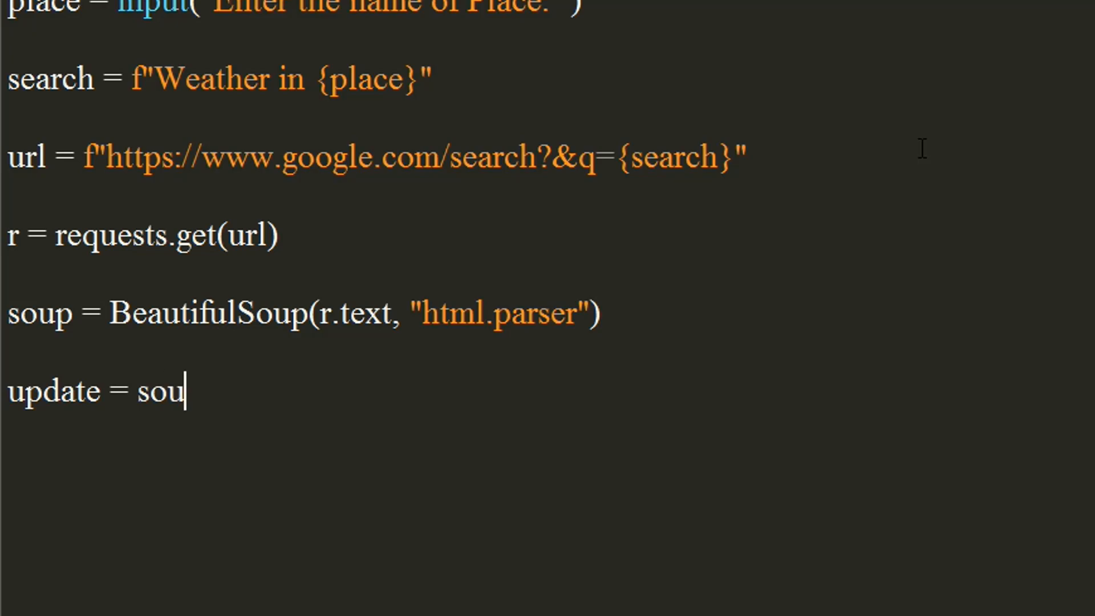
{"action": "type", "text": "p.fi"}
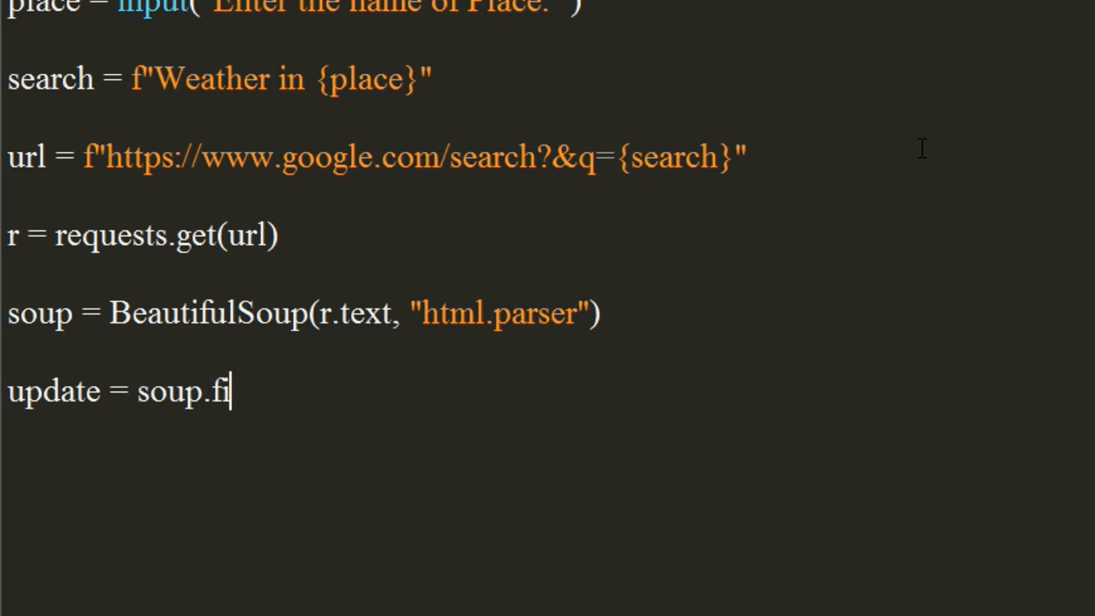
{"action": "type", "text": "nd("}
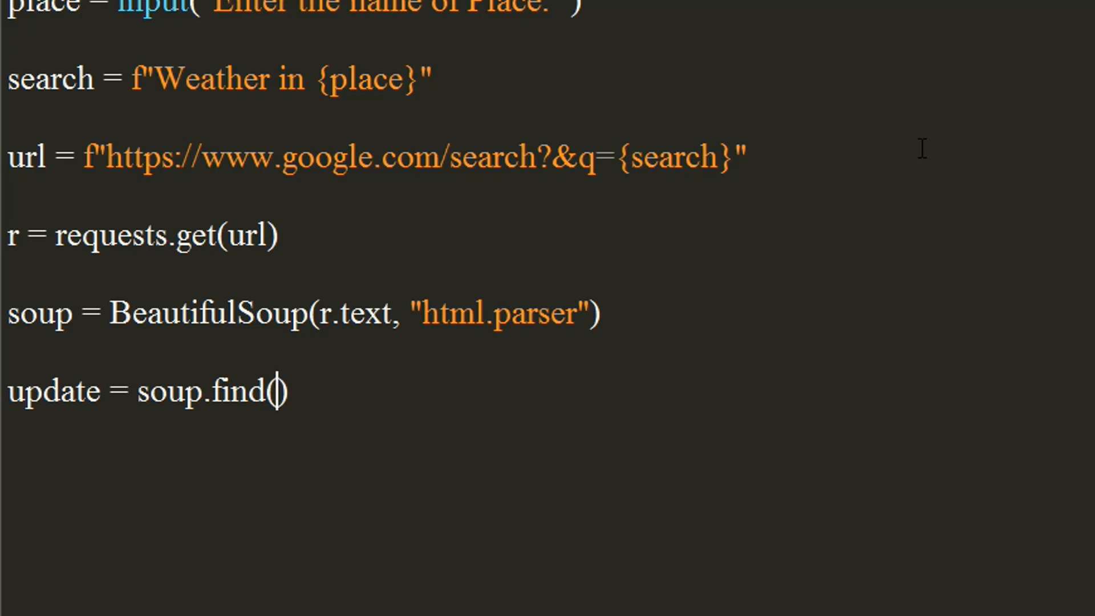
{"action": "type", "text": "\"\""}
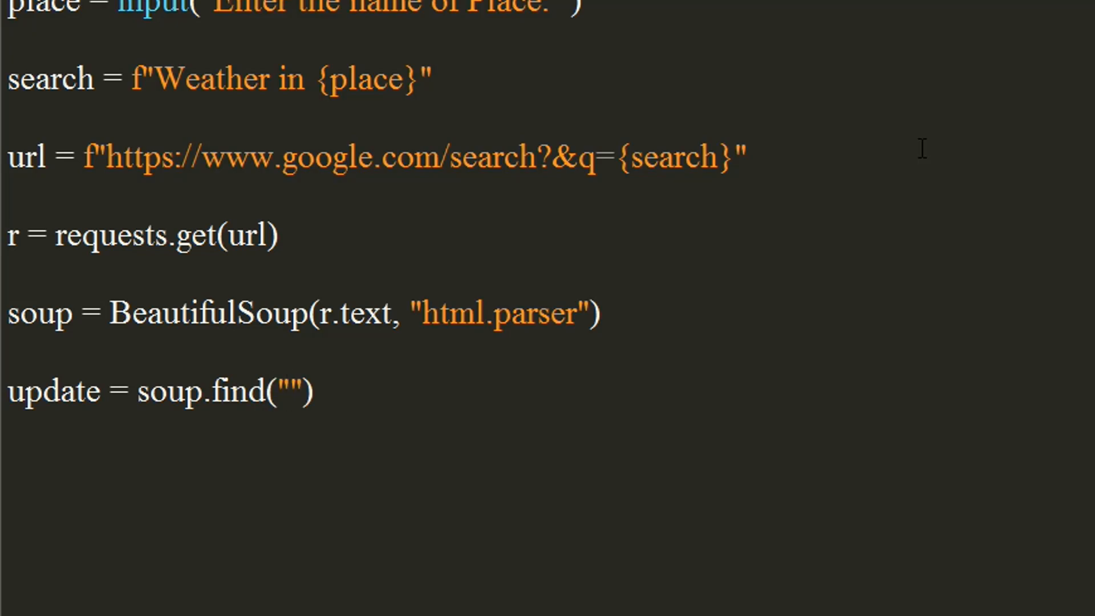
{"action": "type", "text": "div"}
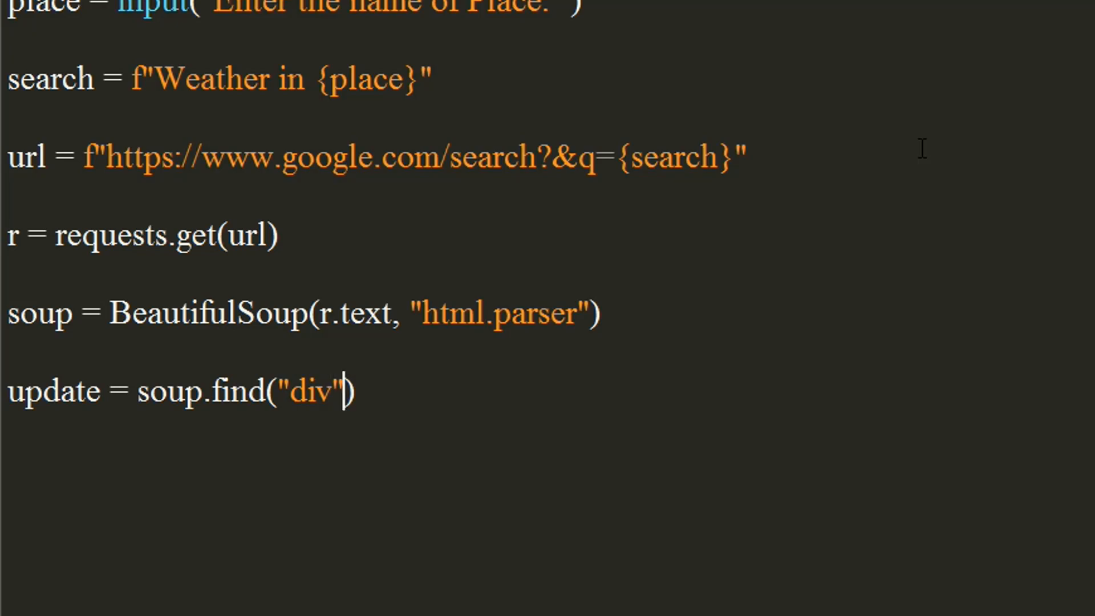
{"action": "type", "text": ","}
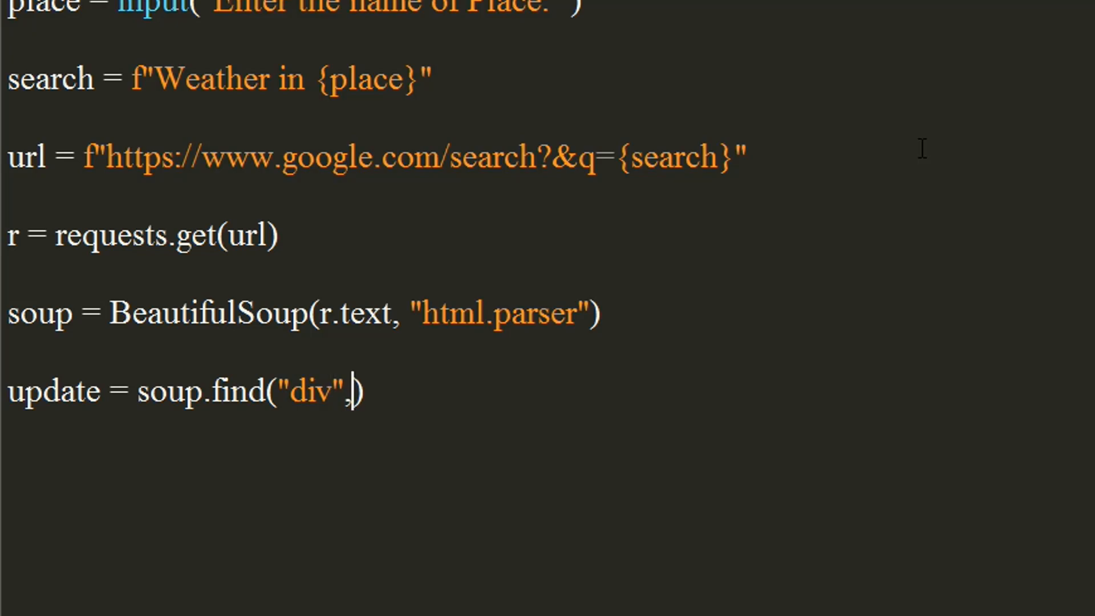
{"action": "type", "text": "class"}
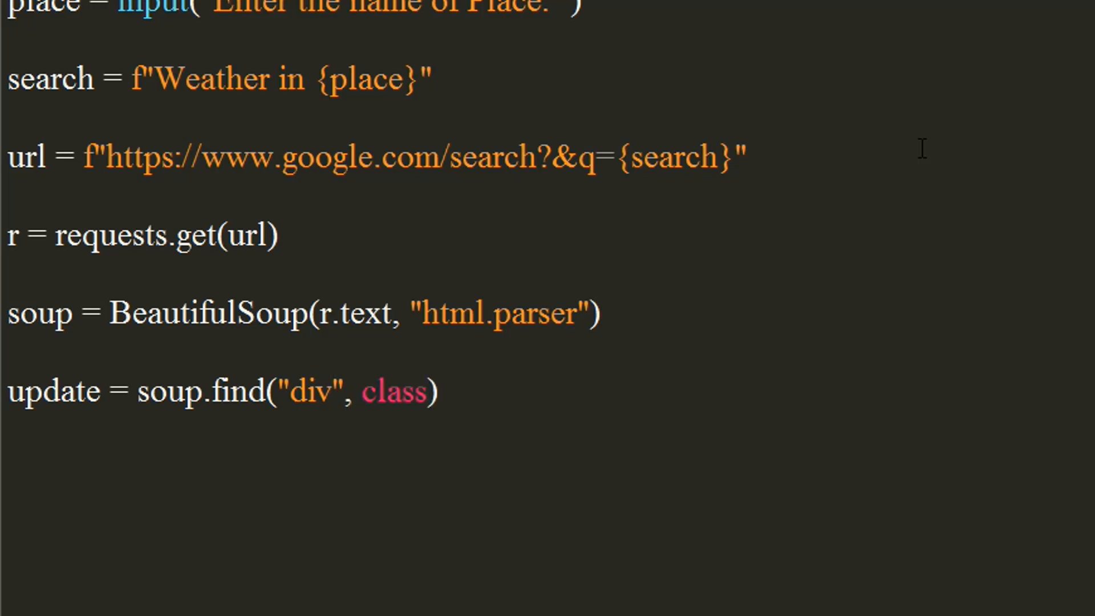
- Finish it with class_="BNeawe").text and start a new line
{"action": "left_click", "coordinate": [426, 390]}
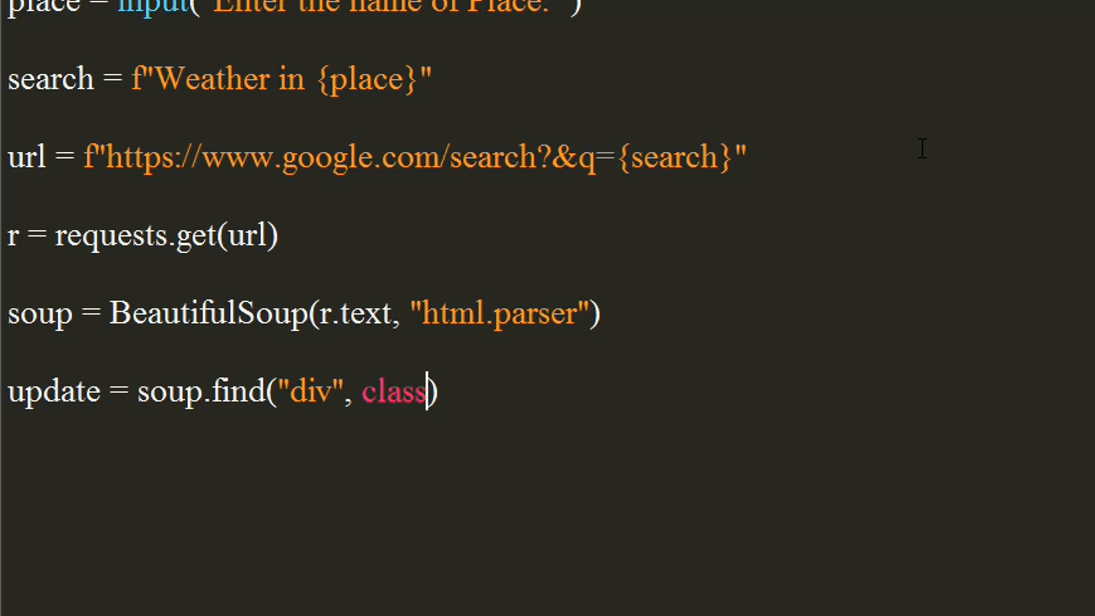
{"action": "type", "text": "_=\""}
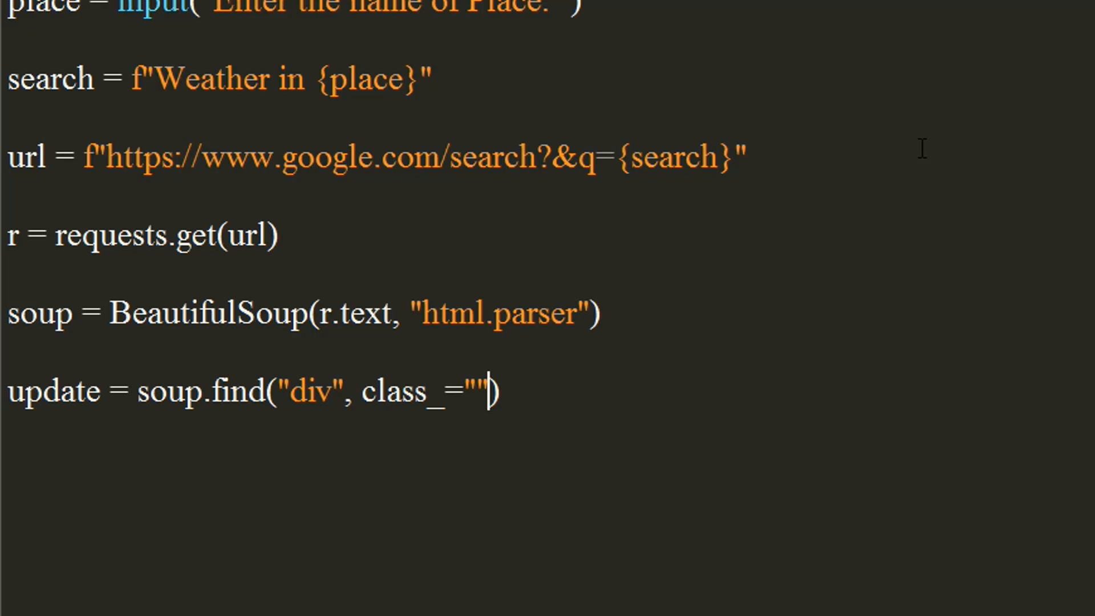
{"action": "type", "text": "B"}
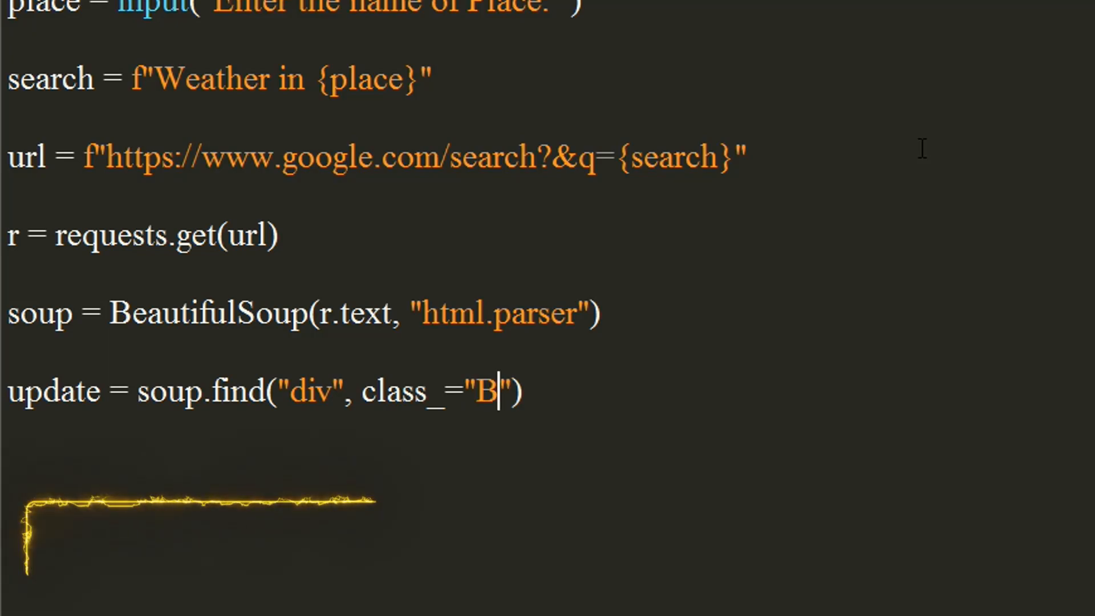
{"action": "type", "text": "Nea"}
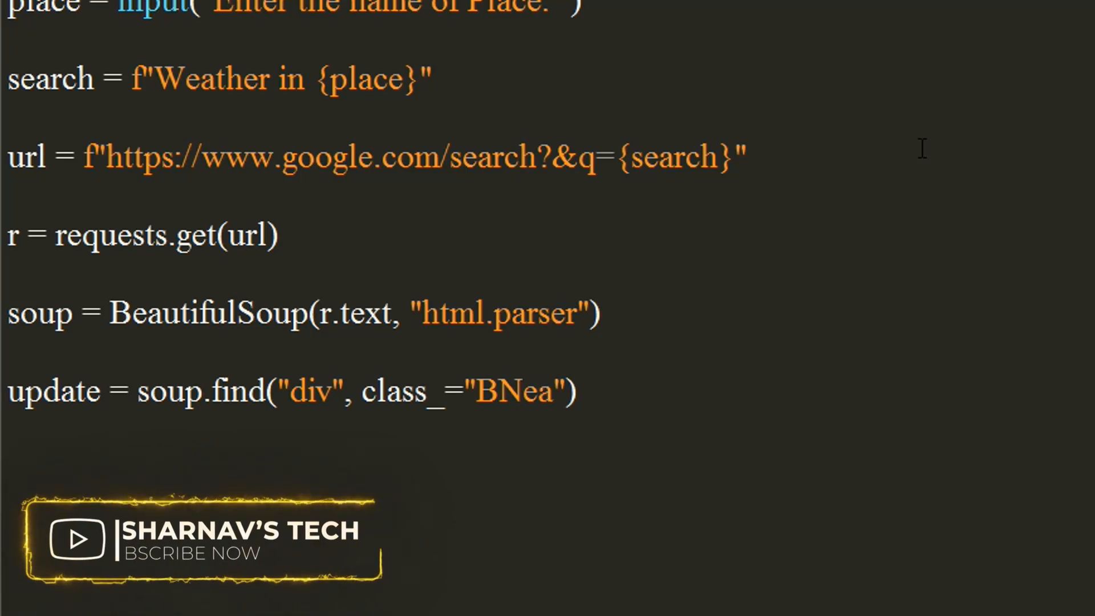
{"action": "type", "text": "e"}
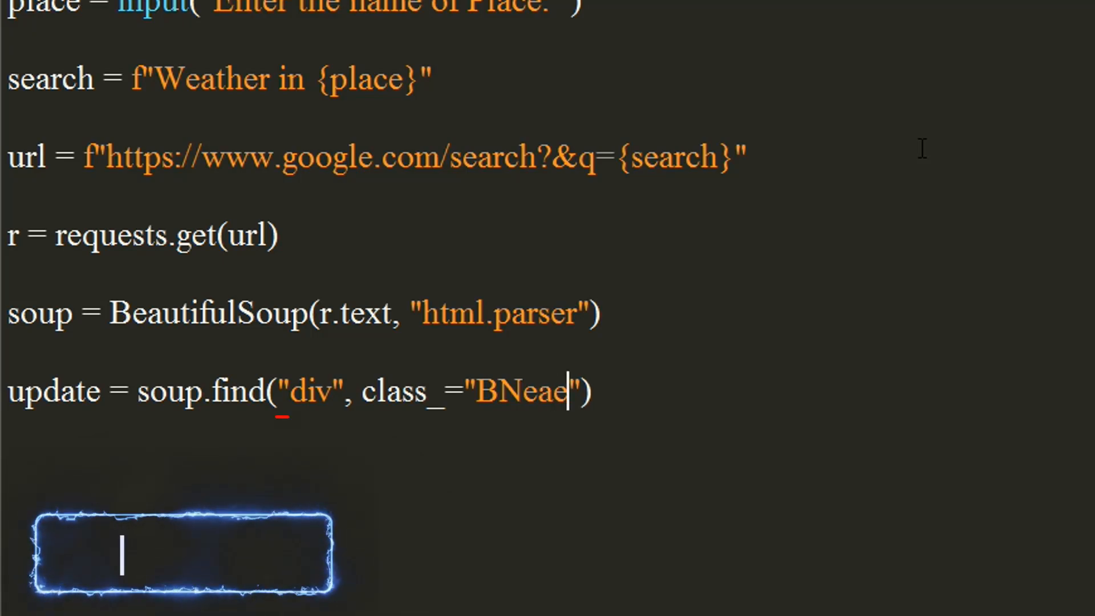
{"action": "type", "text": "we"}
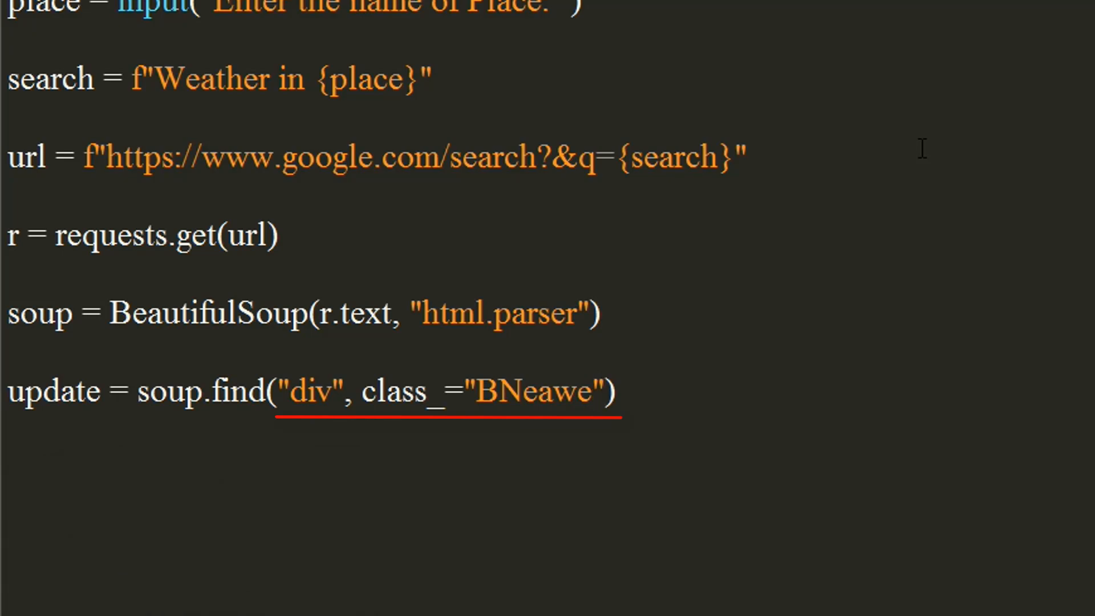
{"action": "type", "text": ".t"}
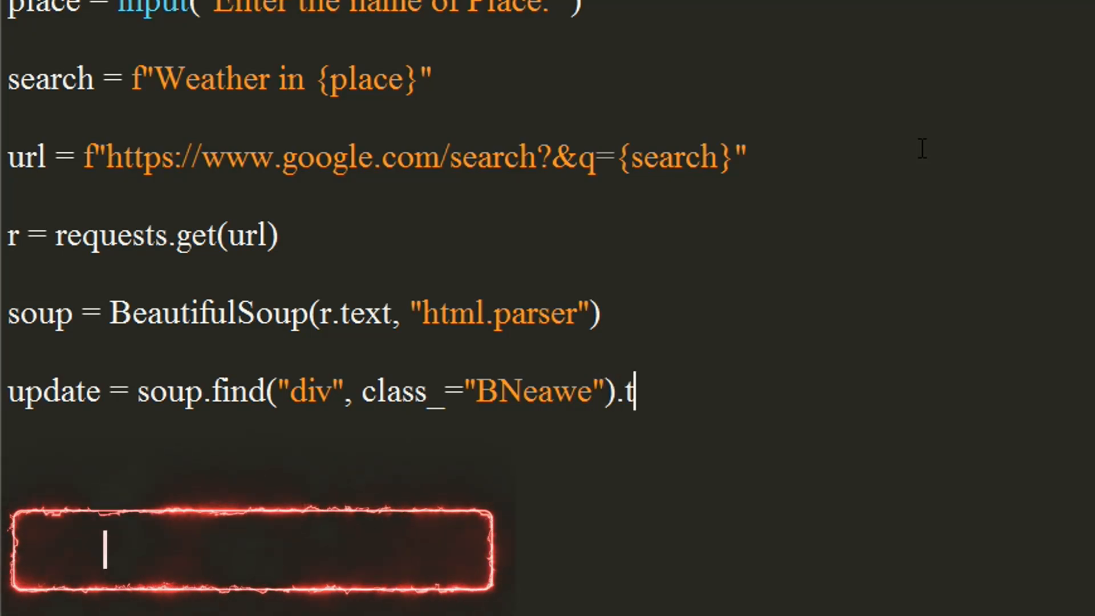
{"action": "type", "text": "ext"}
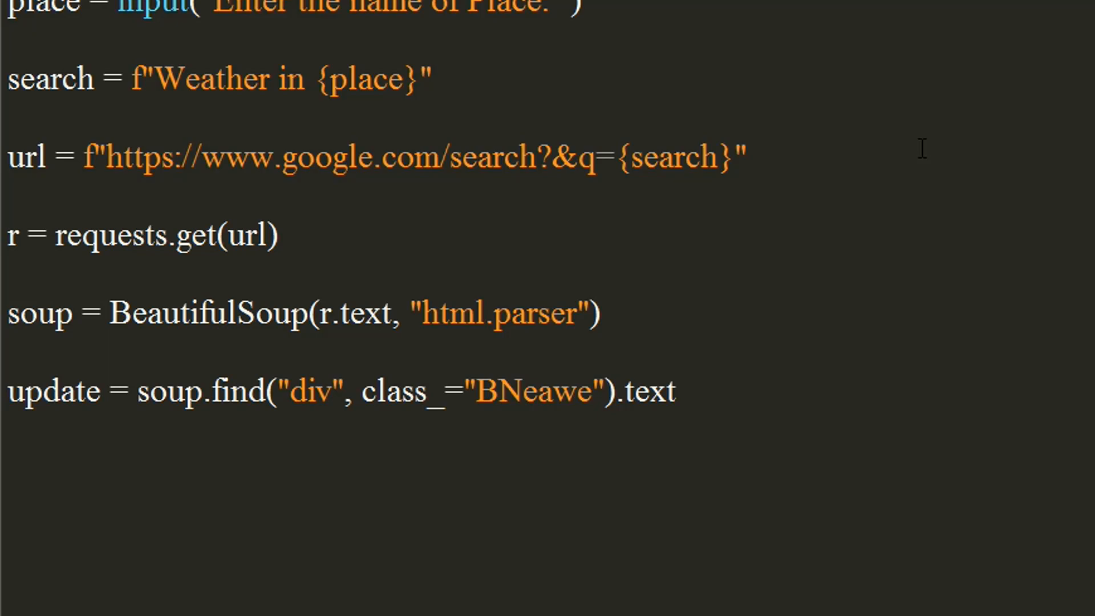
{"action": "key", "text": "Enter"}
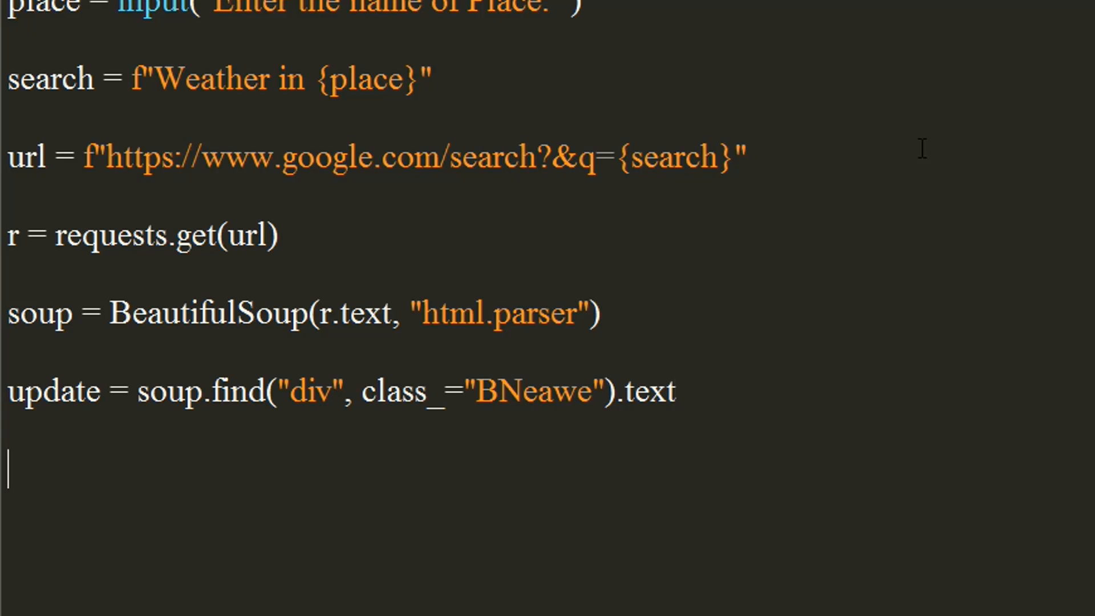
- Write the final line print(f"{search} now is {update}")
{"action": "type", "text": "print("}
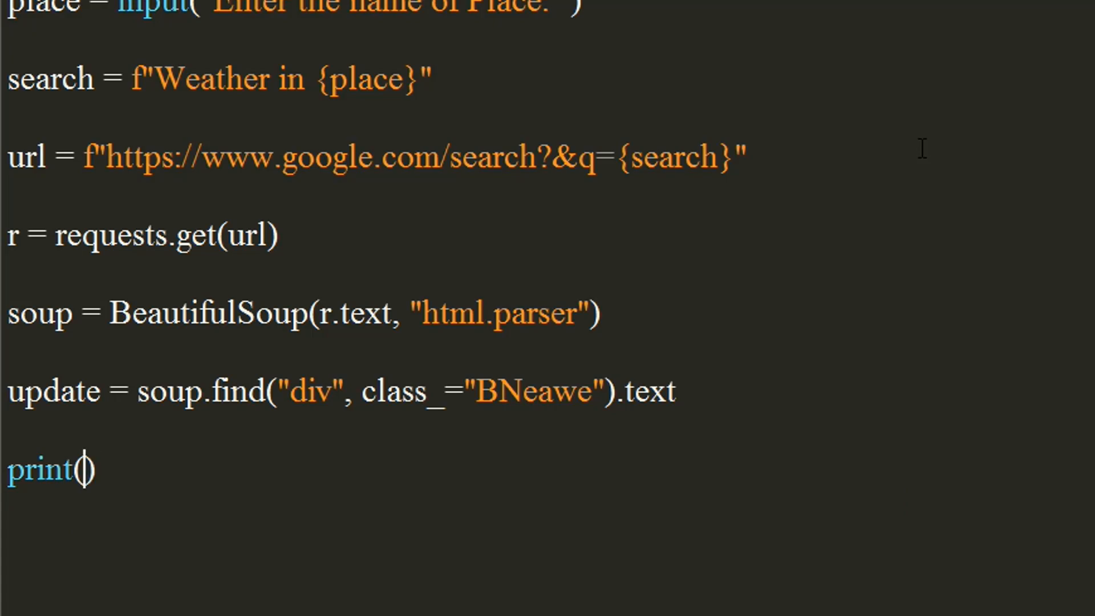
{"action": "type", "text": "\"\""}
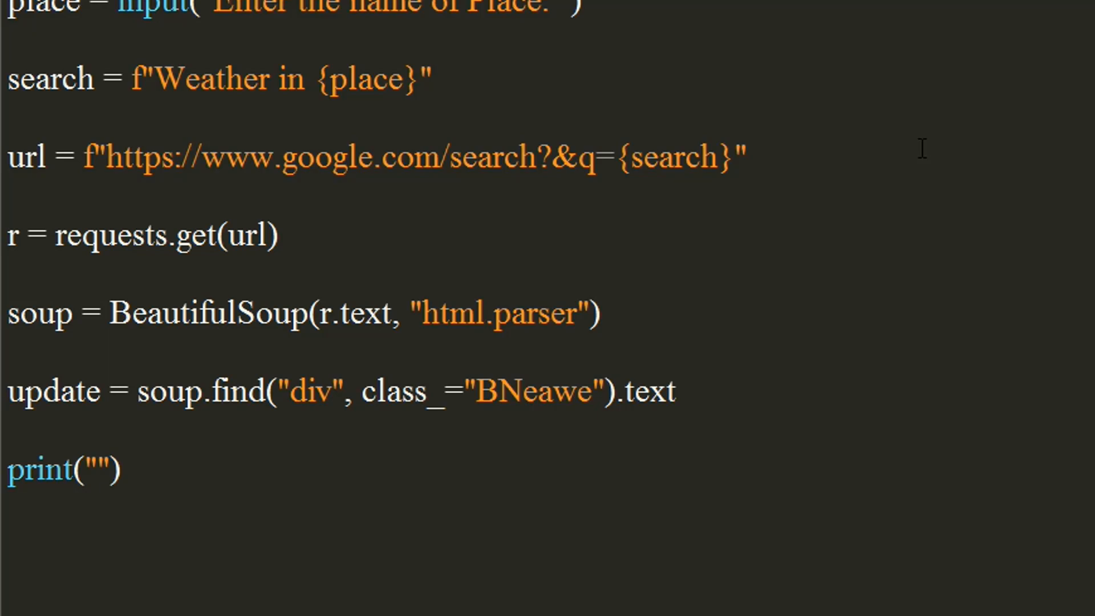
{"action": "type", "text": "f"}
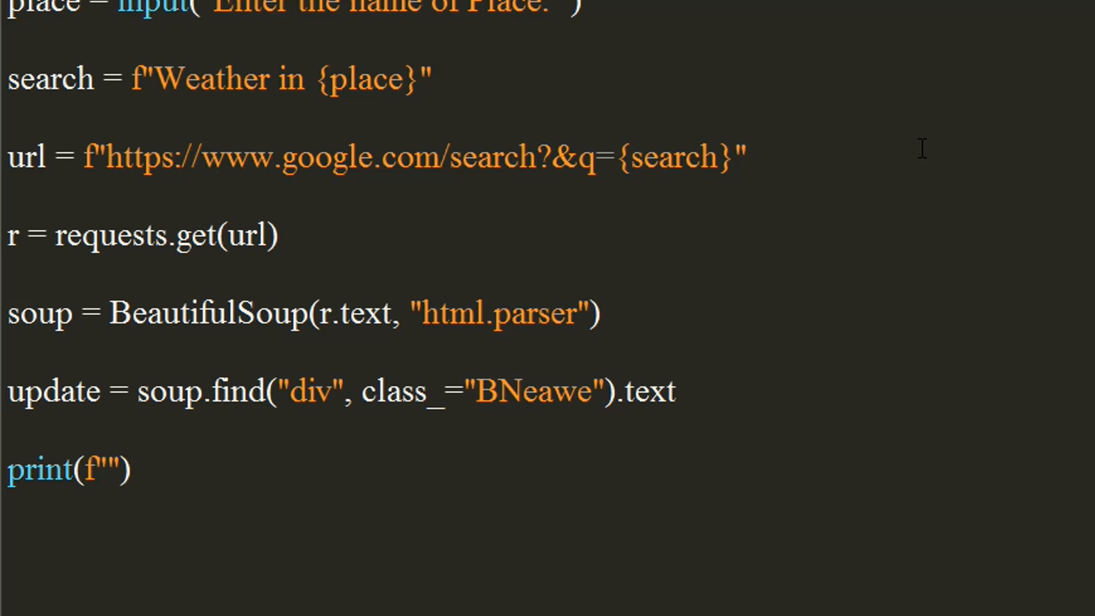
{"action": "type", "text": "{}"}
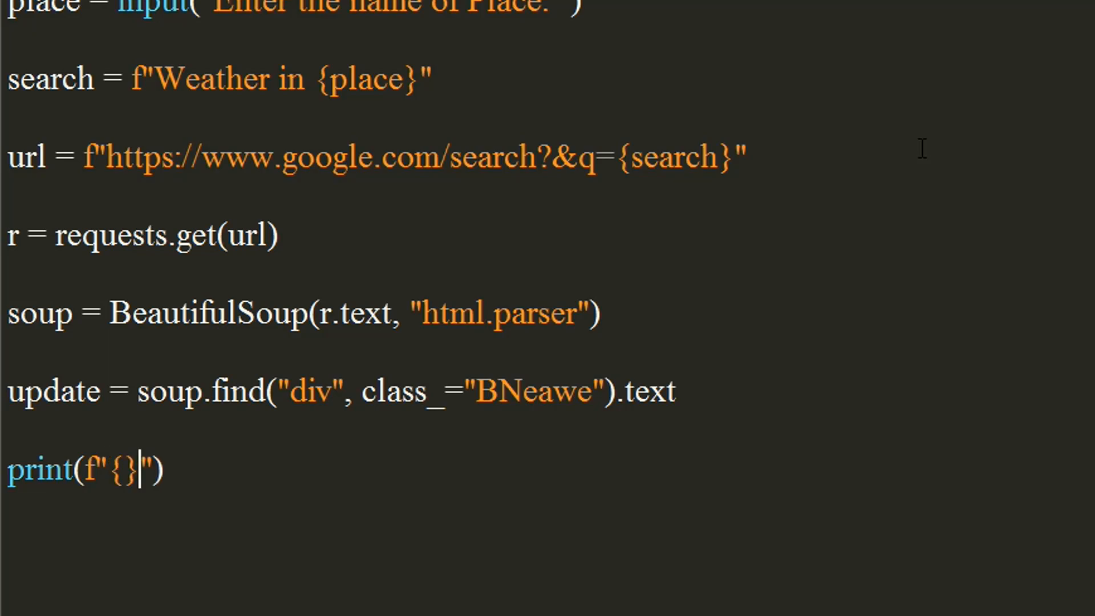
{"action": "type", "text": "s"}
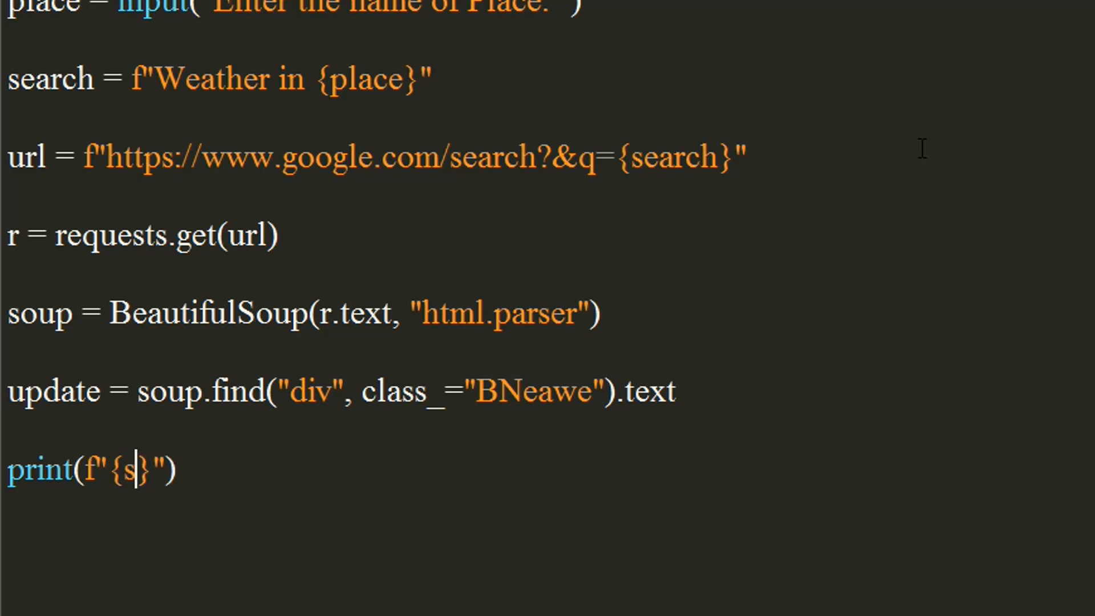
{"action": "type", "text": "earch"}
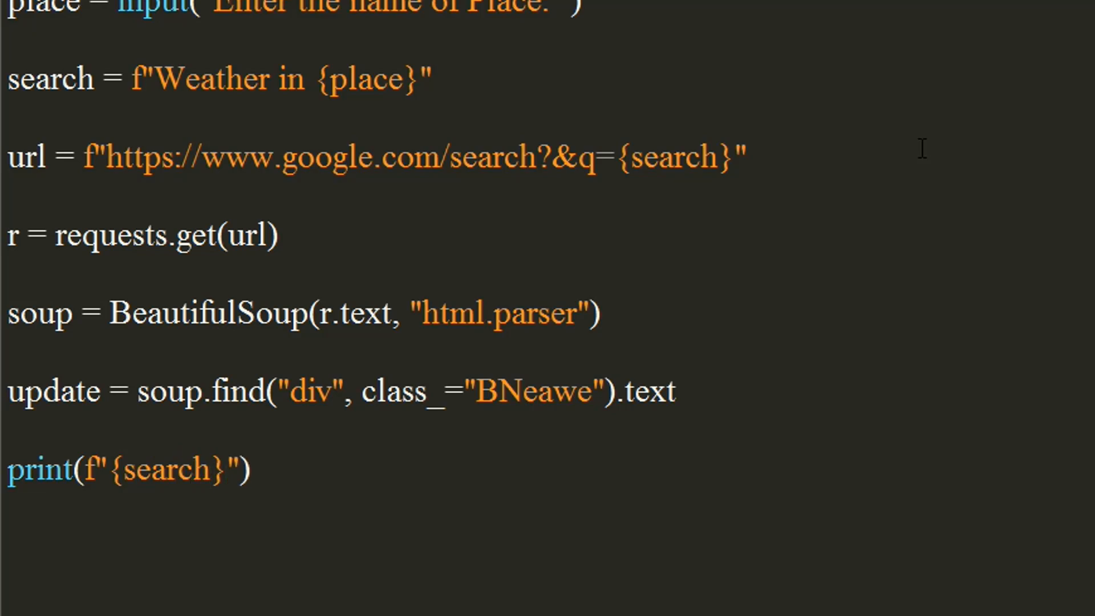
{"action": "type", "text": "now is"}
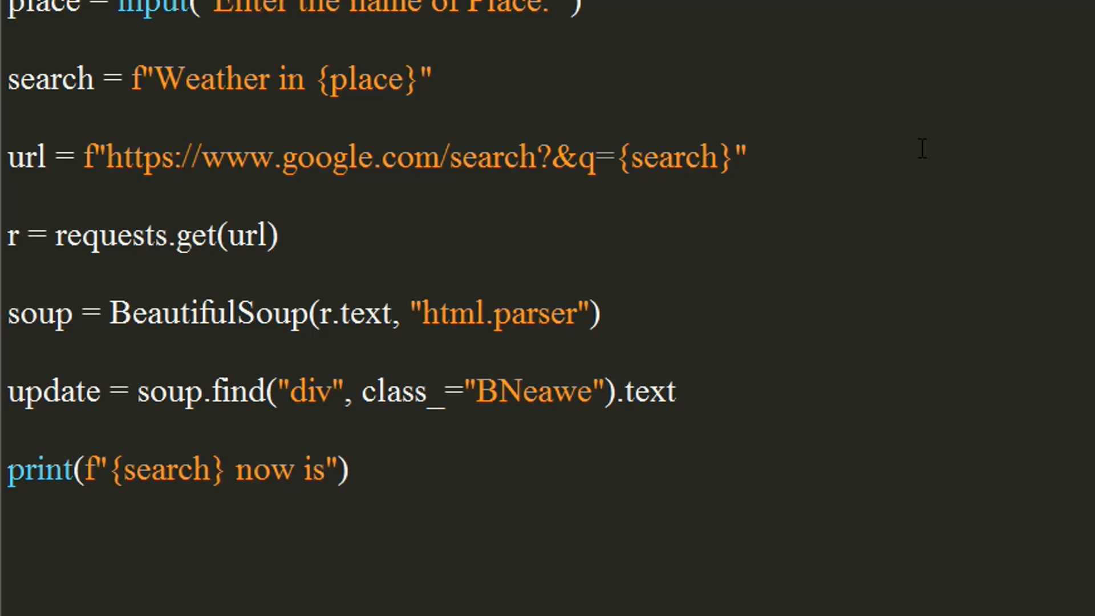
{"action": "type", "text": "{"}
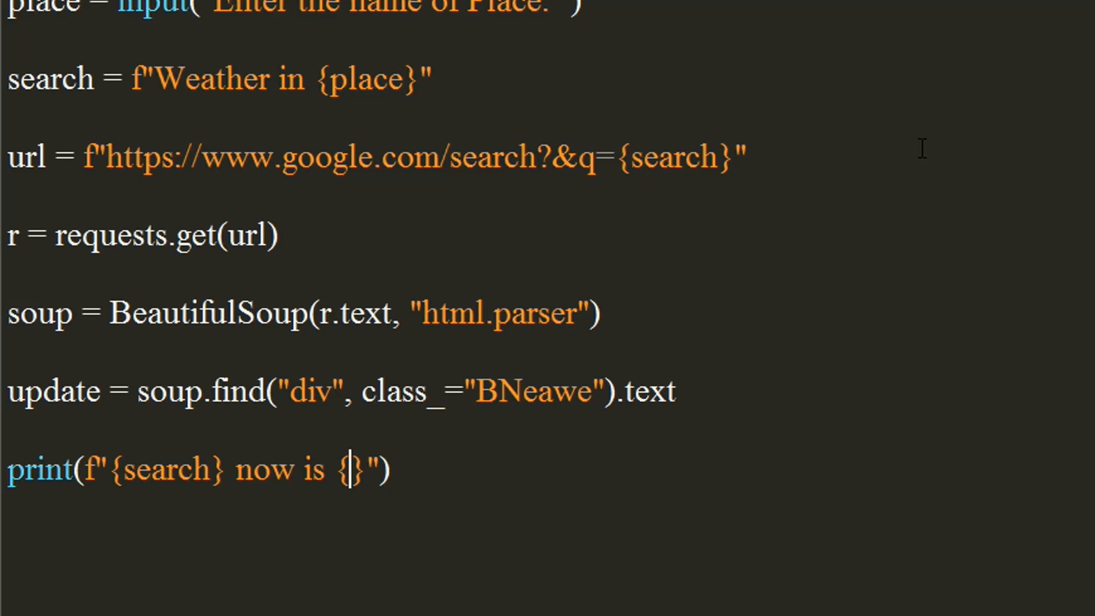
{"action": "type", "text": "pdate"}
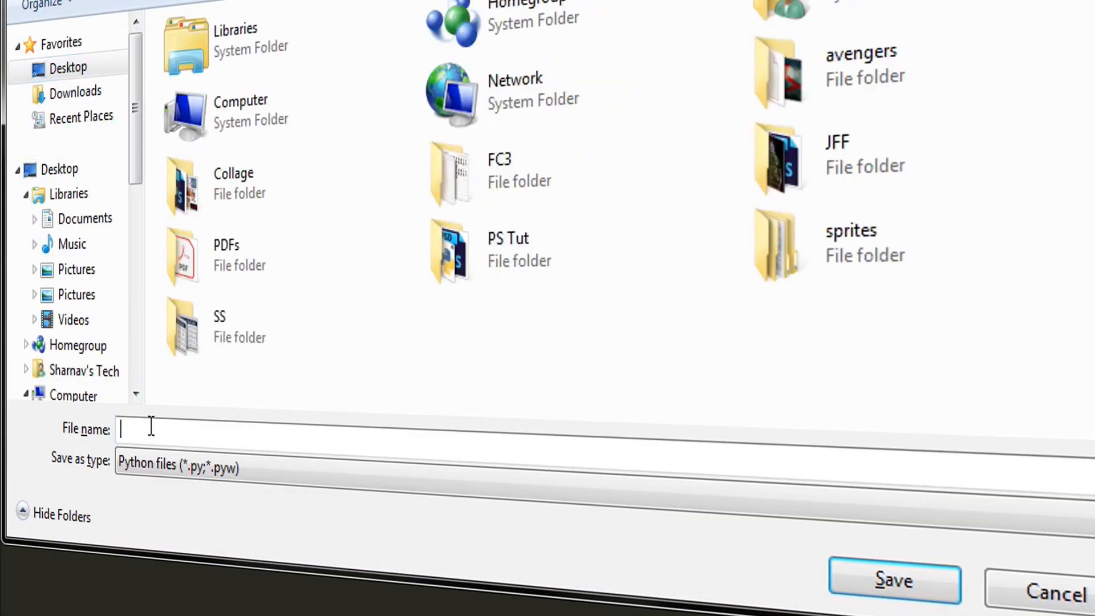
- Save the script as the Python file 'Weather' on the Desktop
{"action": "type", "text": "Weathe"}
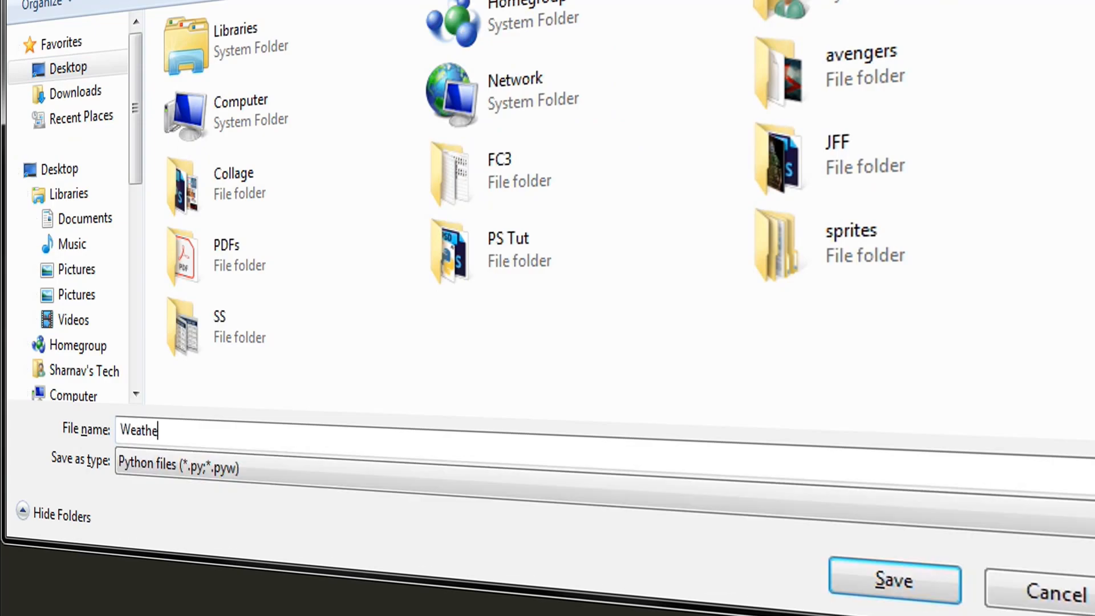
{"action": "type", "text": "r"}
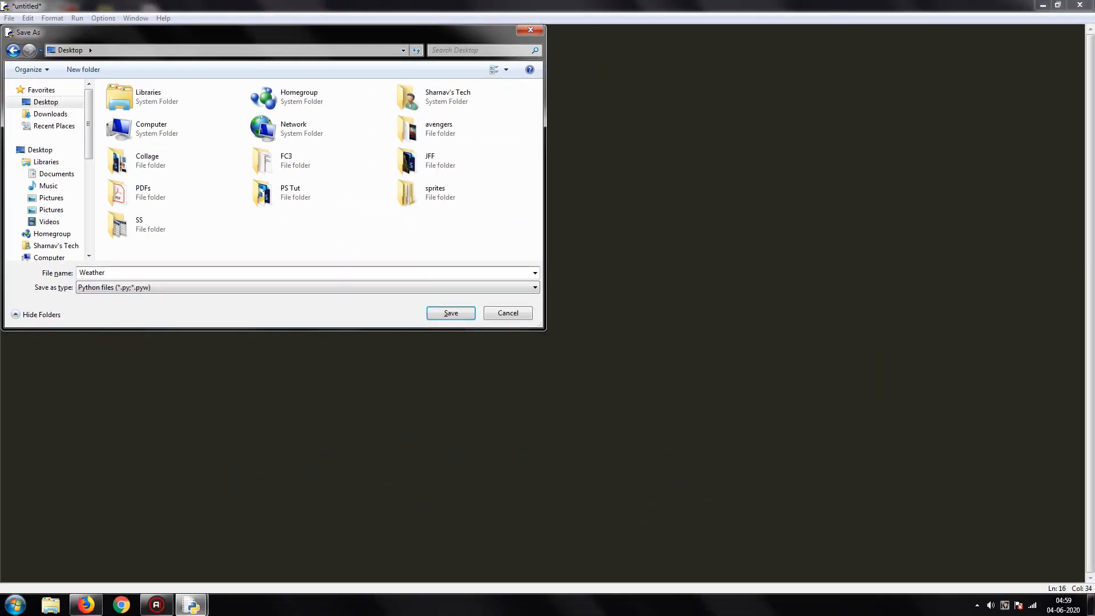
{"action": "left_click", "coordinate": [450, 313]}
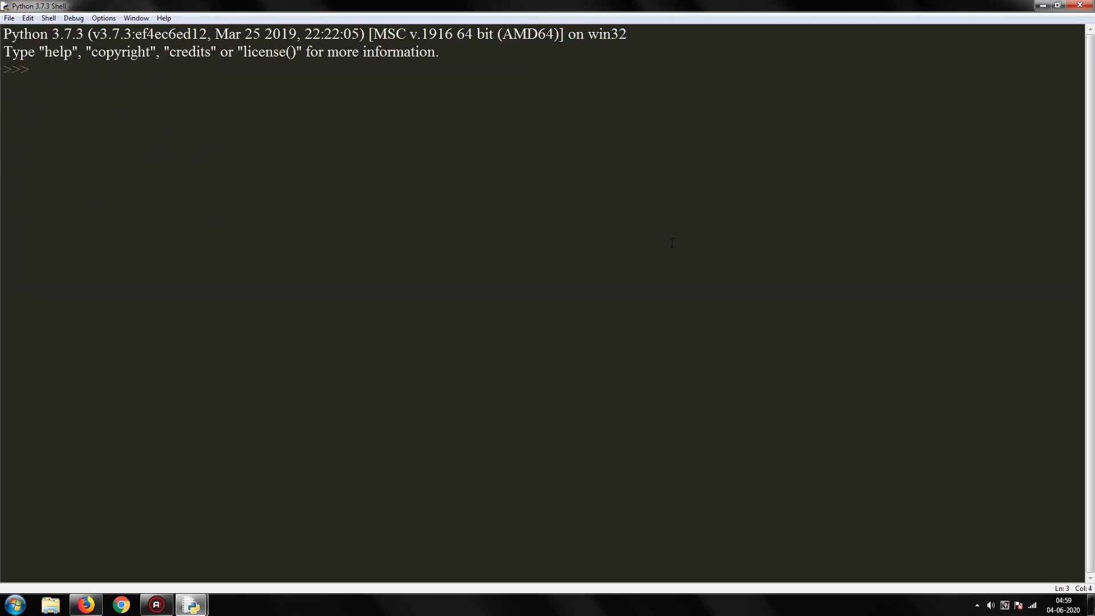
- Run Weather.py for 'New York' (21°C) and 'Delhi' (33°C), then return to the editor
{"action": "key", "text": "F5"}
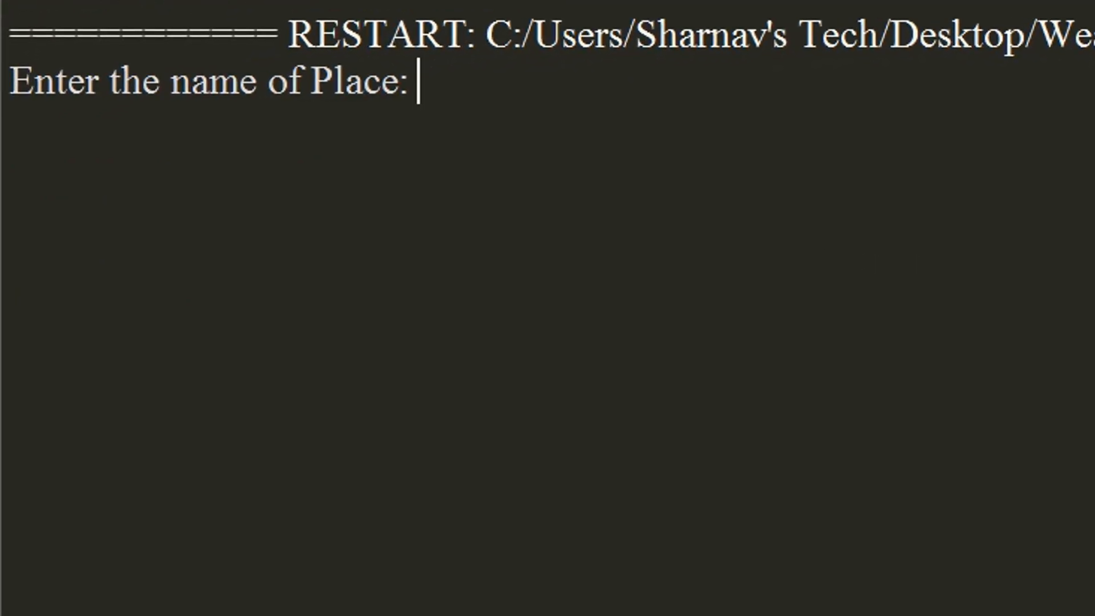
{"action": "type", "text": "New"}
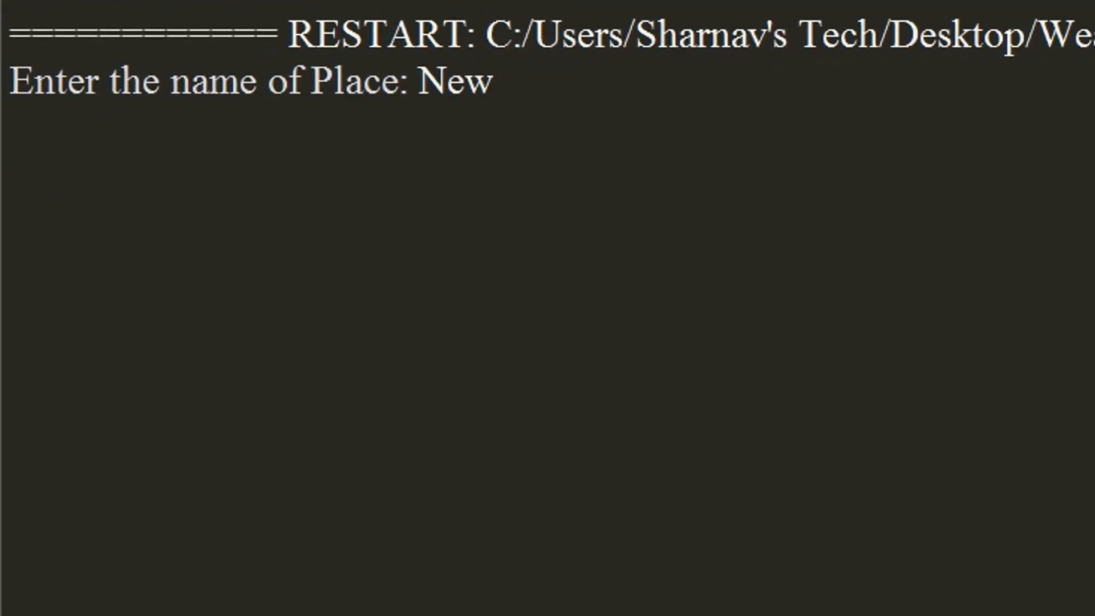
{"action": "type", "text": "York"}
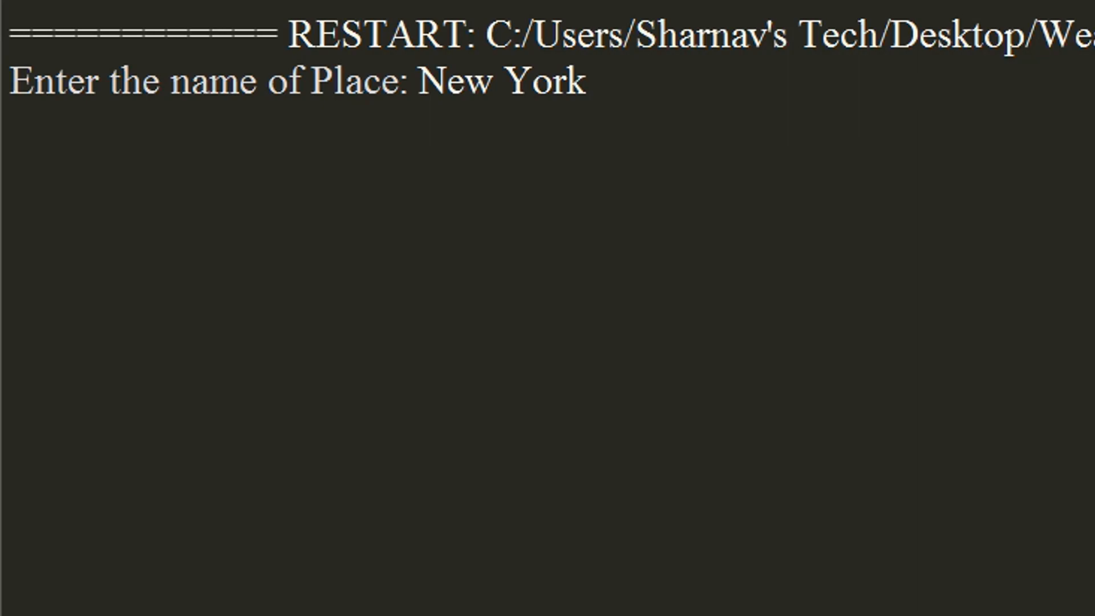
{"action": "key", "text": "enter"}
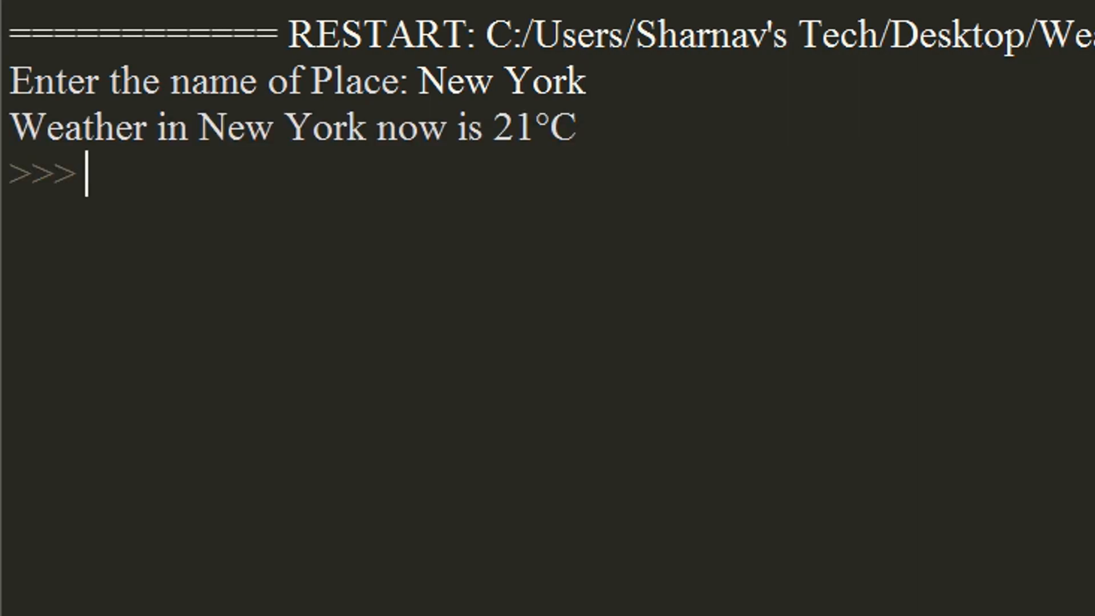
{"action": "mouse_move", "coordinate": [506, 74]}
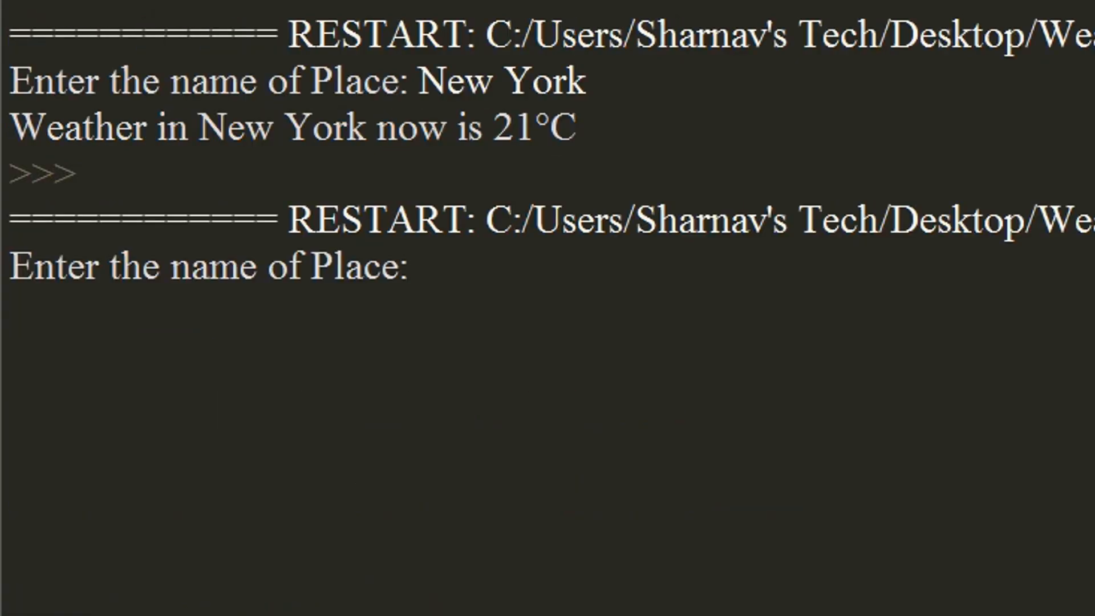
{"action": "type", "text": "Delhi"}
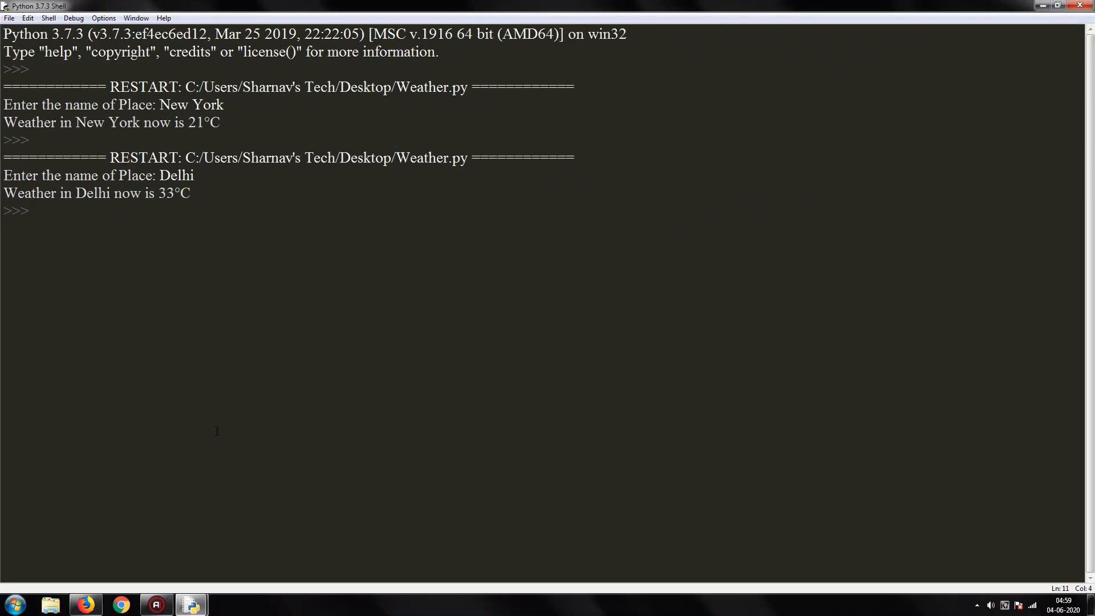
{"action": "left_click", "coordinate": [190, 604]}
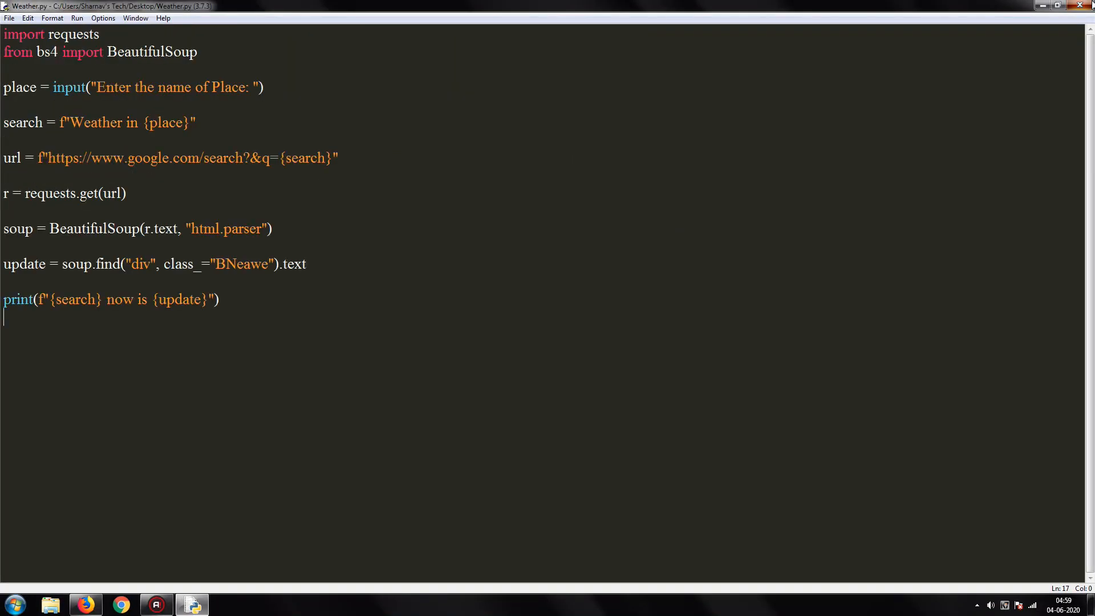